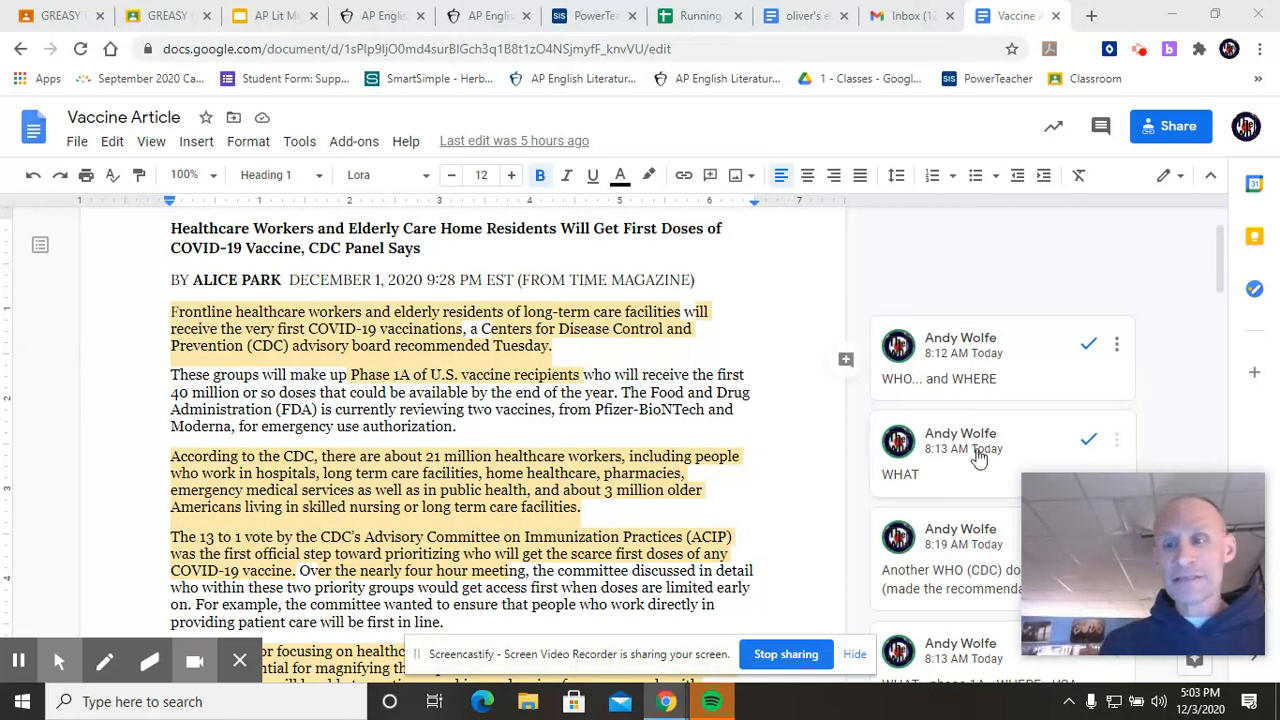
pyautogui.moveTo(940, 435)
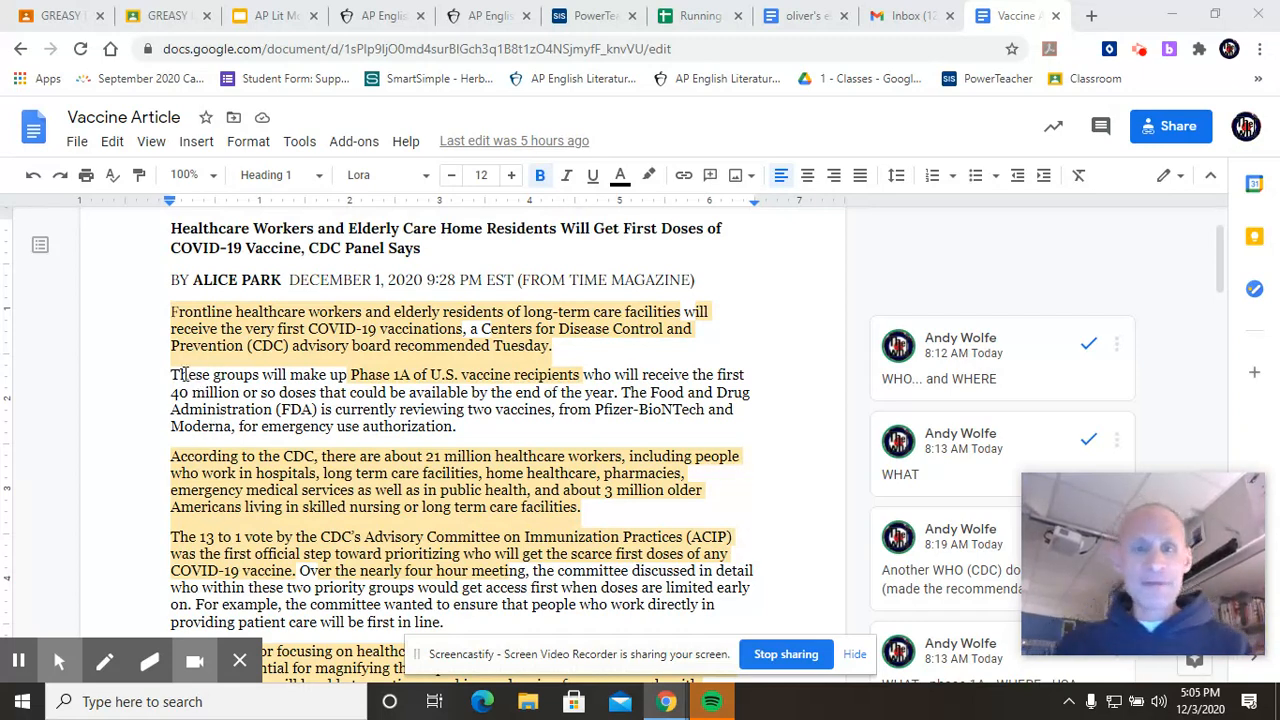
# Bring up the comment explaining the 13-to-1 vote as HOW the recommendation was made.
pyautogui.doubleClick(218, 374)
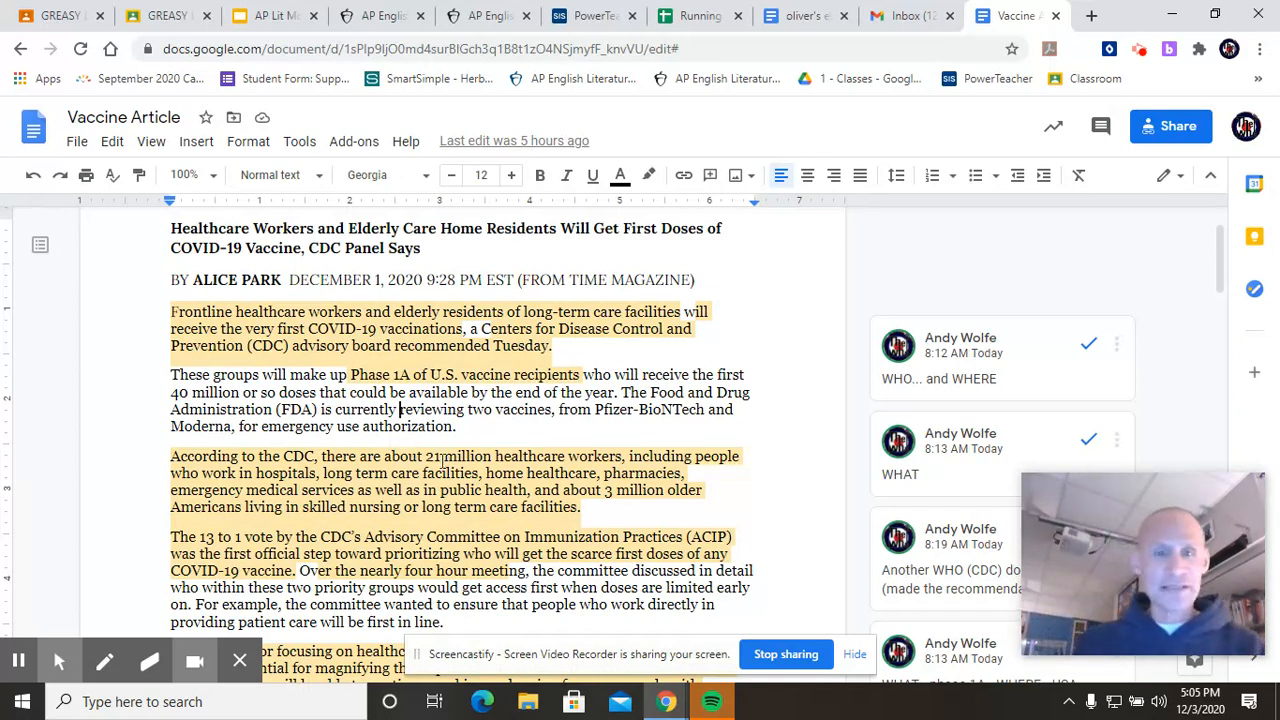
pyautogui.click(658, 397)
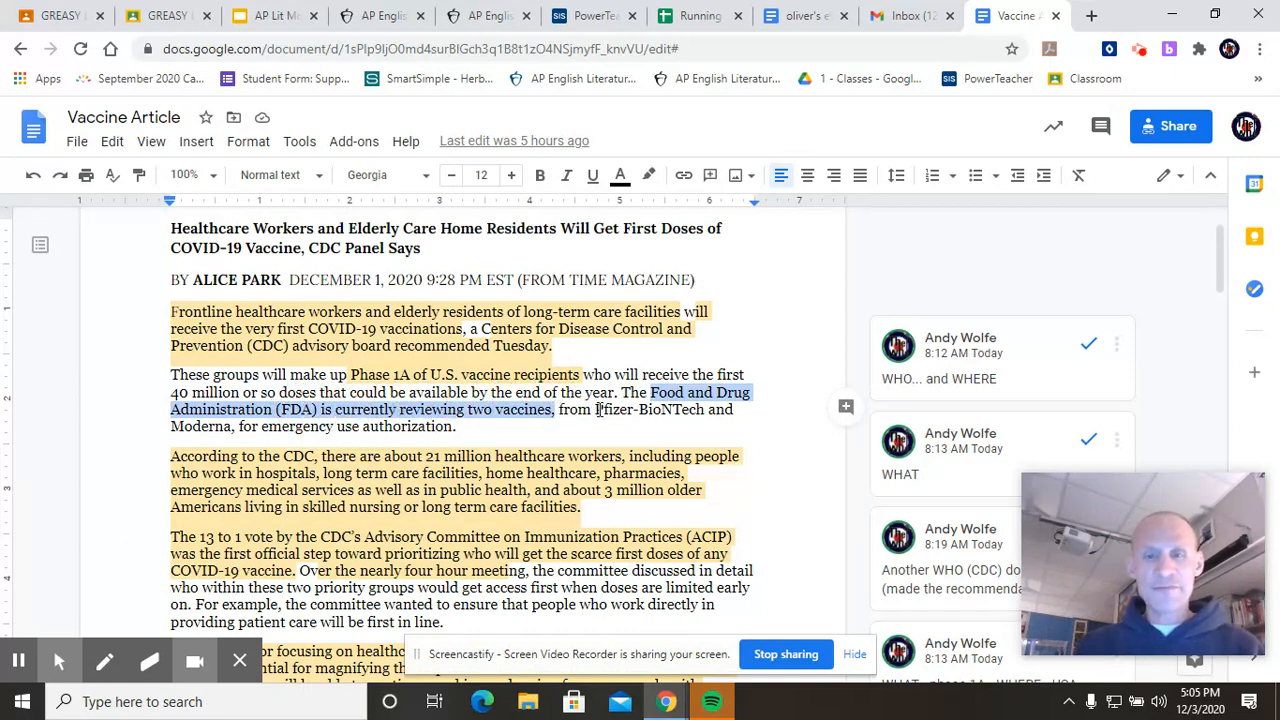
pyautogui.click(650, 410)
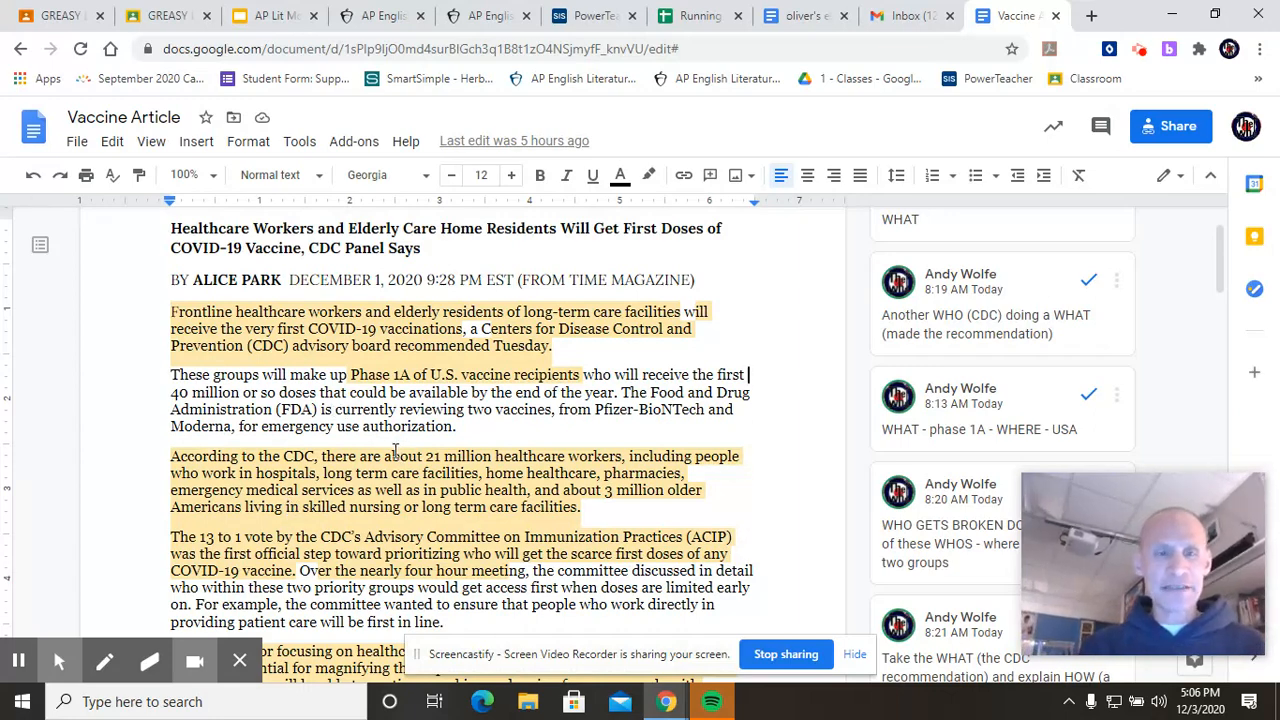
pyautogui.scroll(-3)
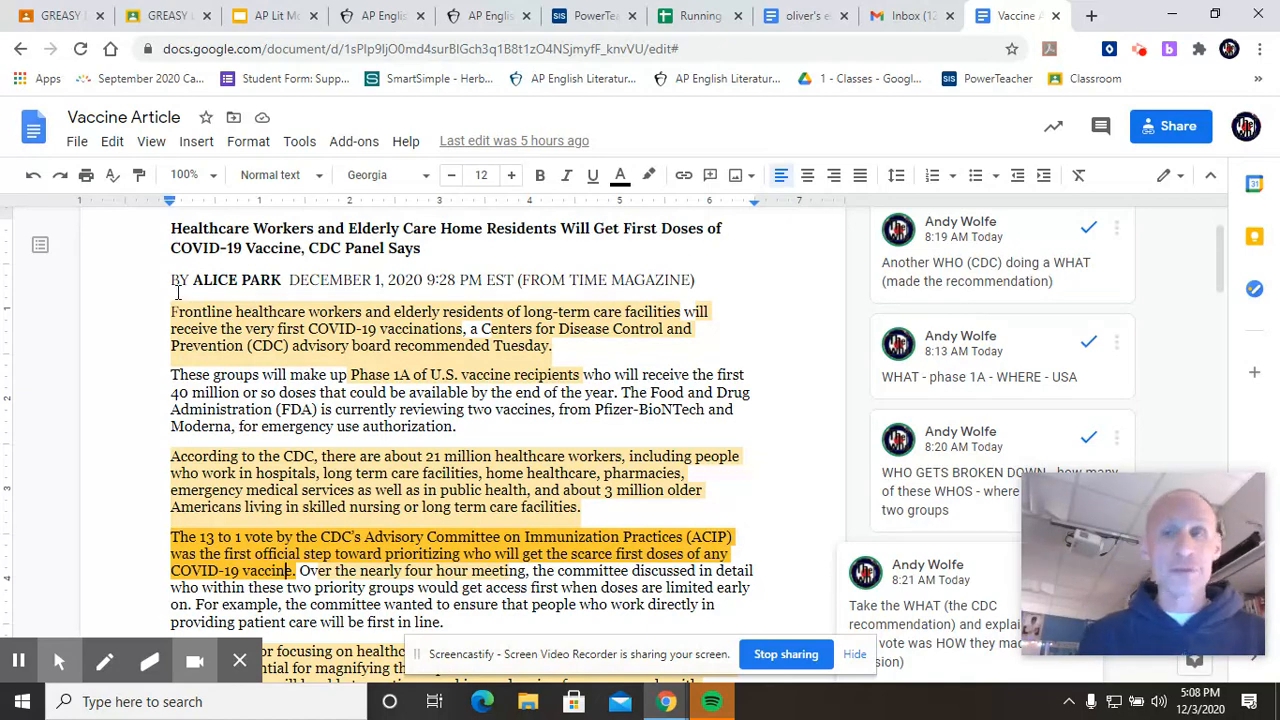
# Scroll to the reasons paragraph and surface its WHY comment about healthcare workers going first.
pyautogui.scroll(-3)
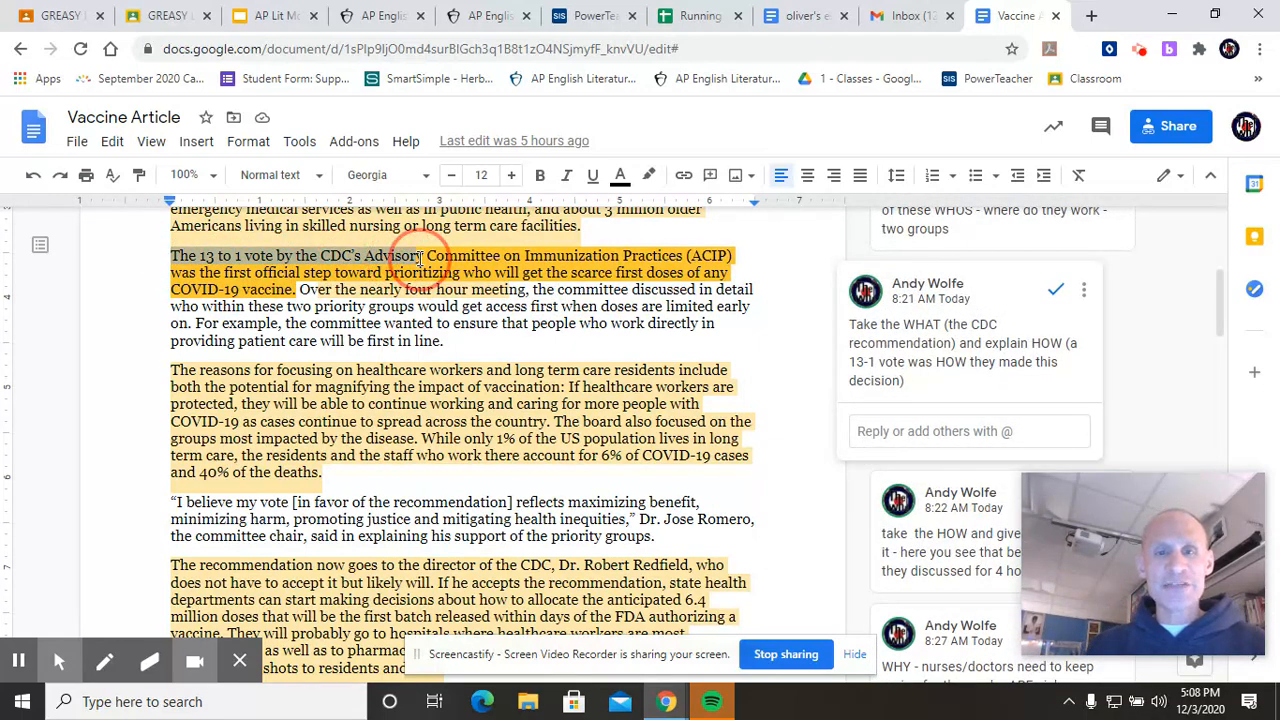
pyautogui.moveTo(425, 256); pyautogui.dragTo(725, 256)
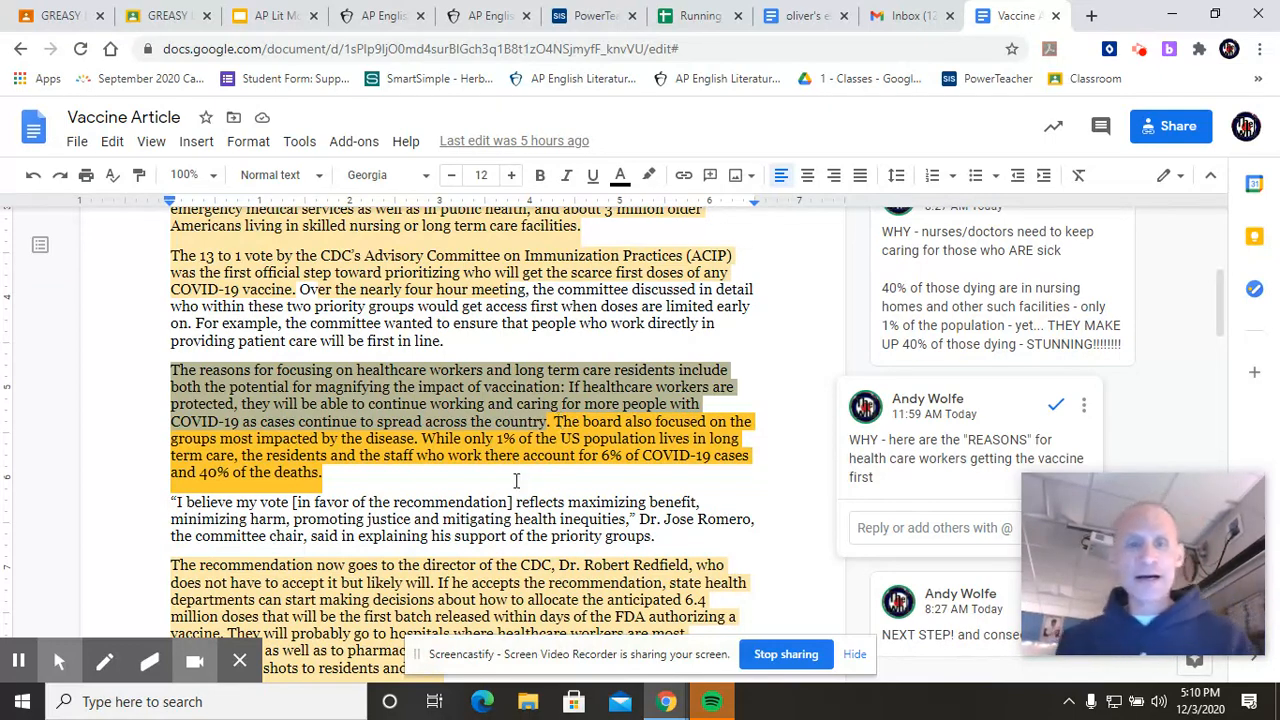
# Scroll down and select the Dr. Jose Romero quote paragraph.
pyautogui.scroll(-3)
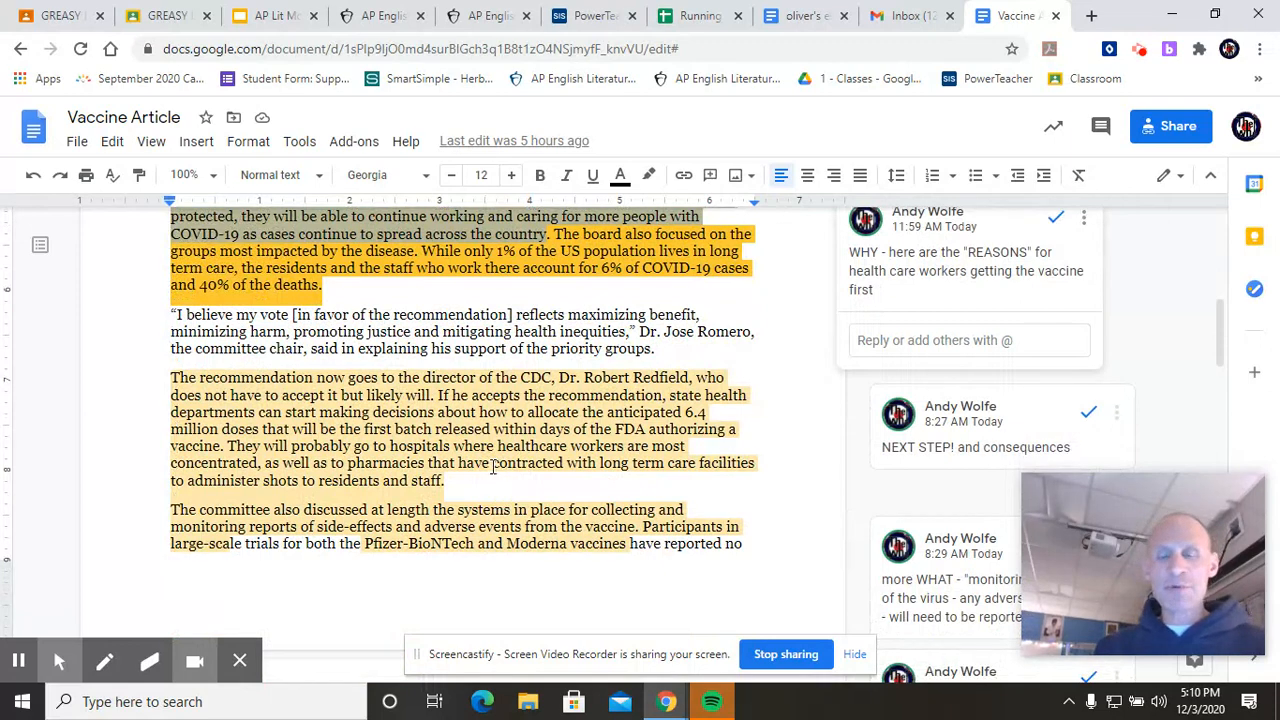
pyautogui.moveTo(450, 352)
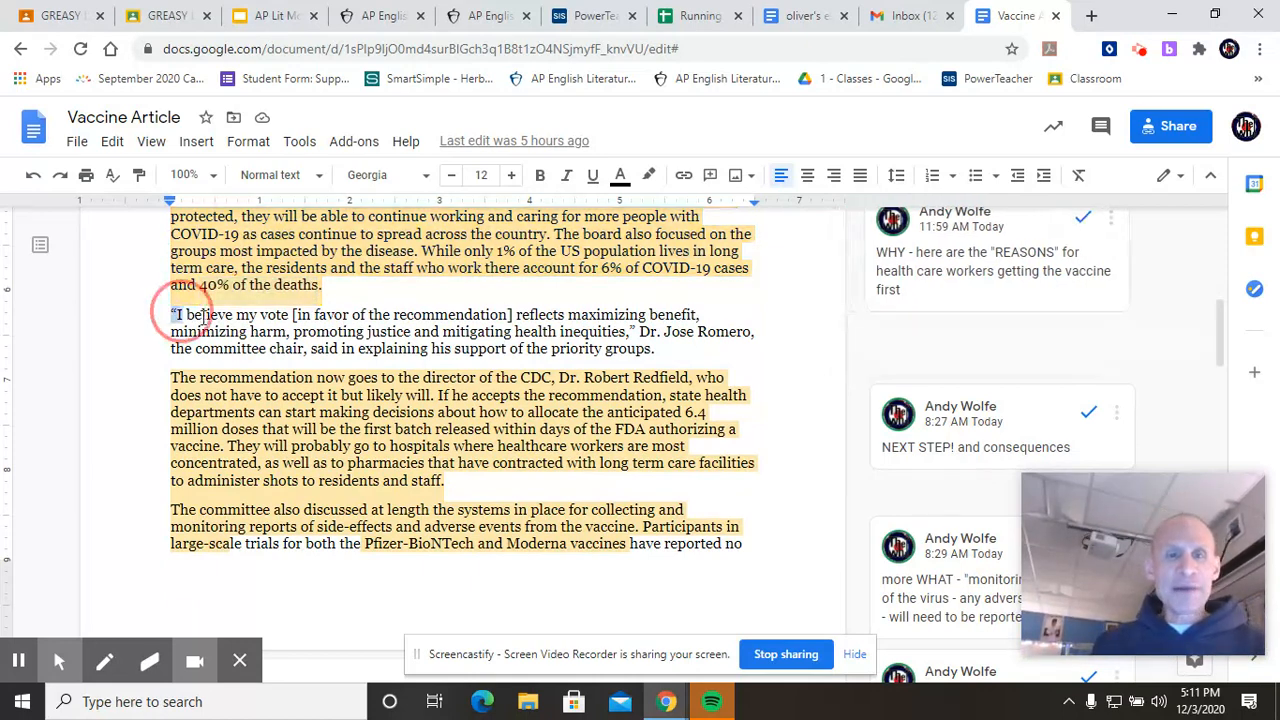
pyautogui.moveTo(170, 314); pyautogui.dragTo(505, 331)
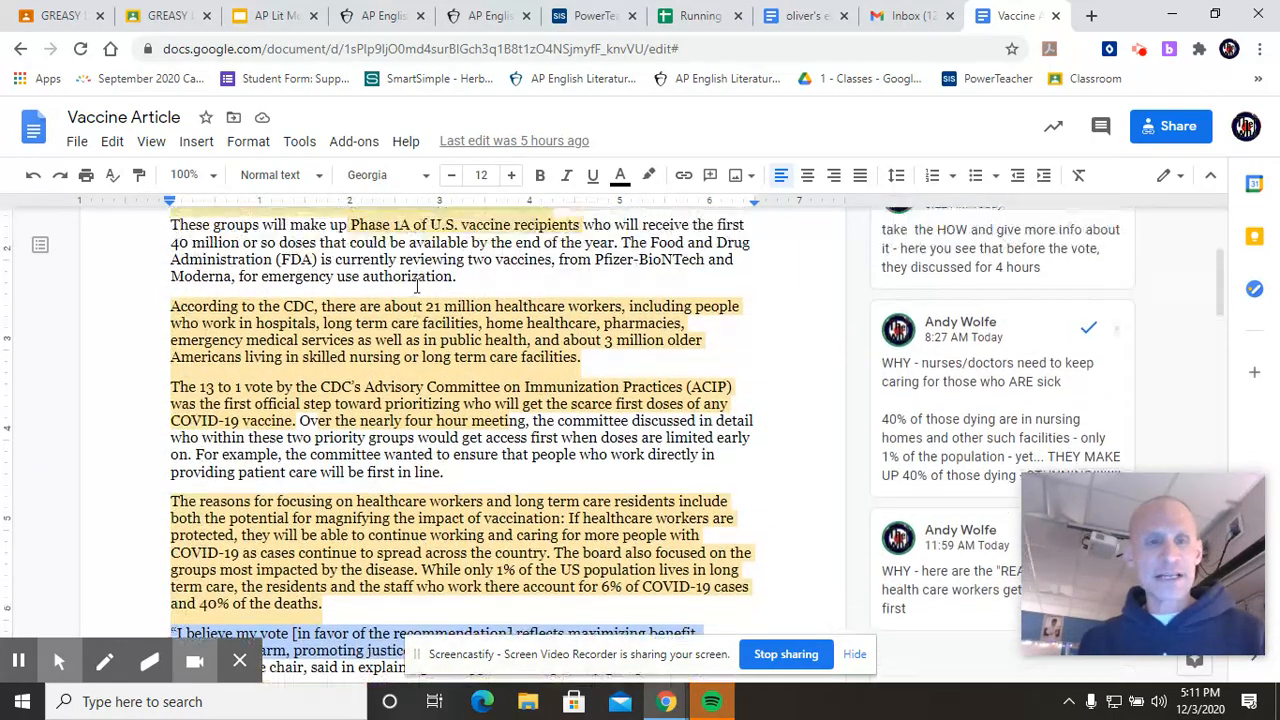
# Deselect the quote and surface the 'NEXT STEP! and consequences' comment on the CDC director paragraph.
pyautogui.scroll(-3)
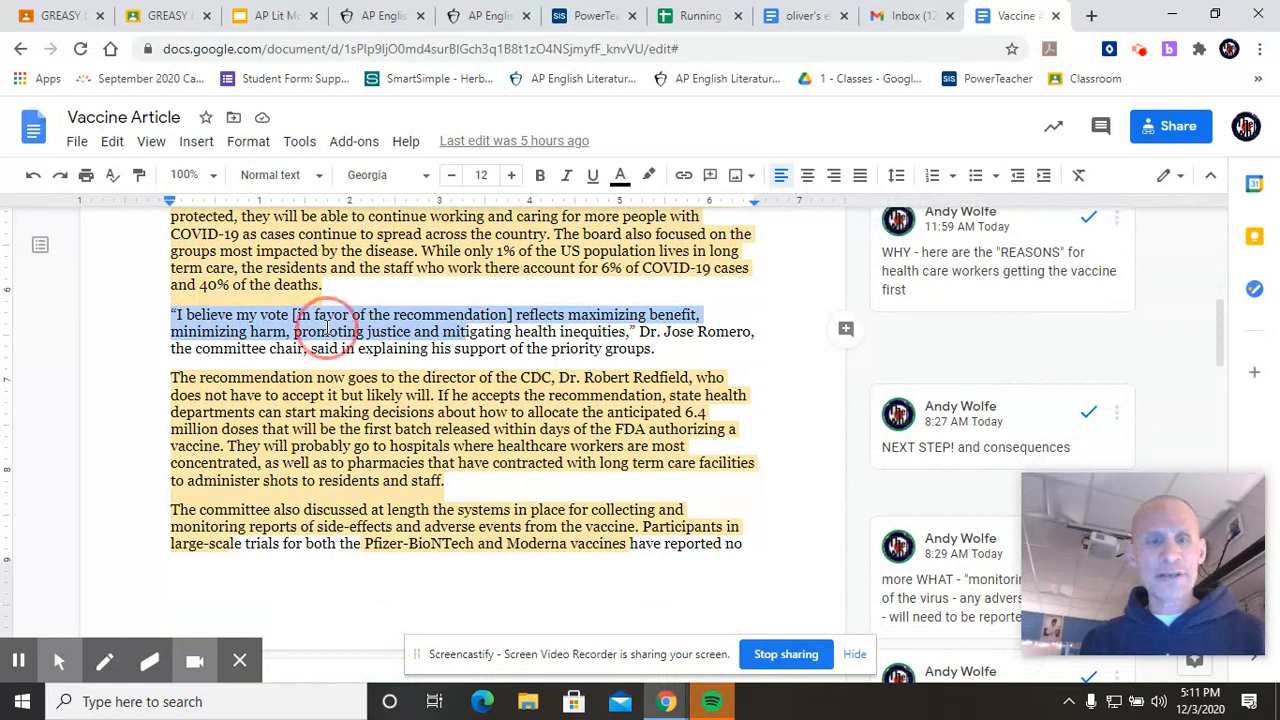
pyautogui.click(325, 331)
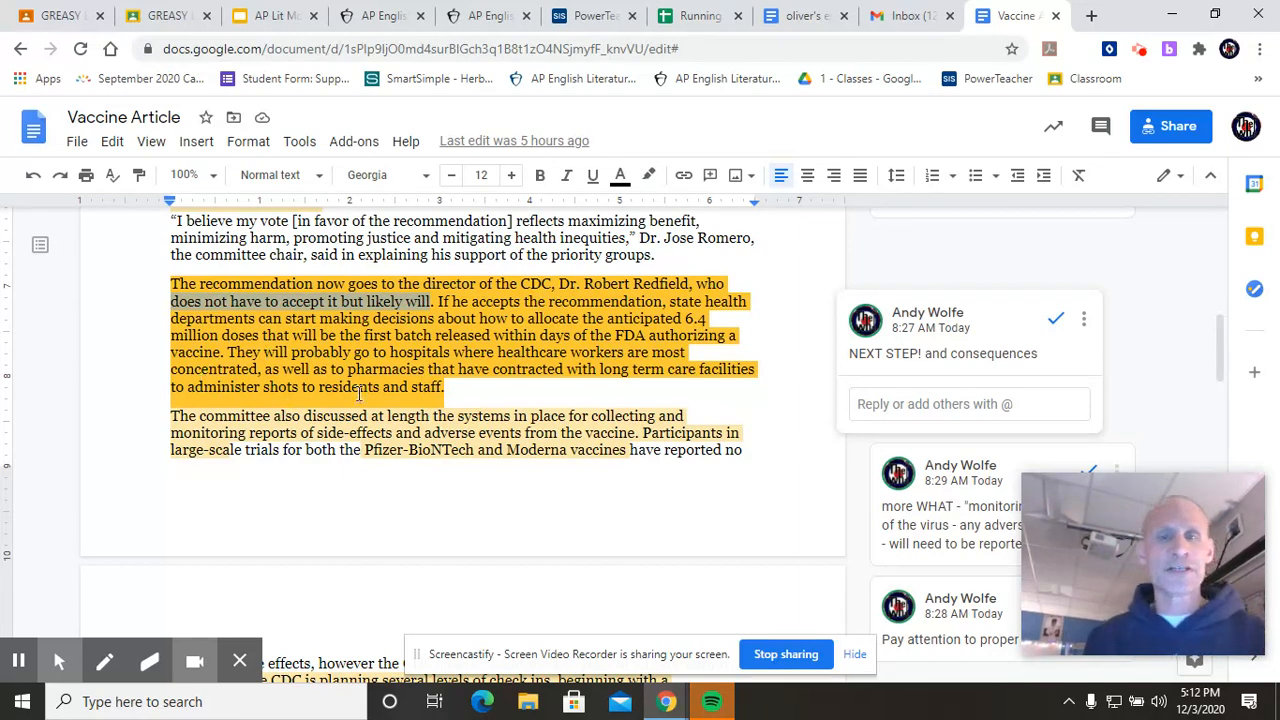
pyautogui.moveTo(535, 330)
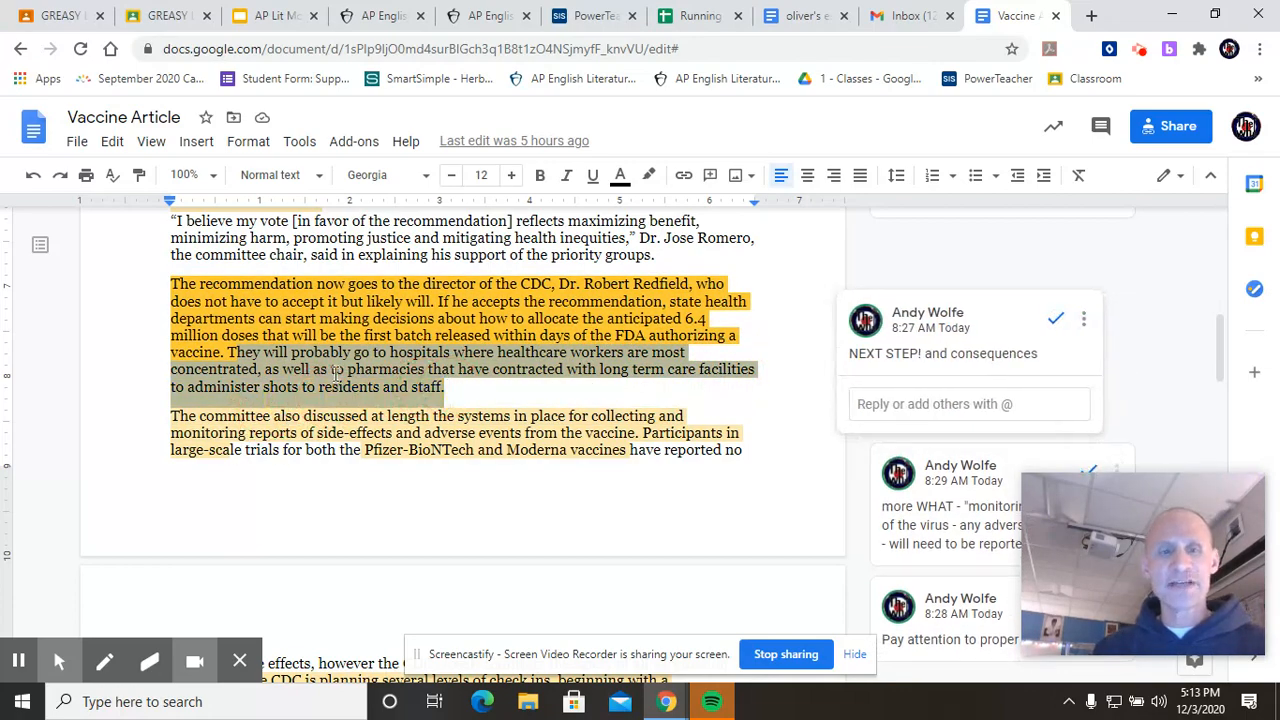
# Show the side-effects monitoring comment, then scroll to the texting check-in HOW comment.
pyautogui.scroll(-3)
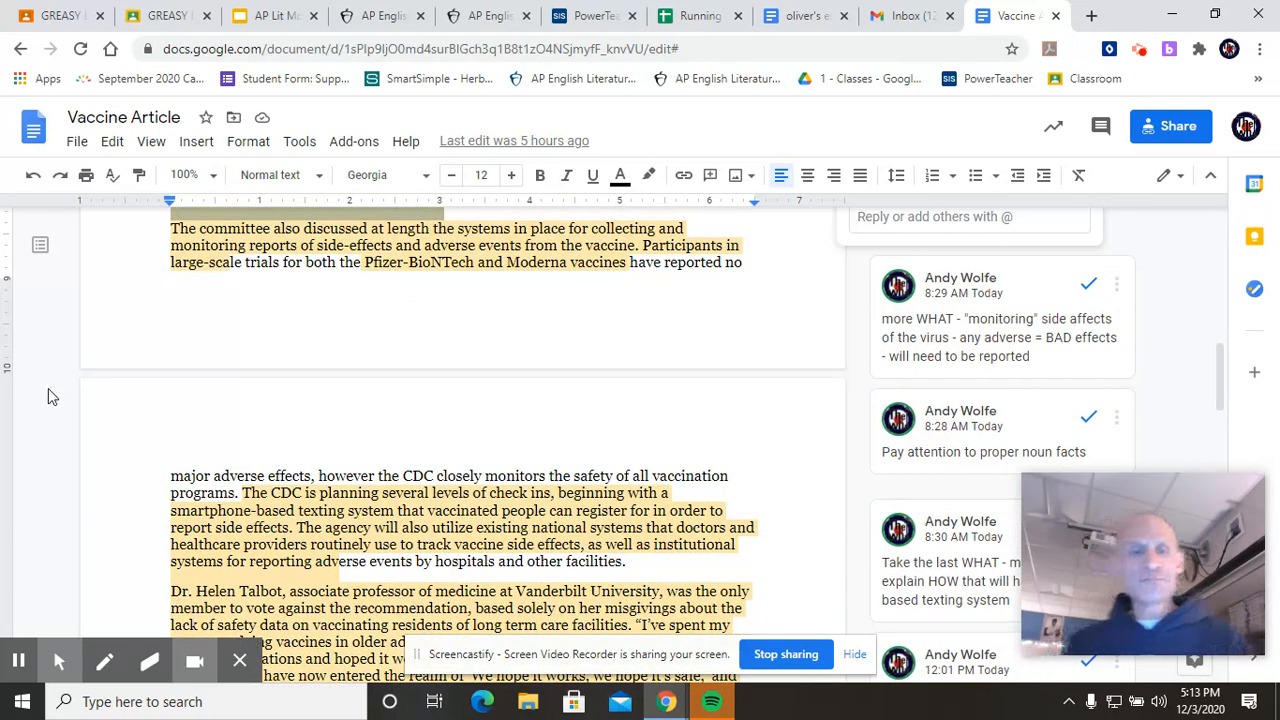
pyautogui.click(420, 245)
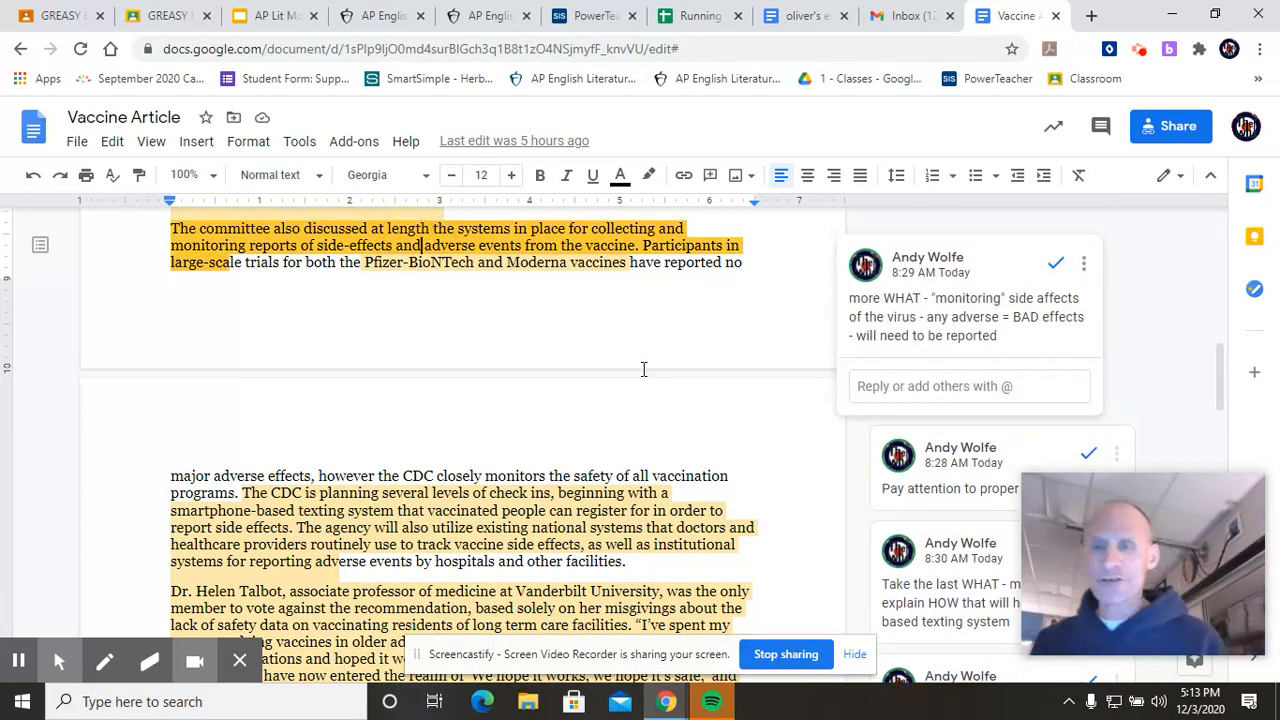
pyautogui.moveTo(611, 319)
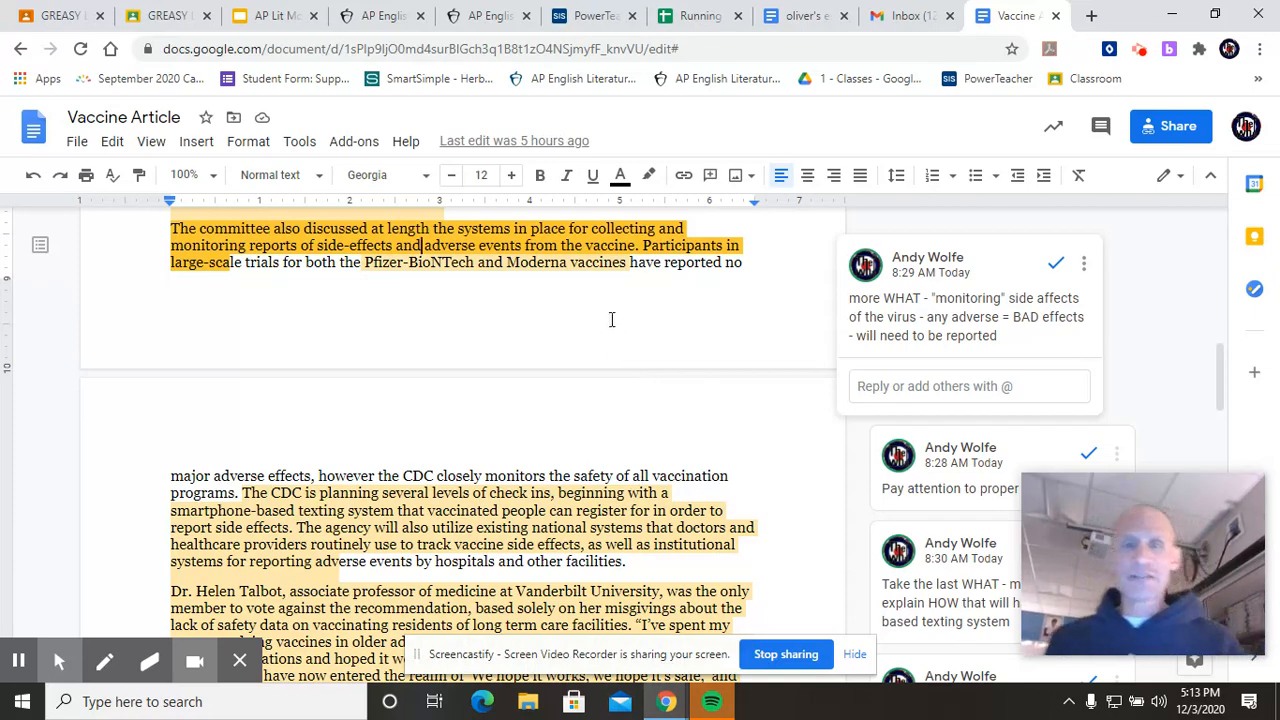
pyautogui.moveTo(538, 271)
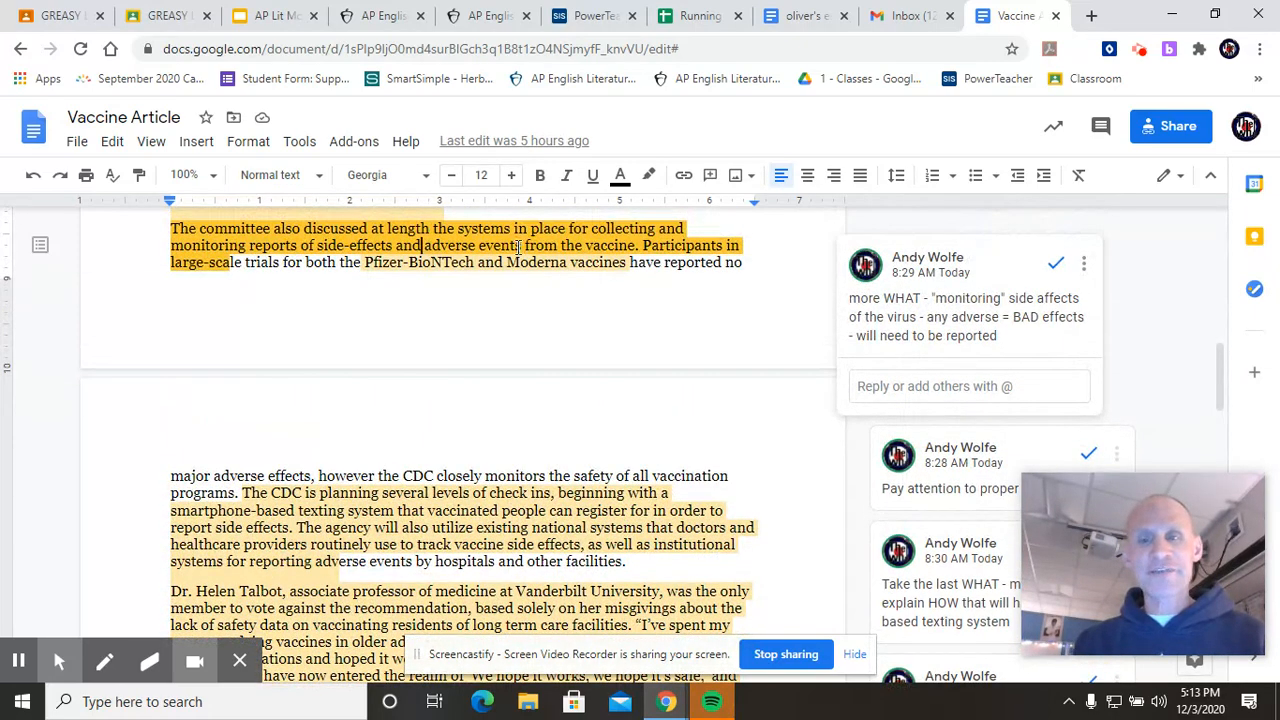
pyautogui.scroll(-3)
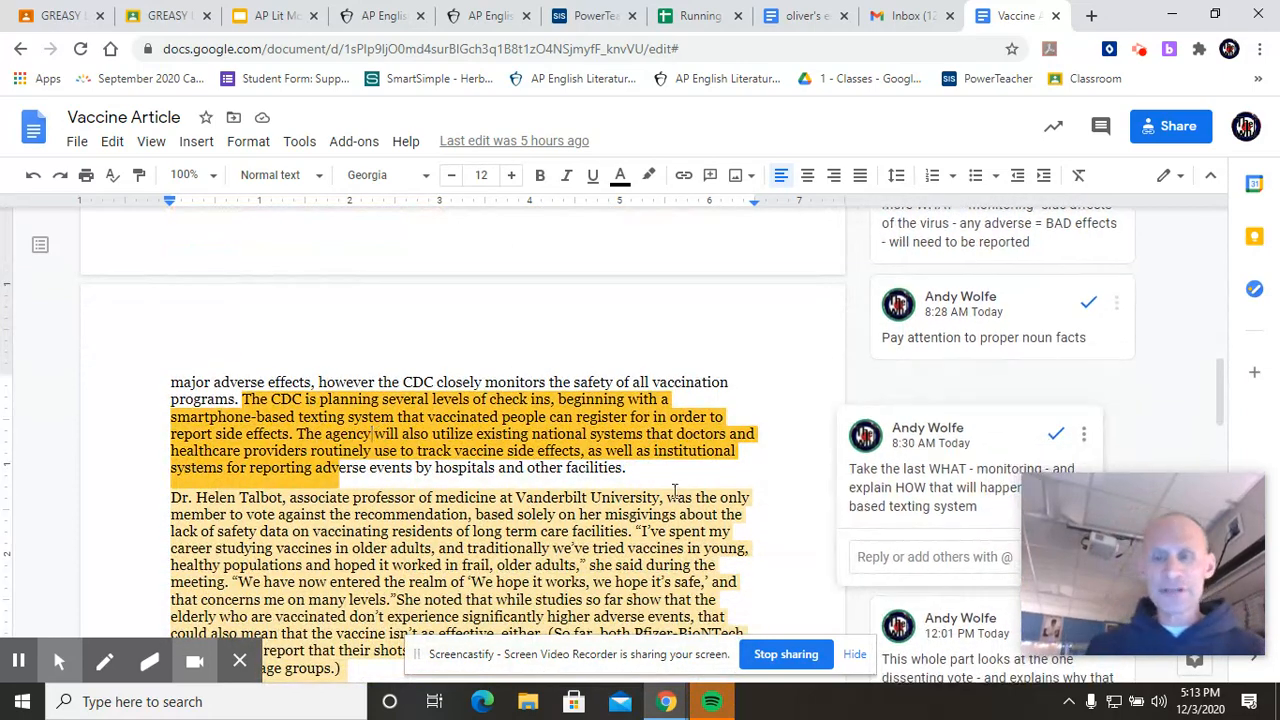
pyautogui.scroll(-3)
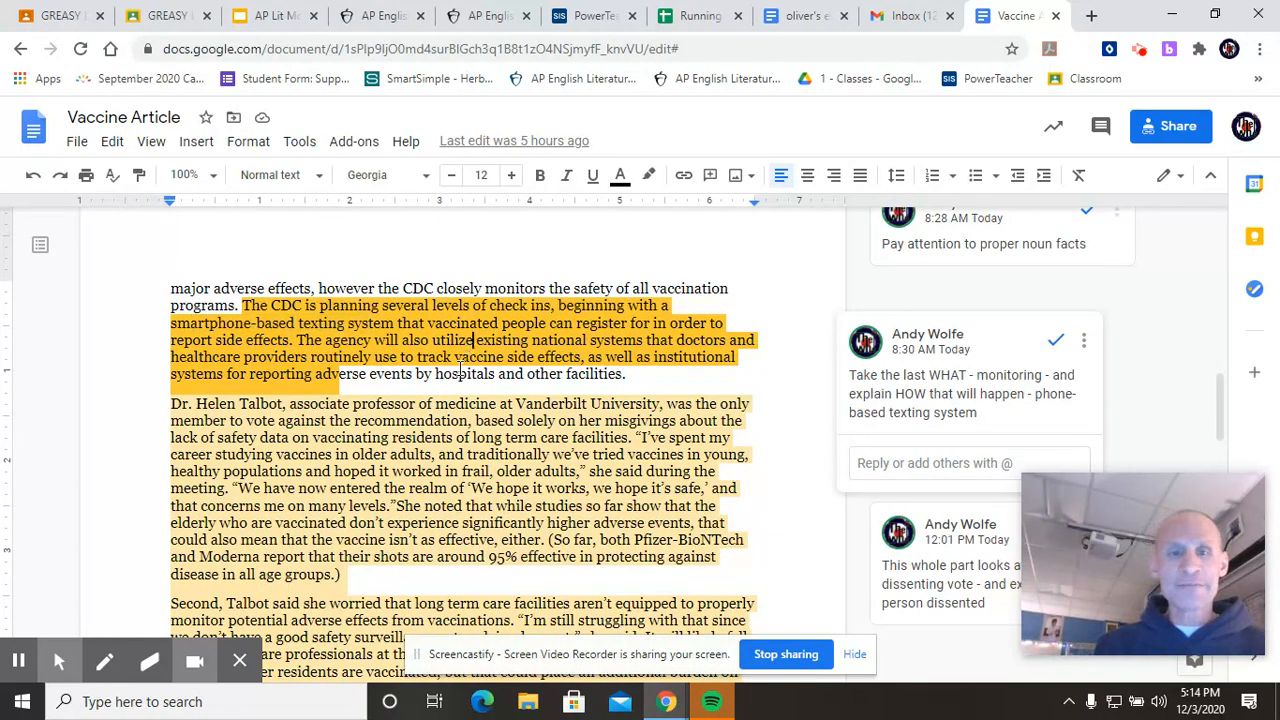
# Scroll to the Dr. Helen Talbot paragraphs and focus the dissenting-vote comment.
pyautogui.scroll(-3)
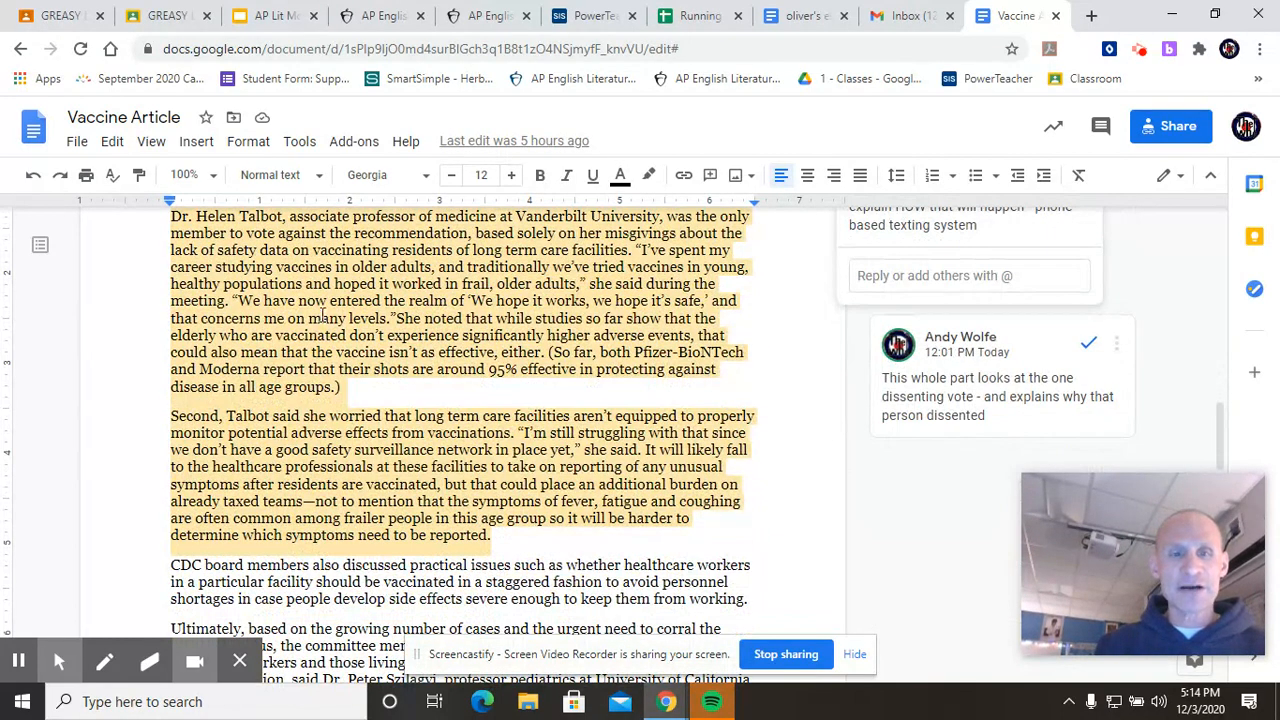
pyautogui.scroll(-3)
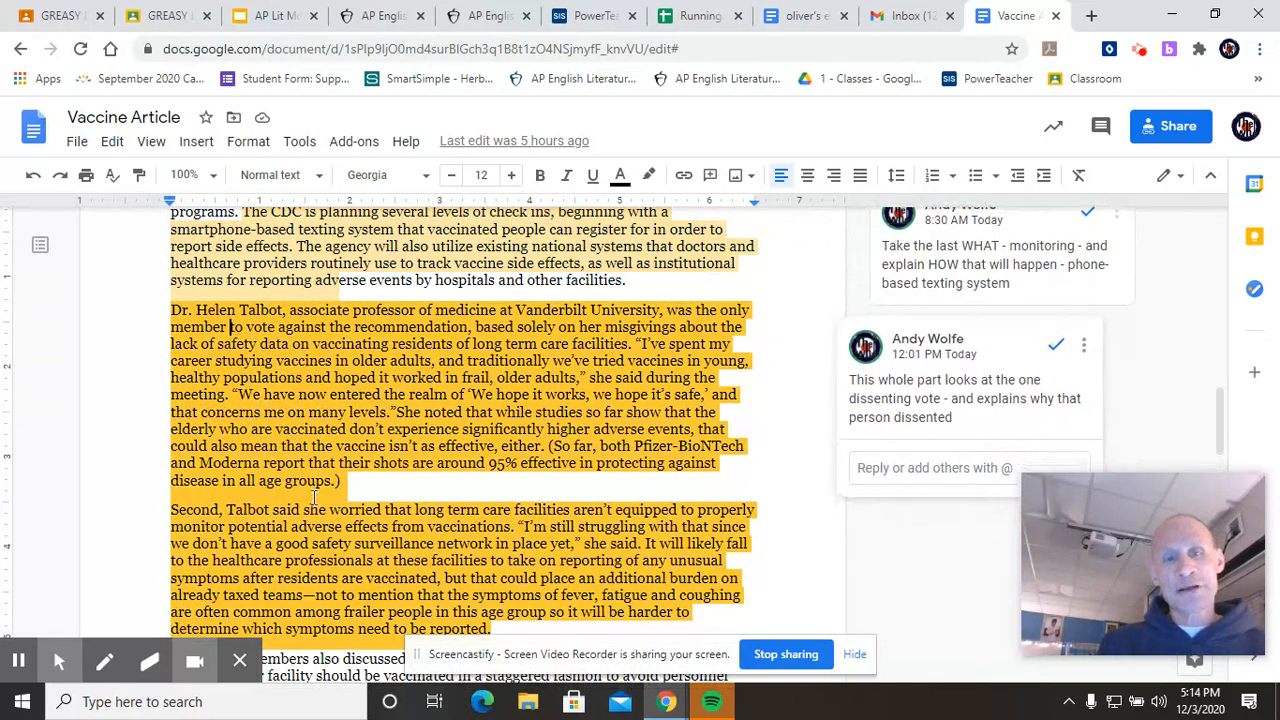
pyautogui.scroll(-3)
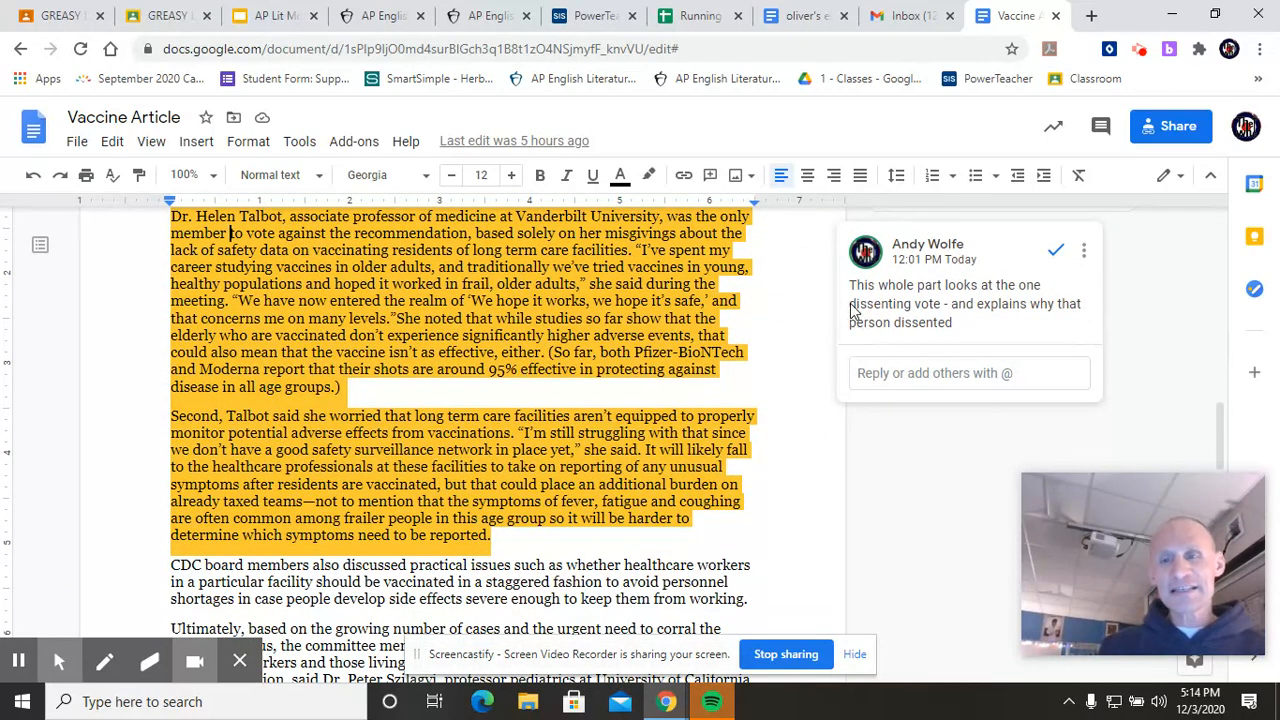
pyautogui.doubleClick(889, 303)
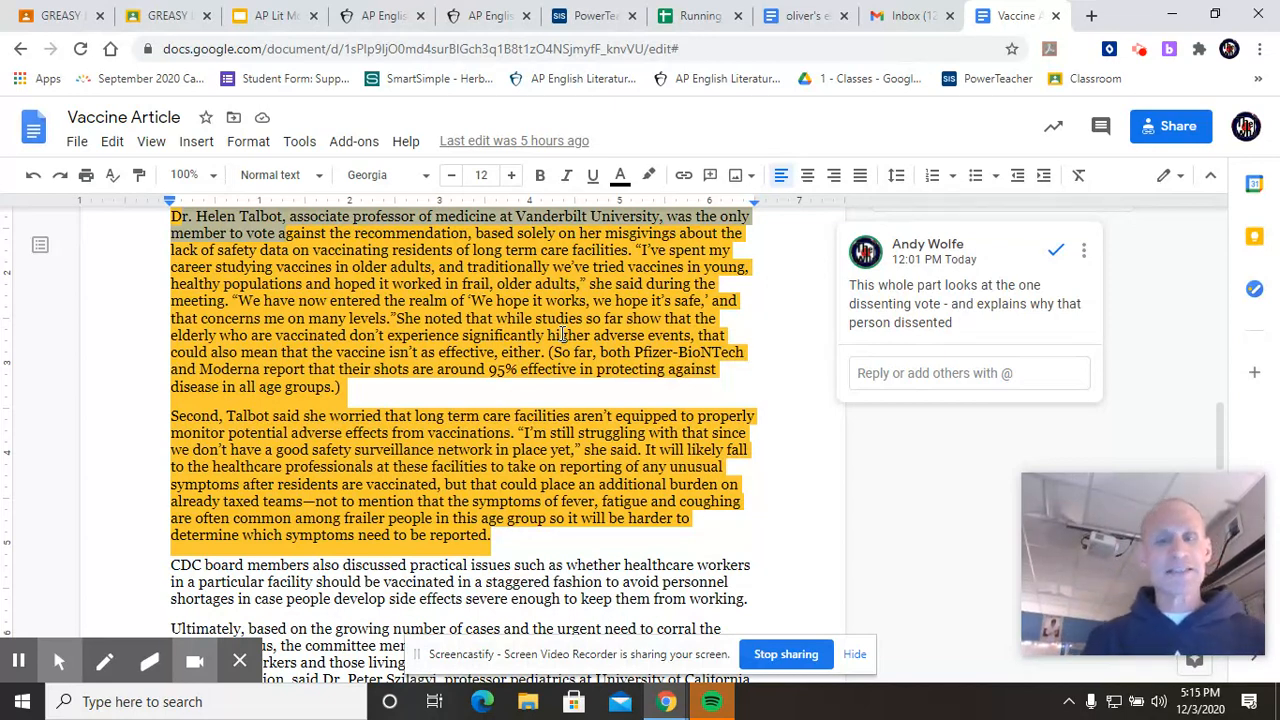
pyautogui.scroll(-3)
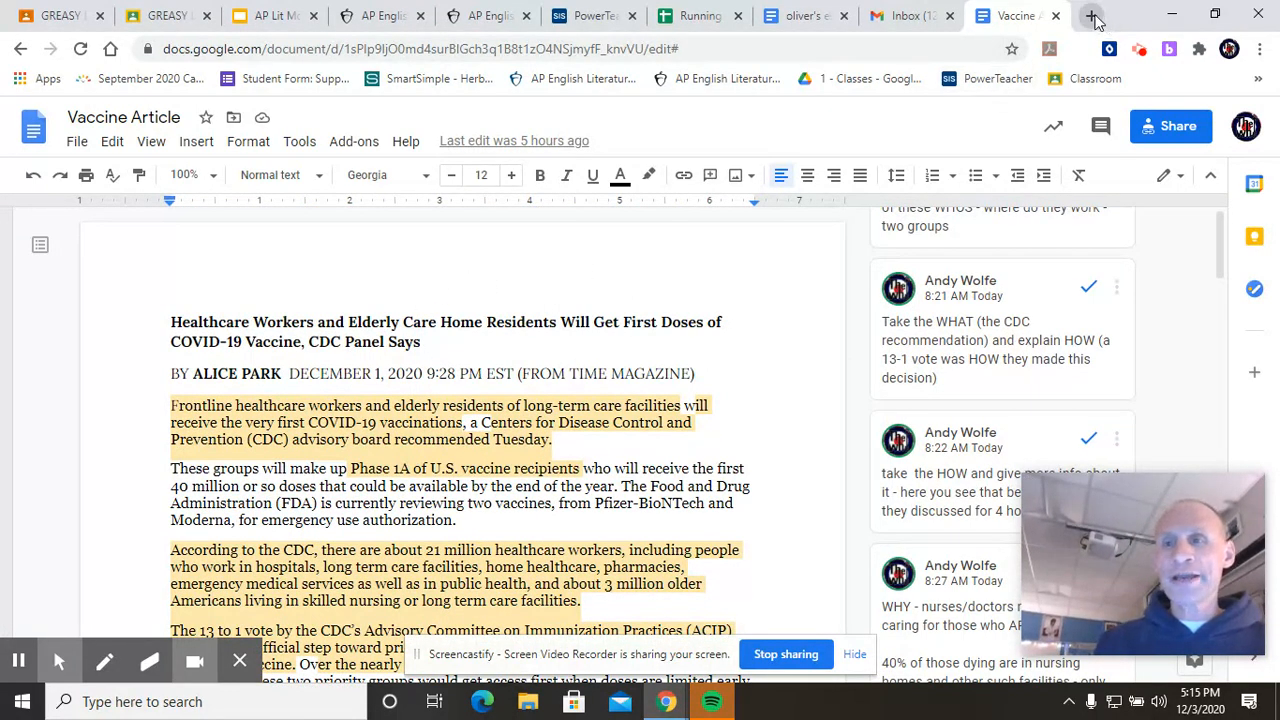
# In a new tab, reach Google Docs through the apps grid and start a Blank document.
pyautogui.click(1093, 15)
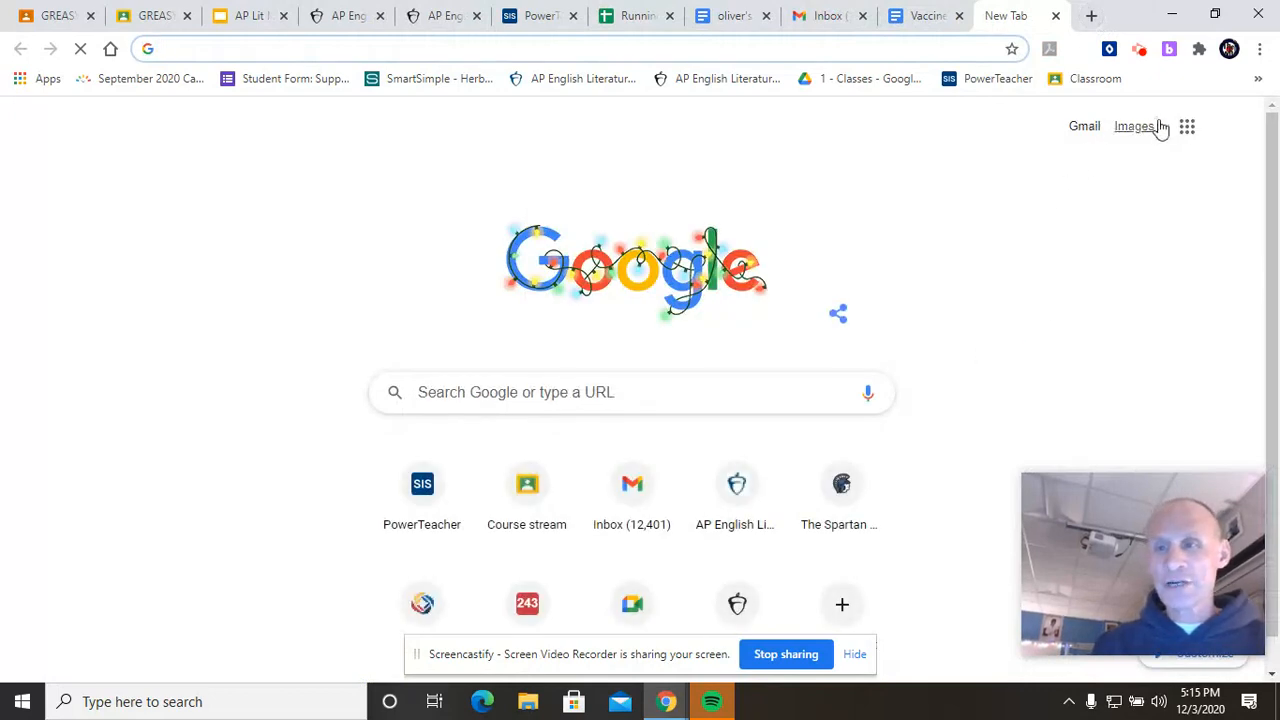
pyautogui.click(1187, 126)
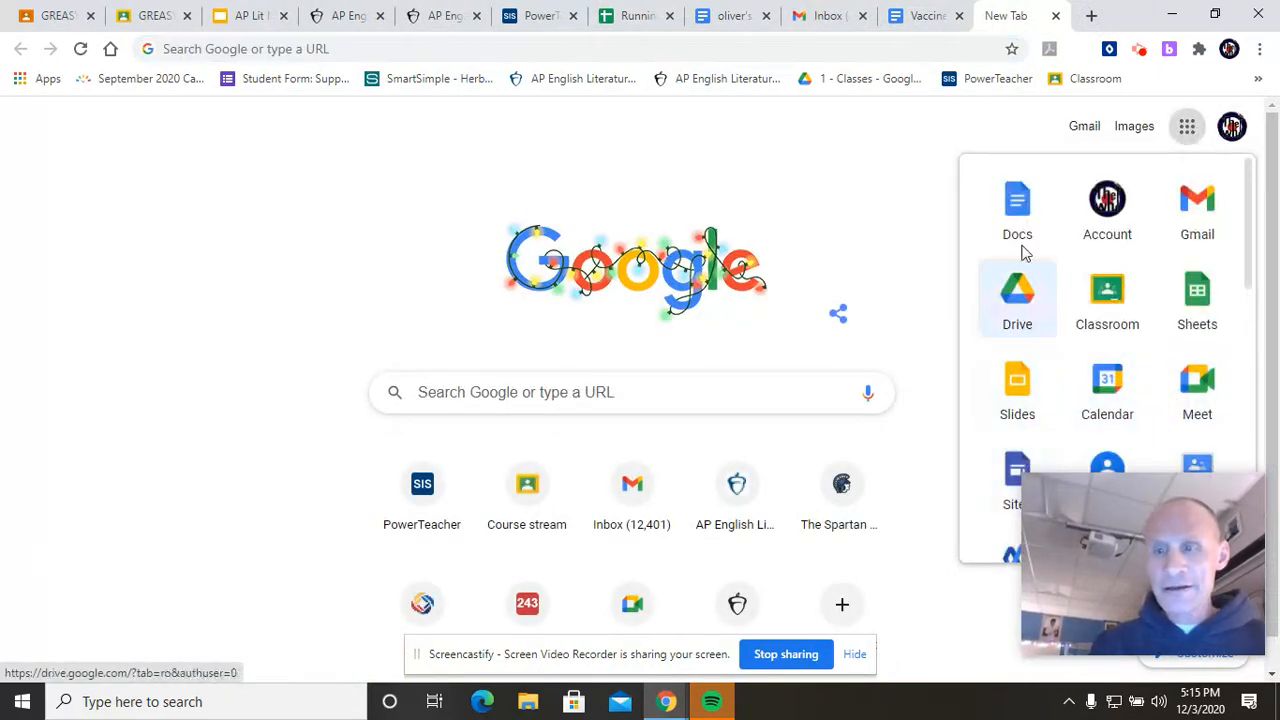
pyautogui.click(1017, 207)
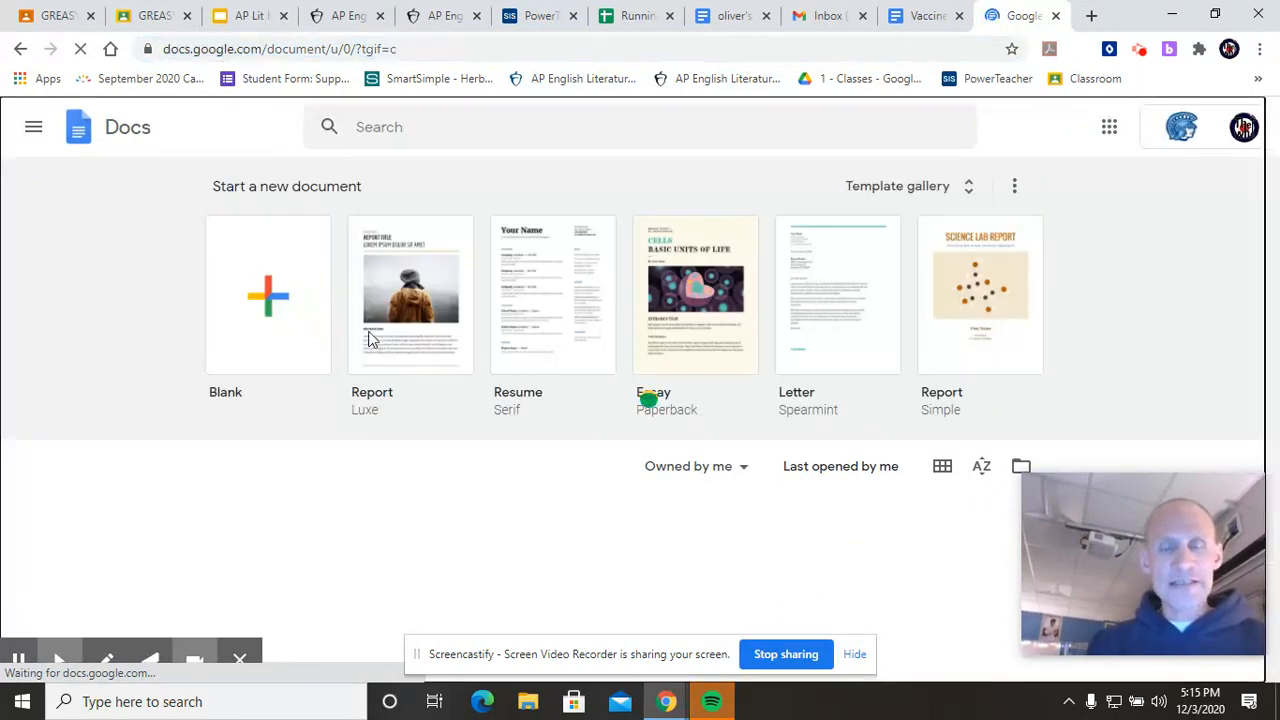
pyautogui.click(268, 294)
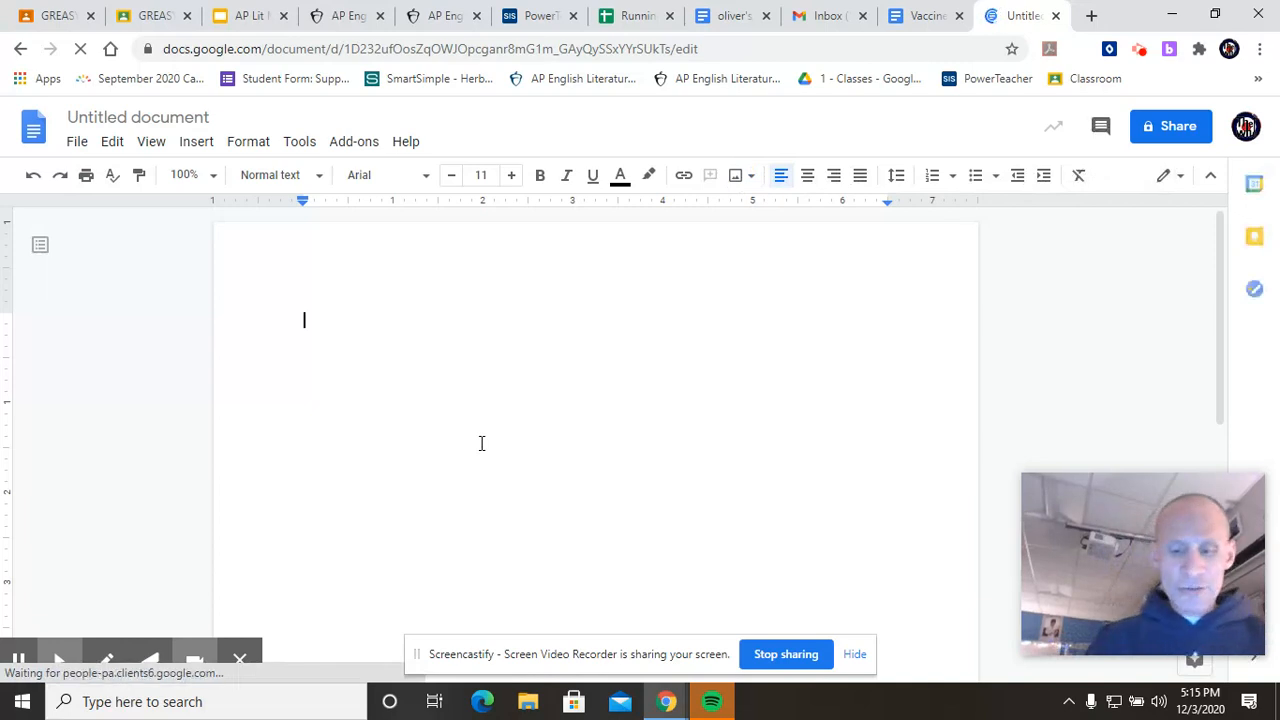
# Begin the line 'Author's Purpose - INform me about that day's decision from'.
pyautogui.write('Author')
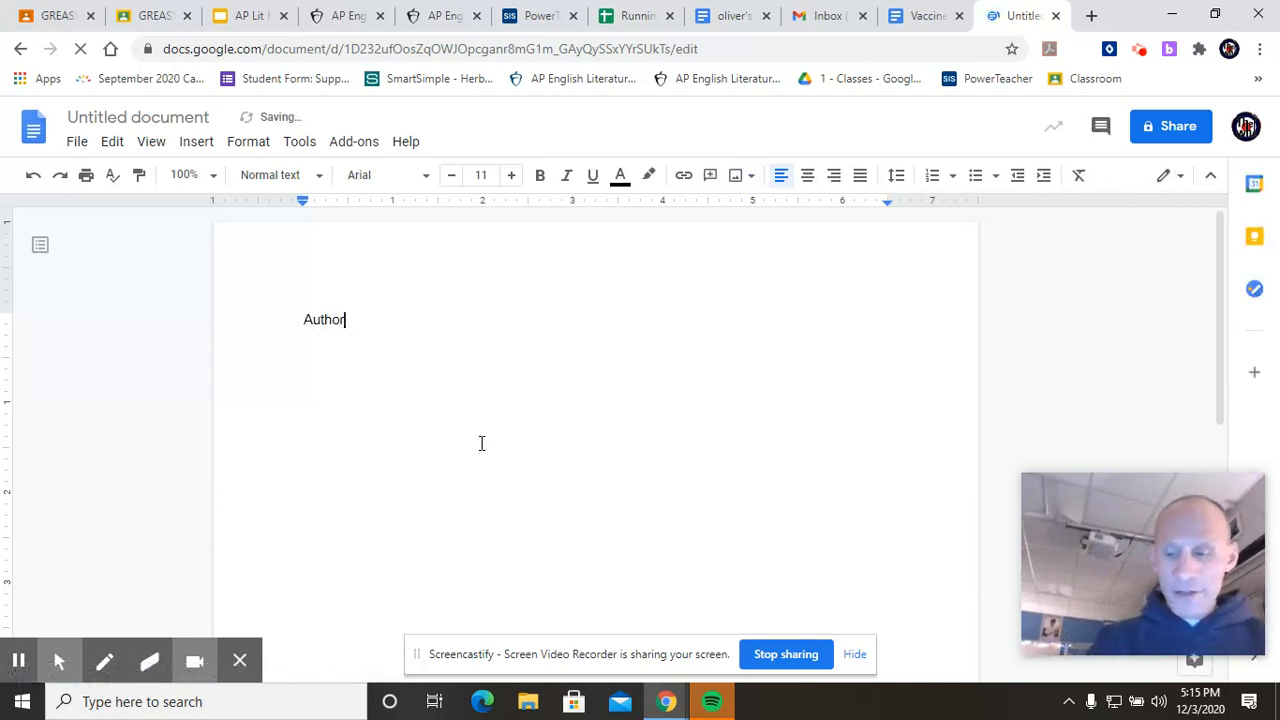
pyautogui.write("'s Purp")
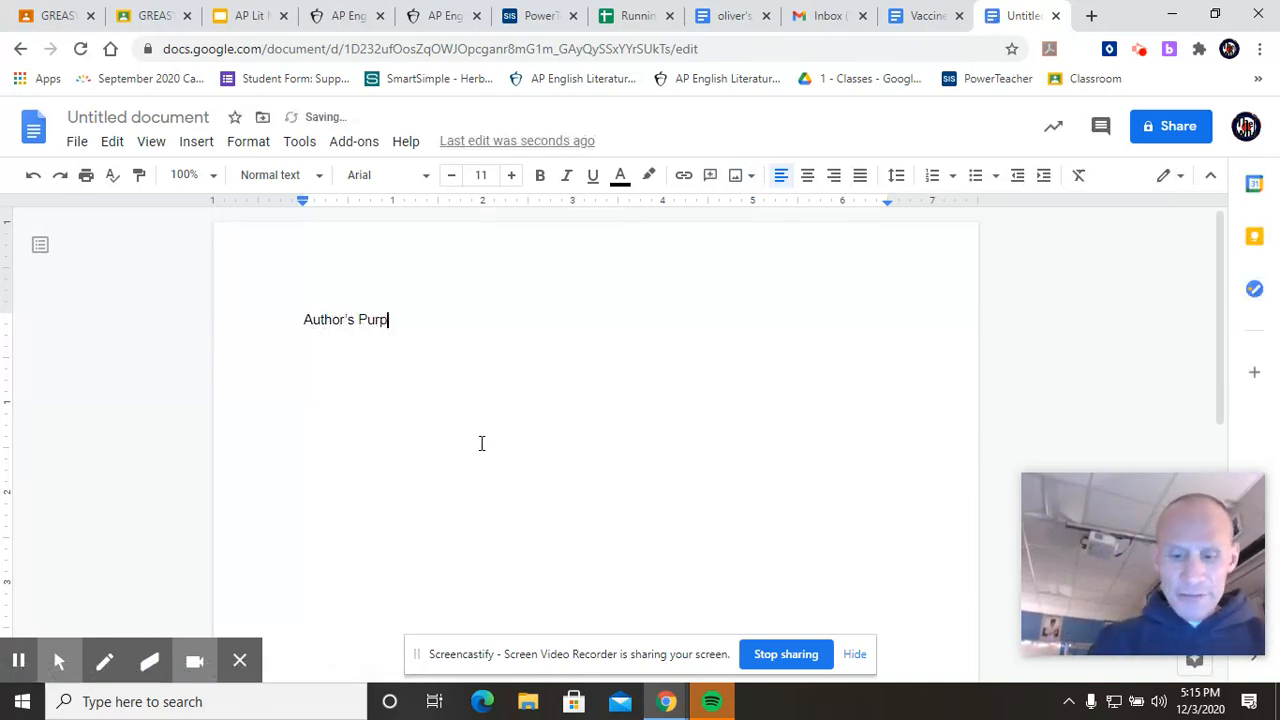
pyautogui.write('ose - IN')
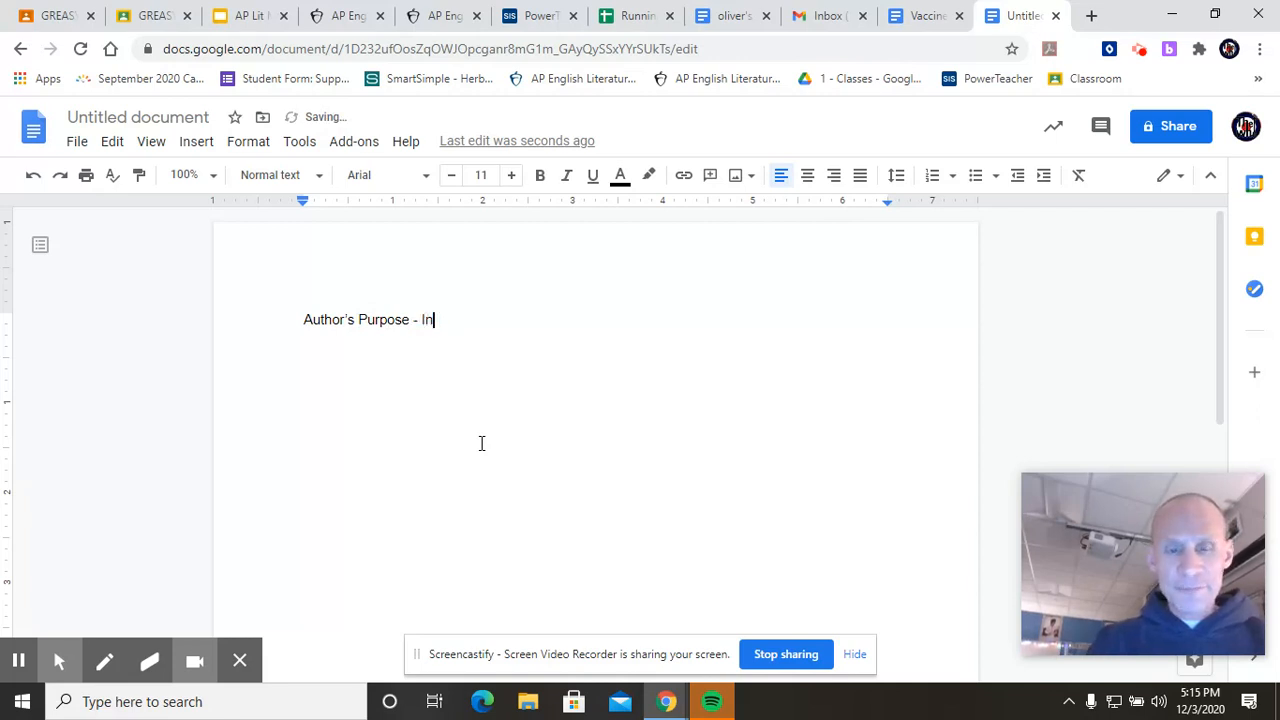
pyautogui.write('form me')
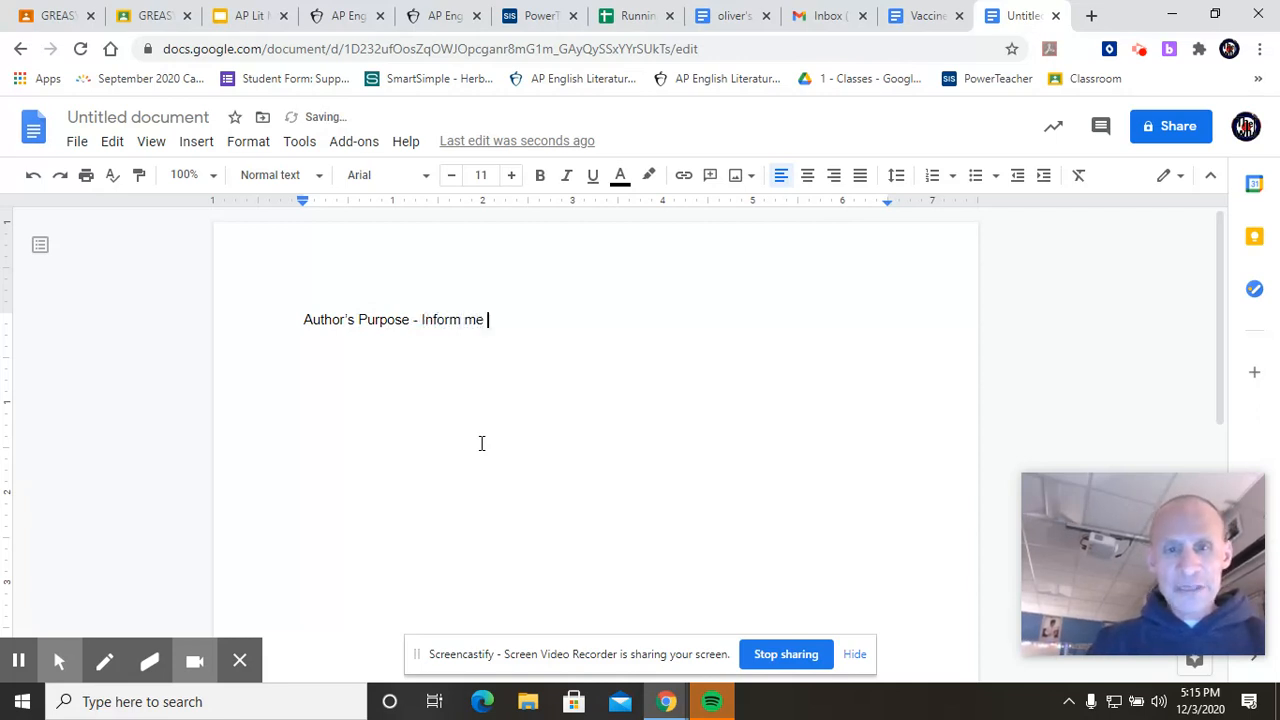
pyautogui.write('about that')
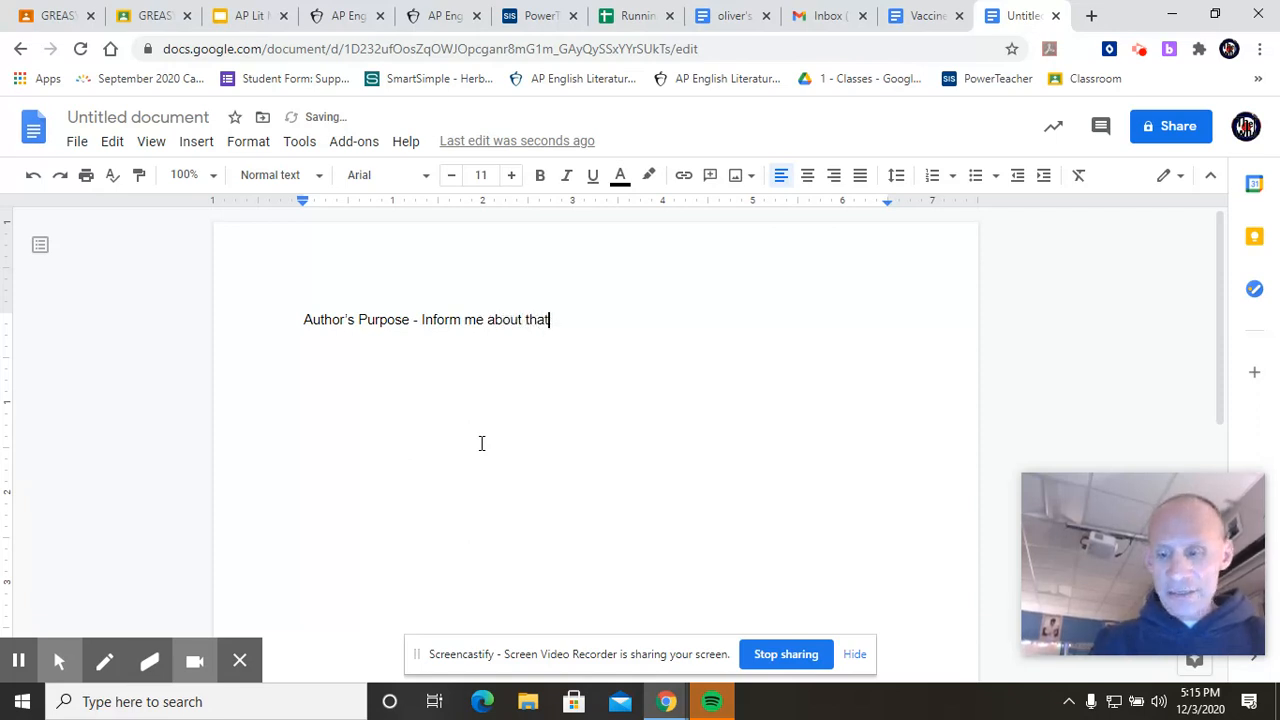
pyautogui.write('day')
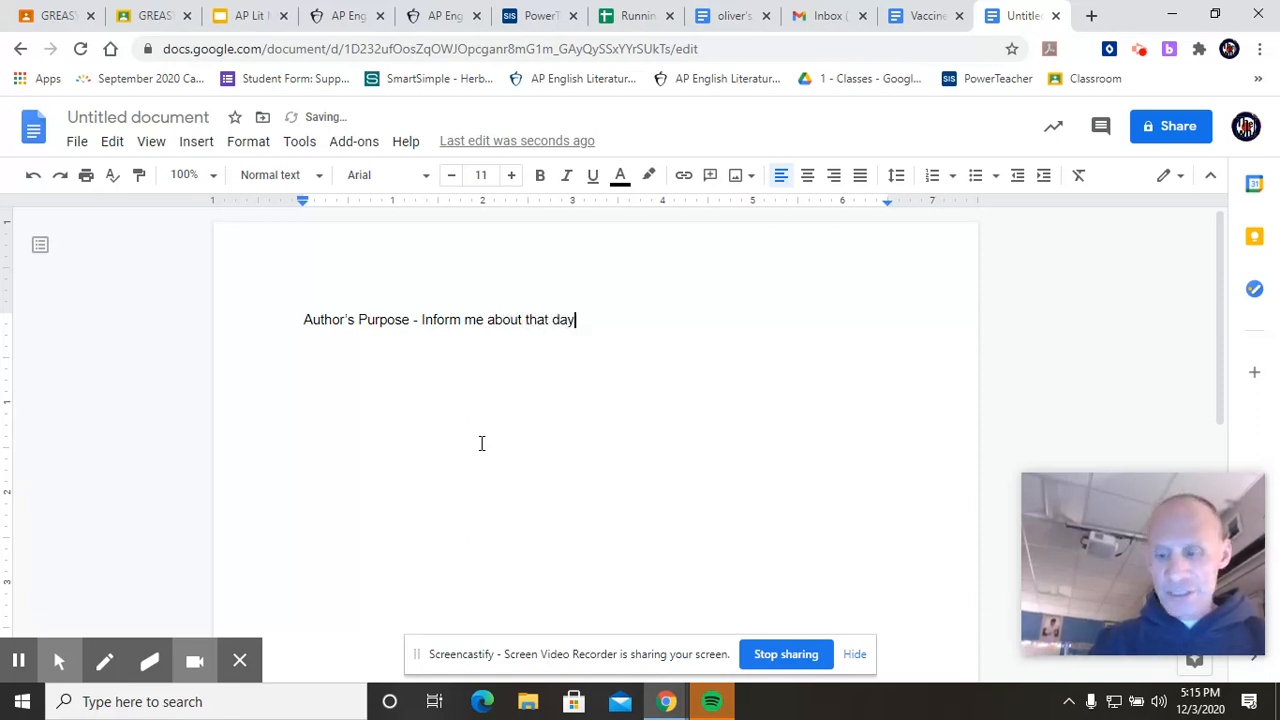
pyautogui.write("'s decis")
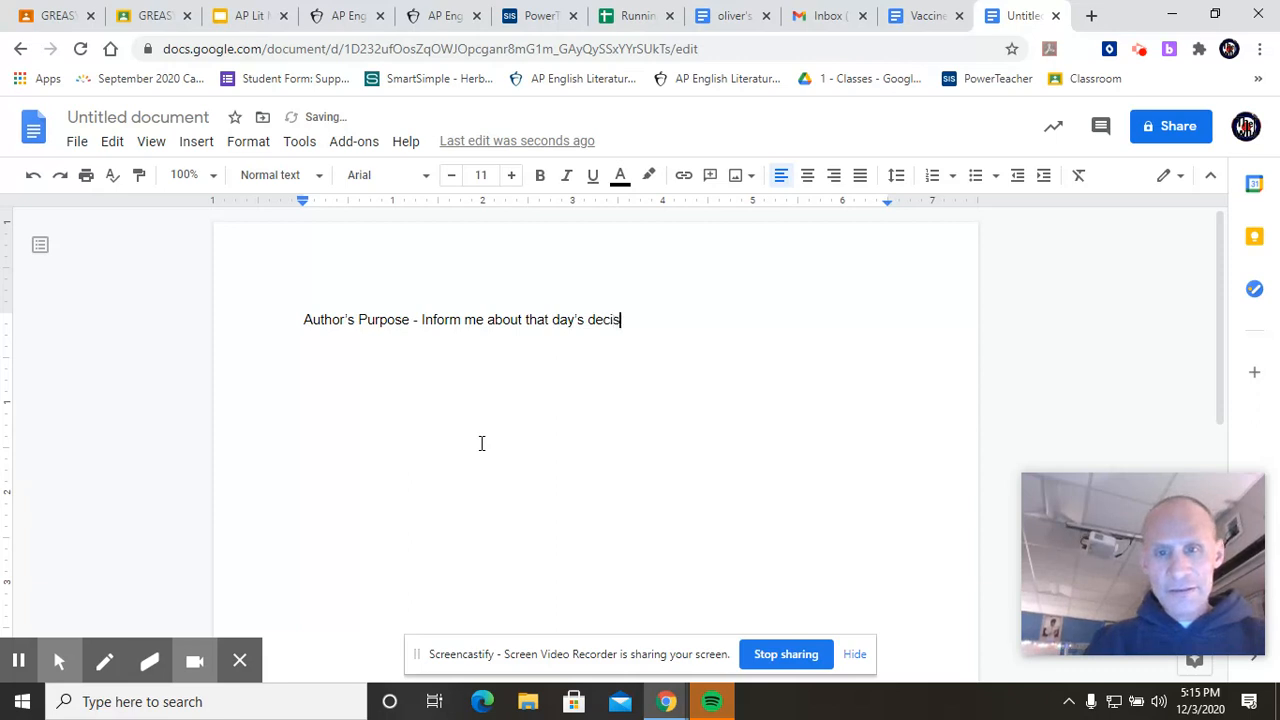
pyautogui.write('ion frim')
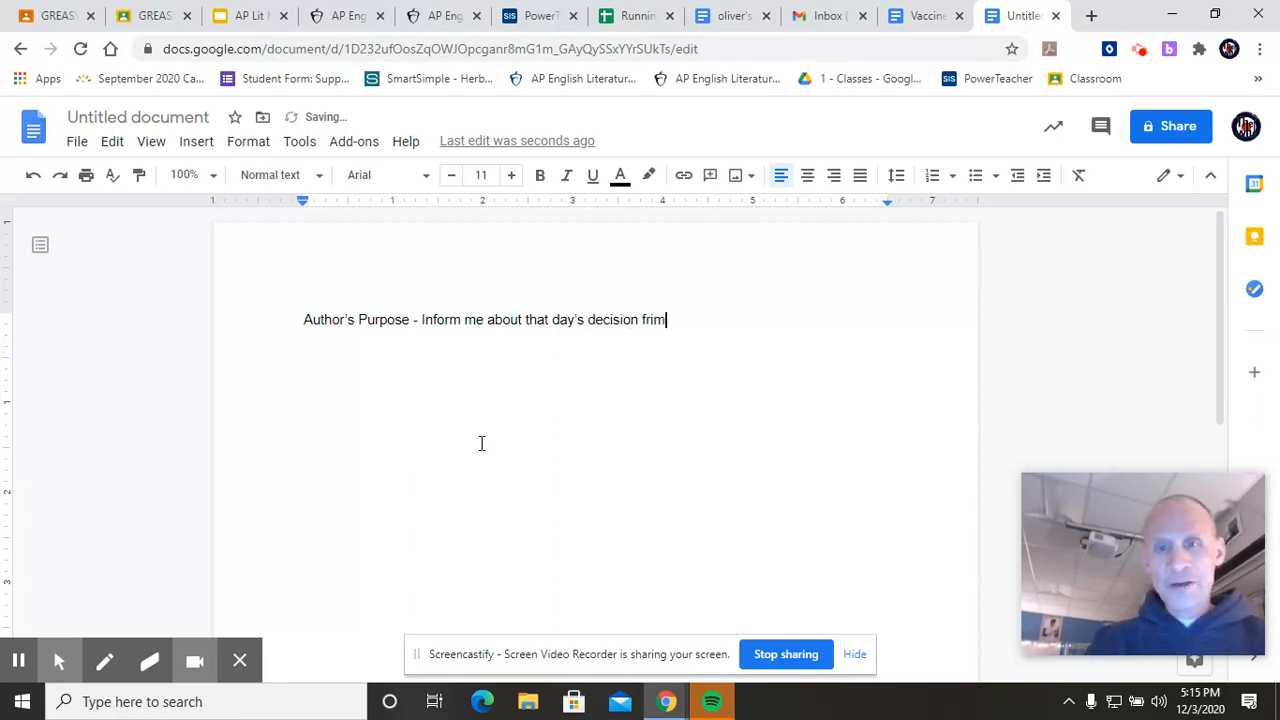
pyautogui.write('from')
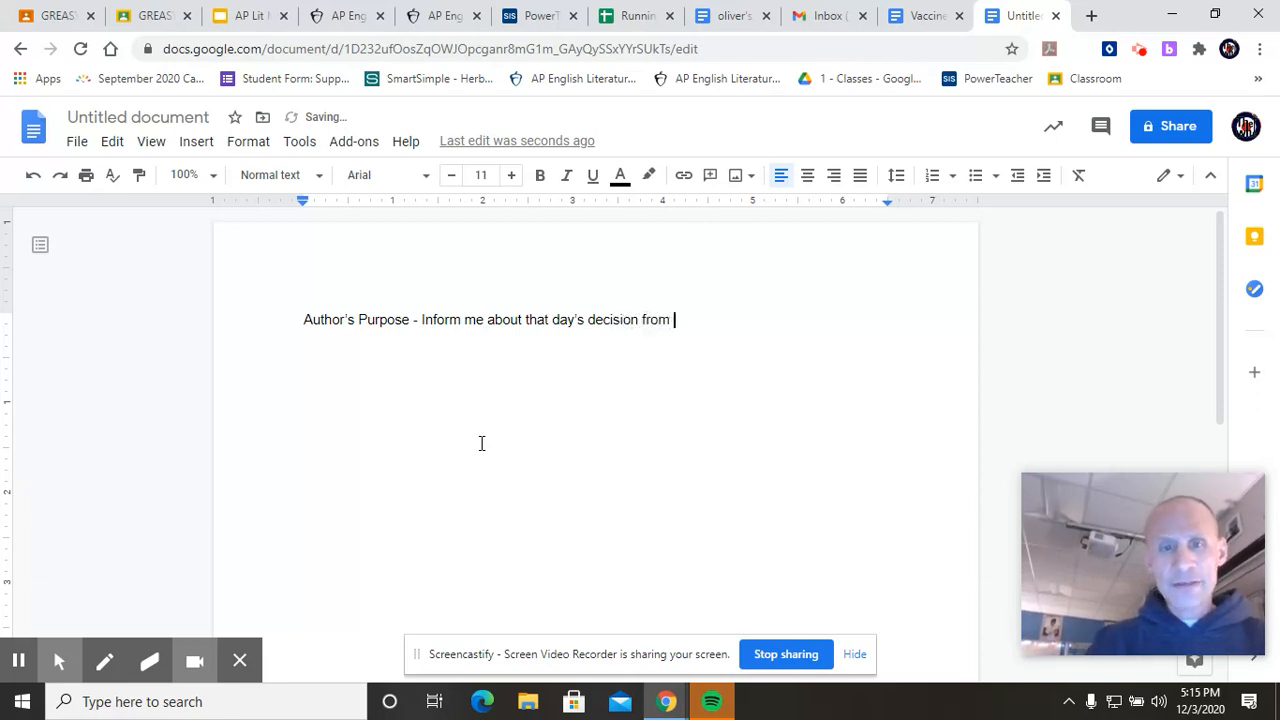
# Replace the word 'me' with 'Time Magazine's reader'.
pyautogui.click(475, 320)
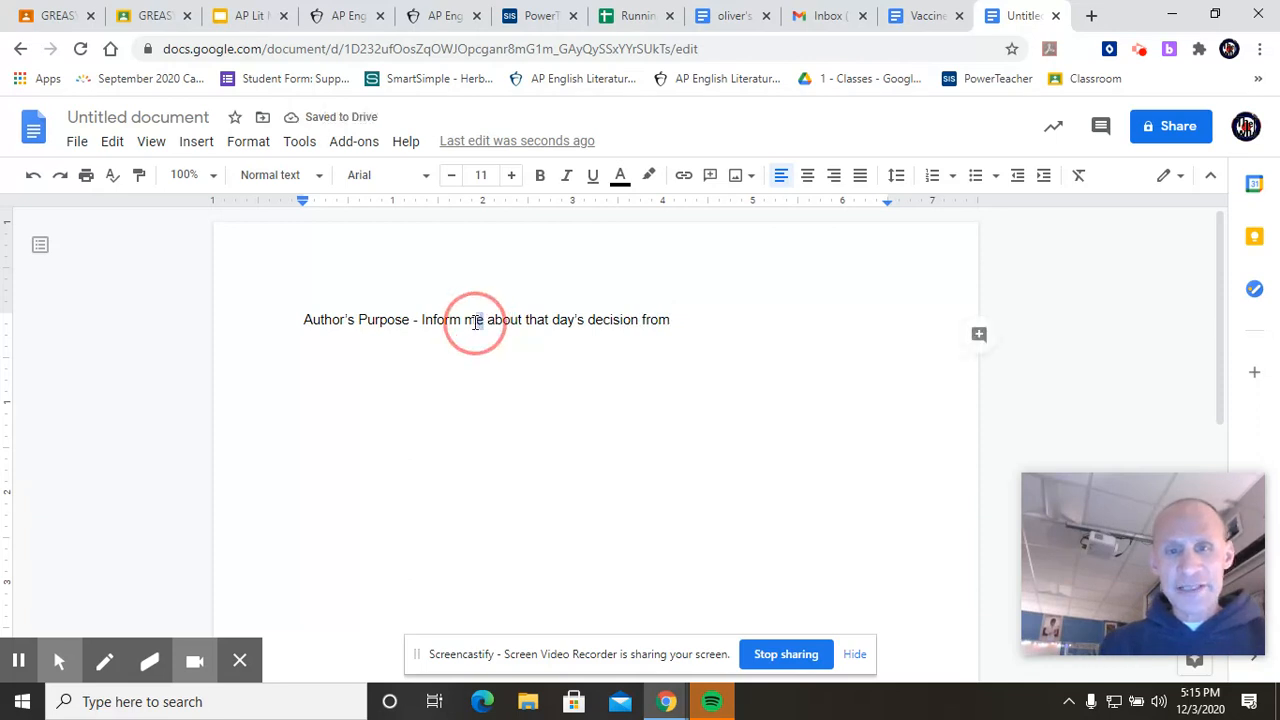
pyautogui.doubleClick(473, 319)
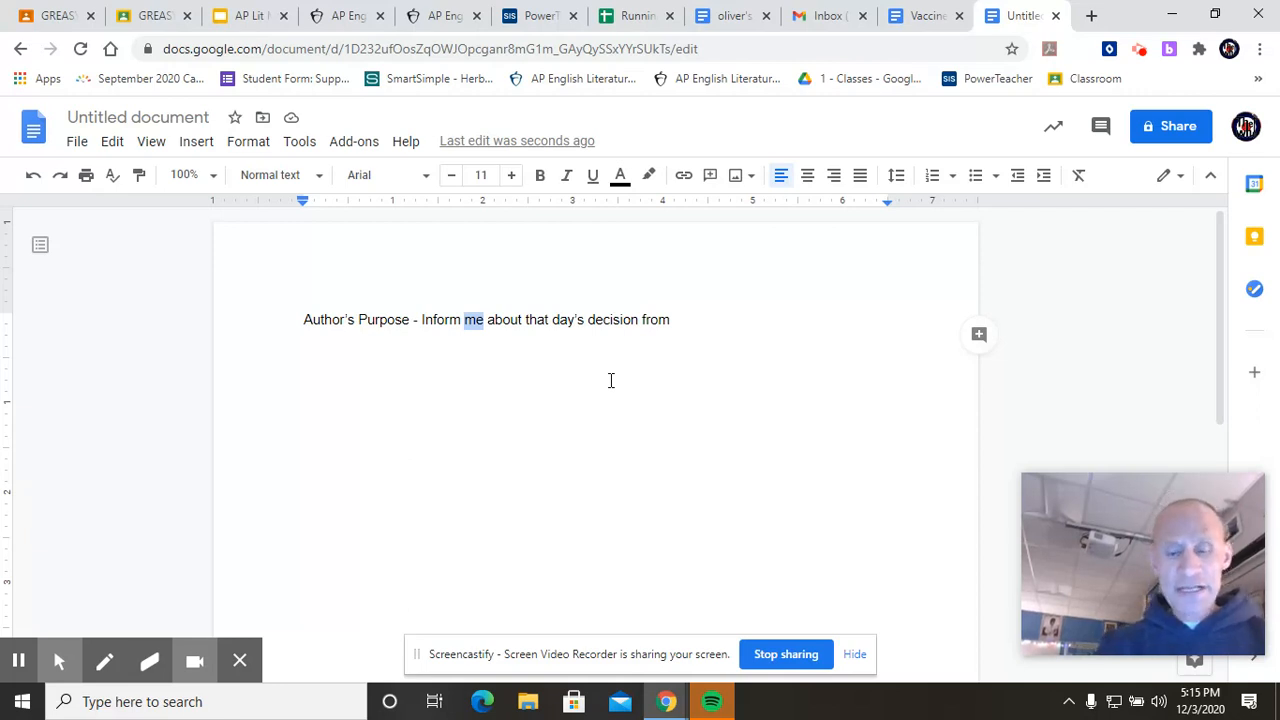
pyautogui.write('Time Ma')
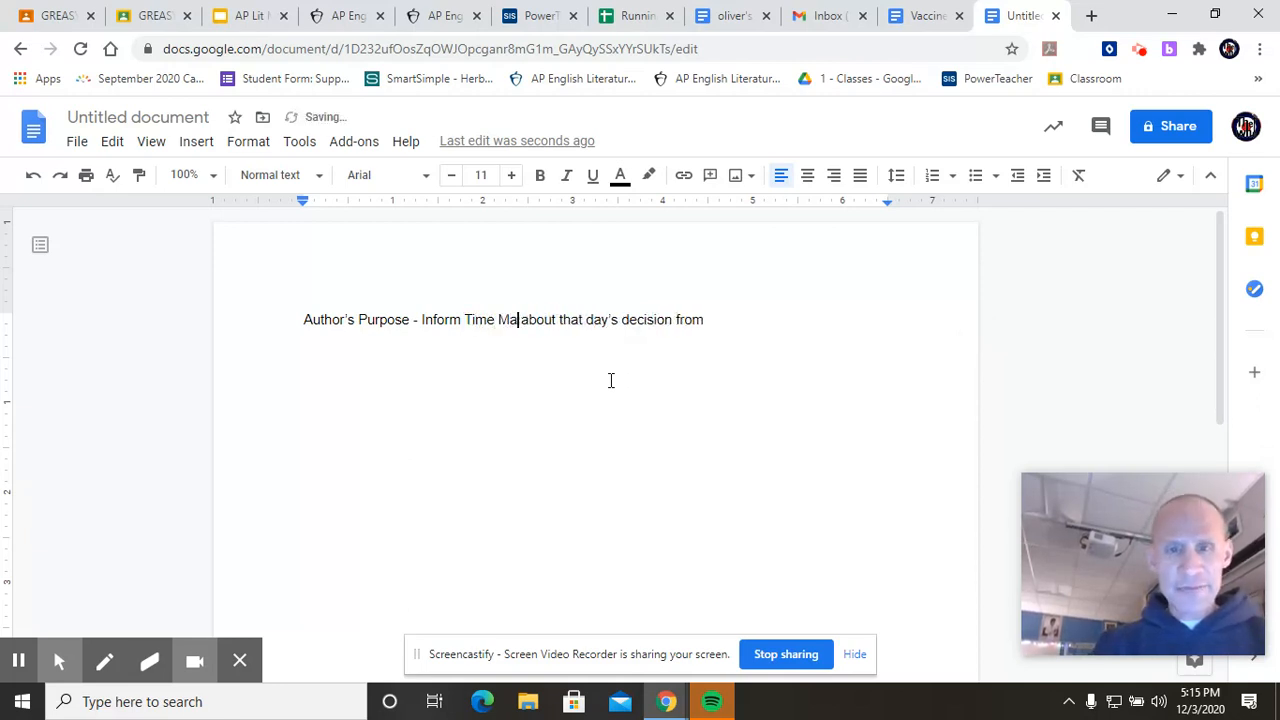
pyautogui.write('gaz')
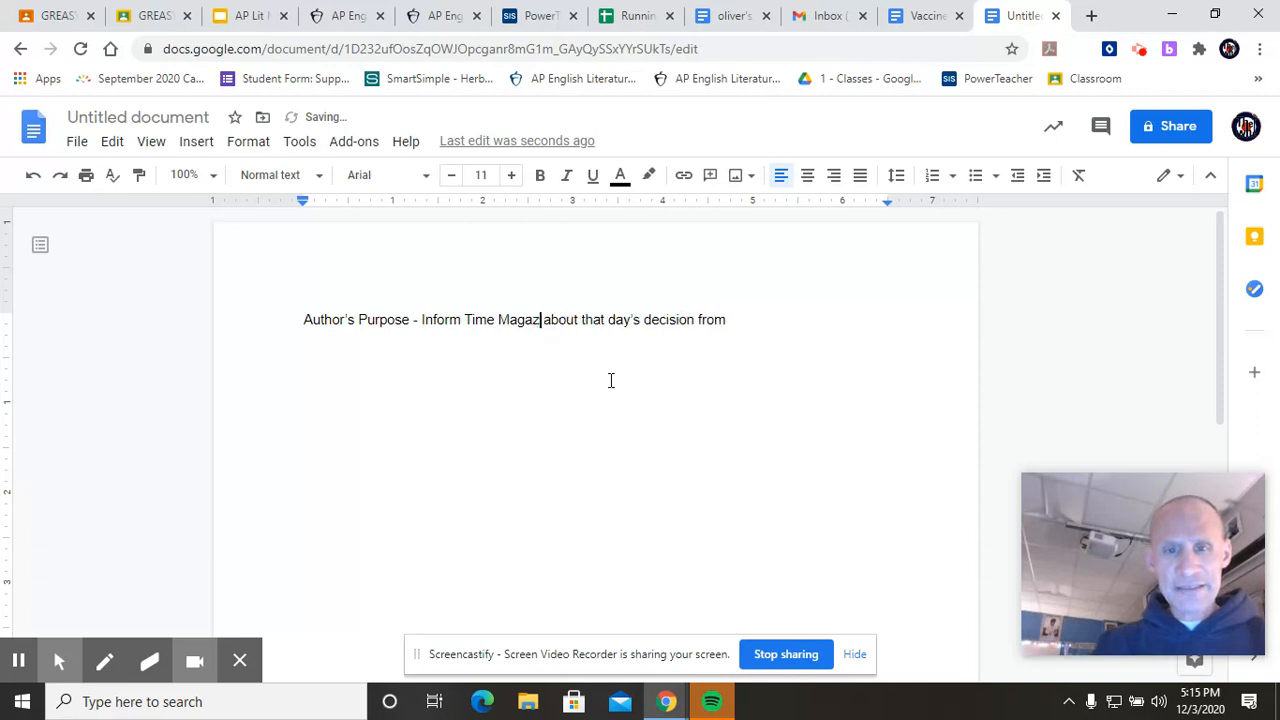
pyautogui.write("ine's reader")
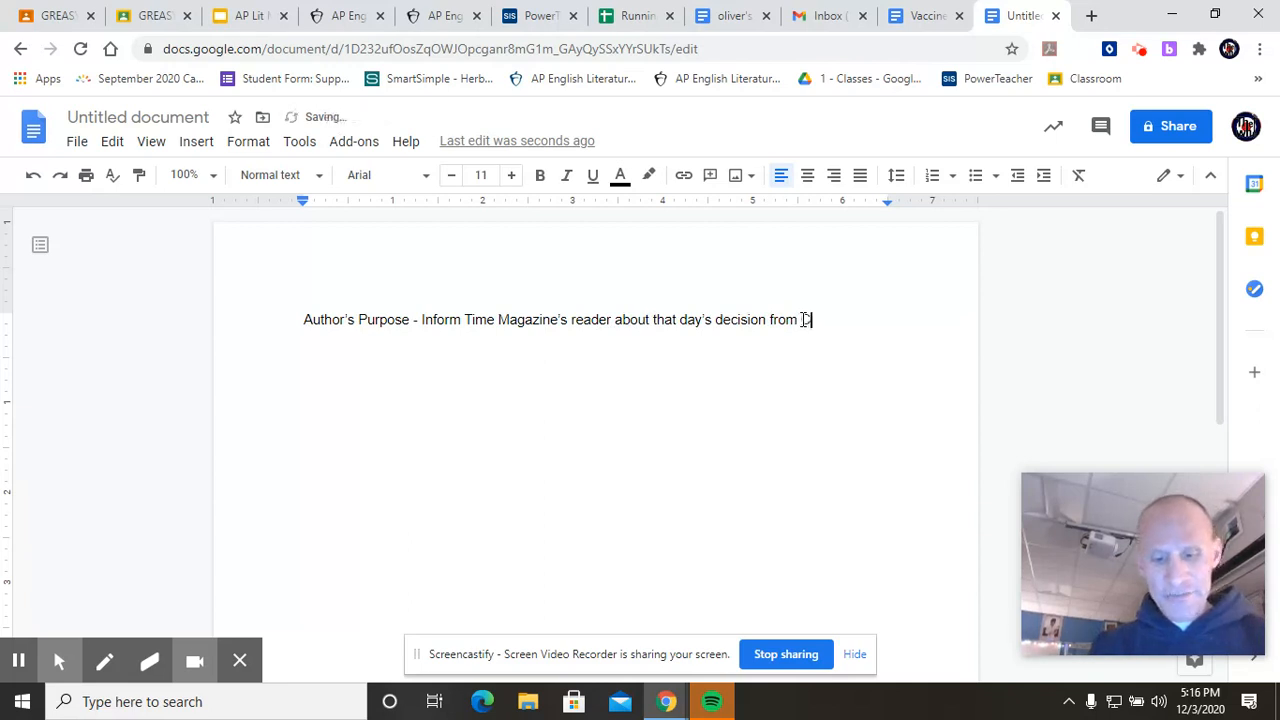
# Finish the sentence: concerning who will get the first vaccine, and why.
pyautogui.write('D')
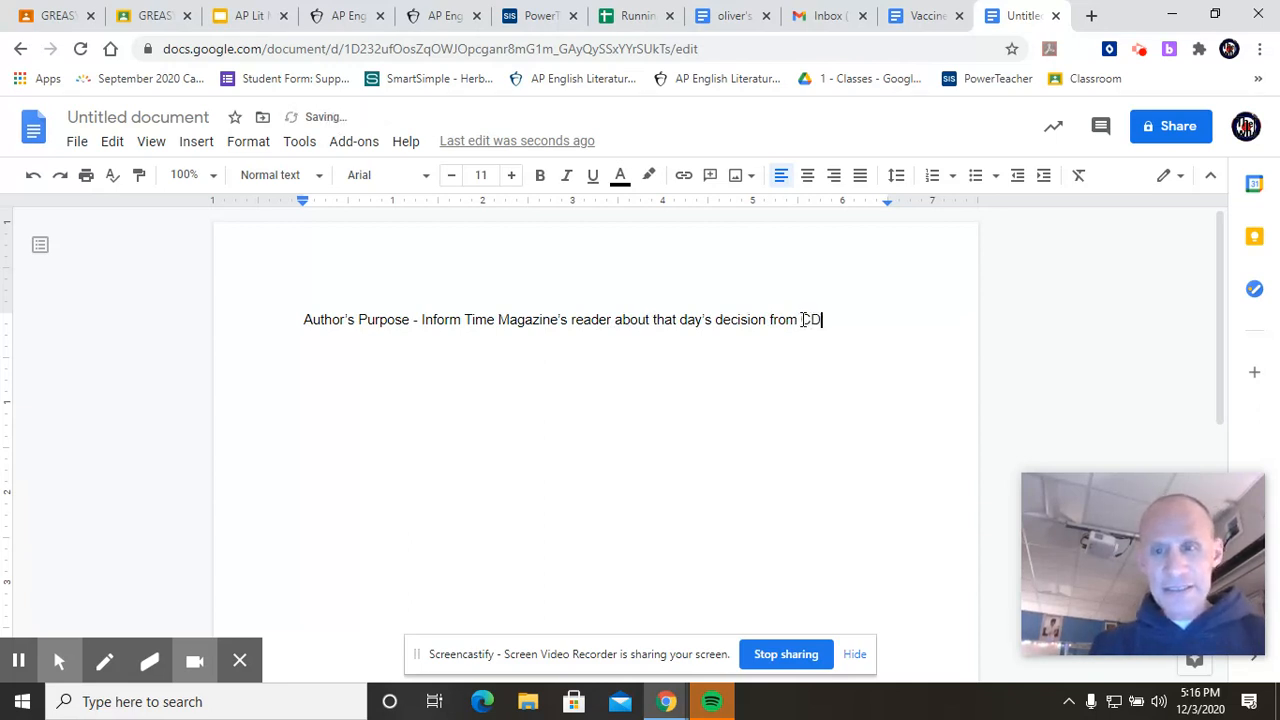
pyautogui.write('concerning the')
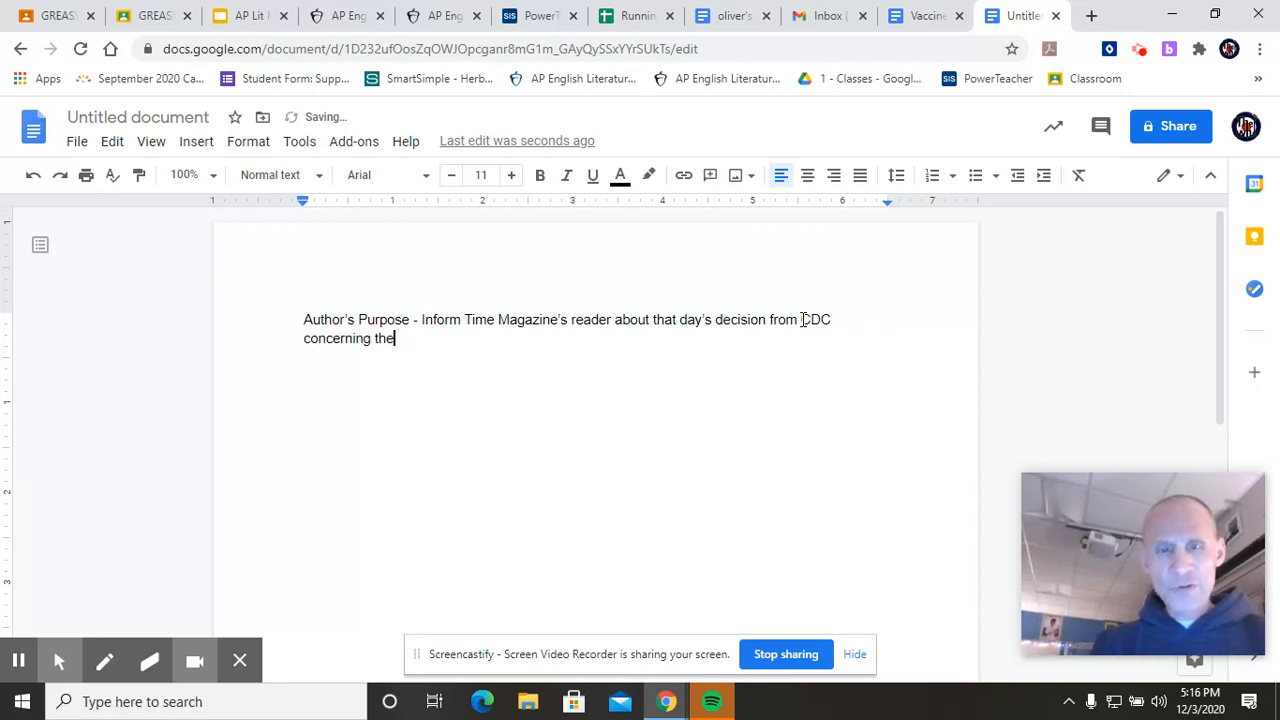
pyautogui.write('who will')
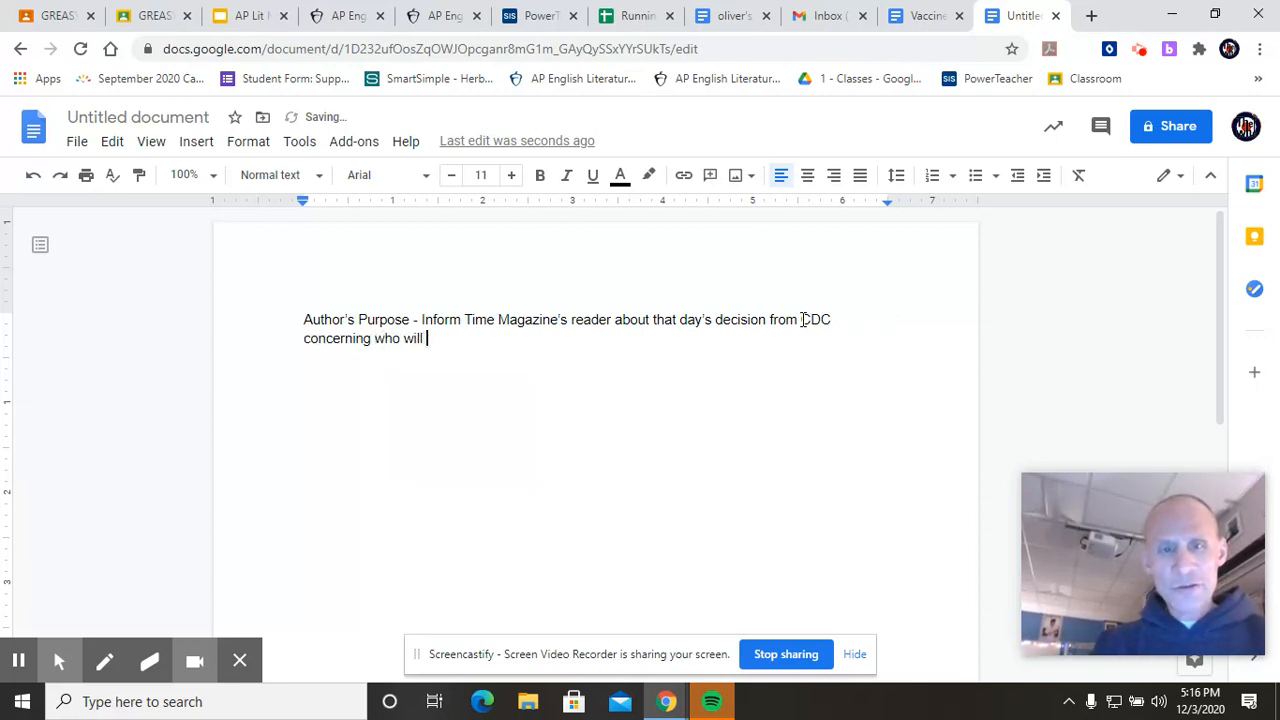
pyautogui.write('get the first batch of the va')
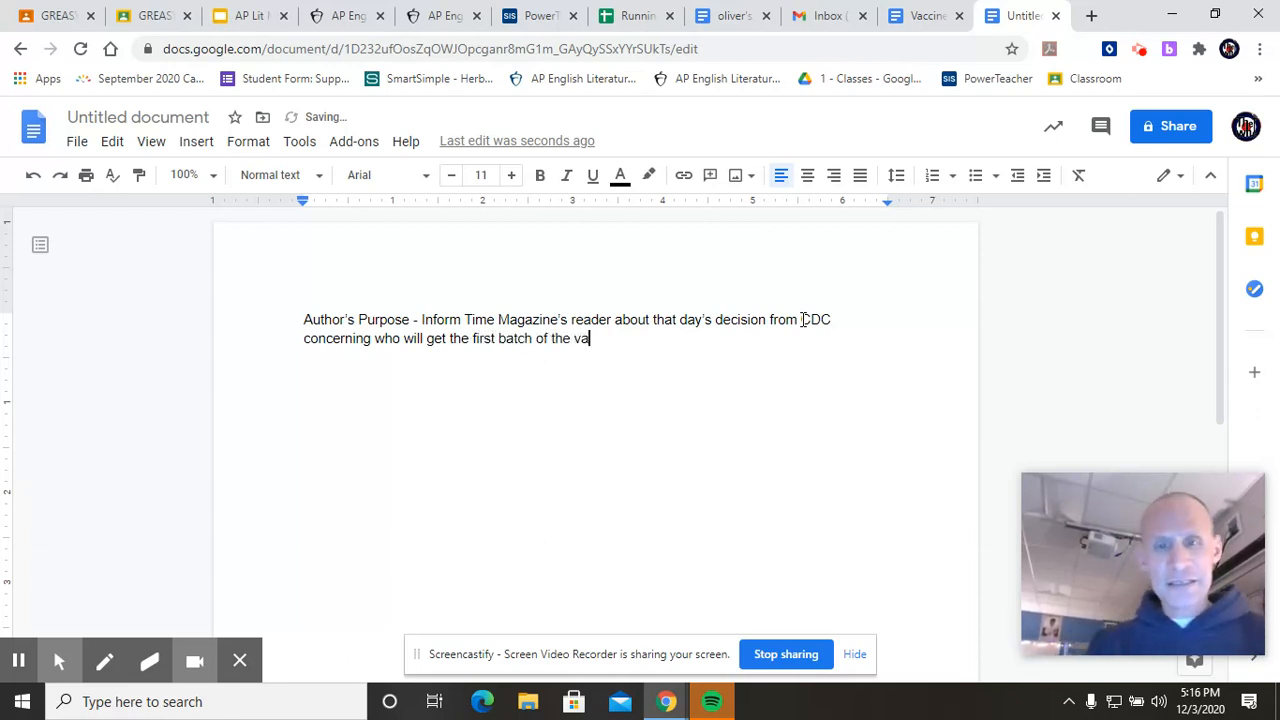
pyautogui.write('ccine.')
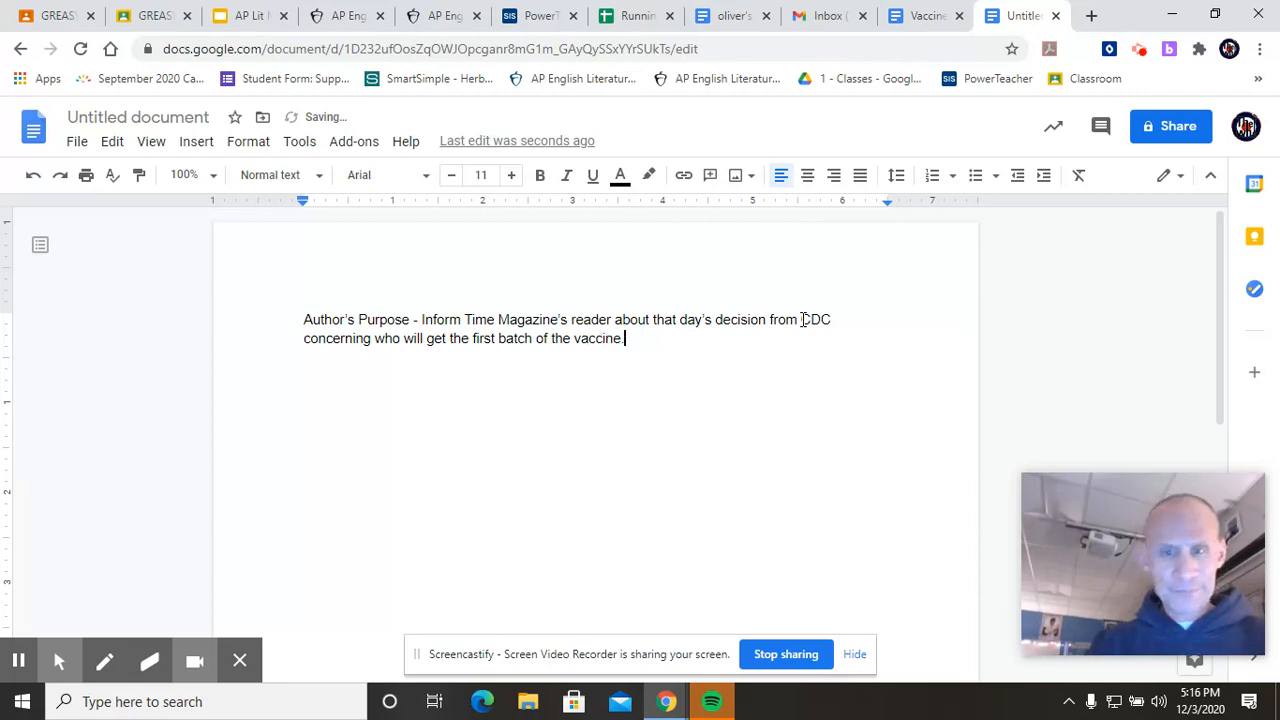
pyautogui.press('Backspace')
pyautogui.write(', and')
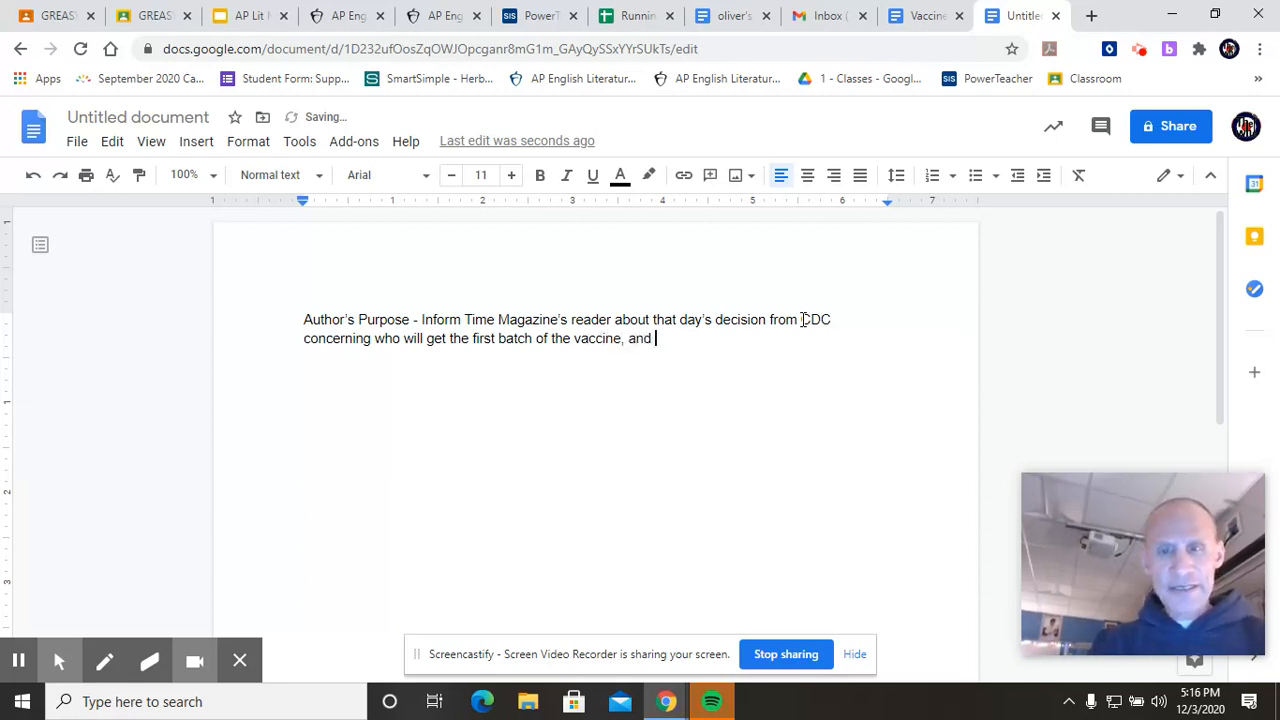
pyautogui.write('wh')
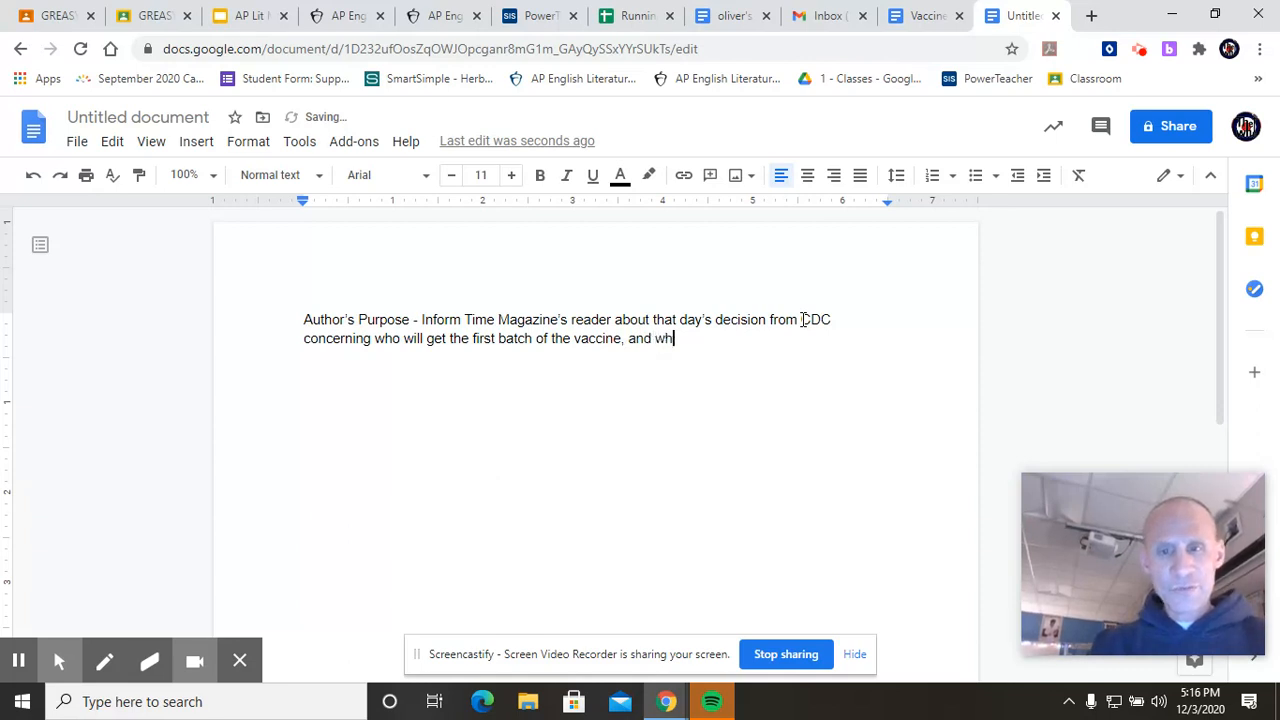
pyautogui.write('y.')
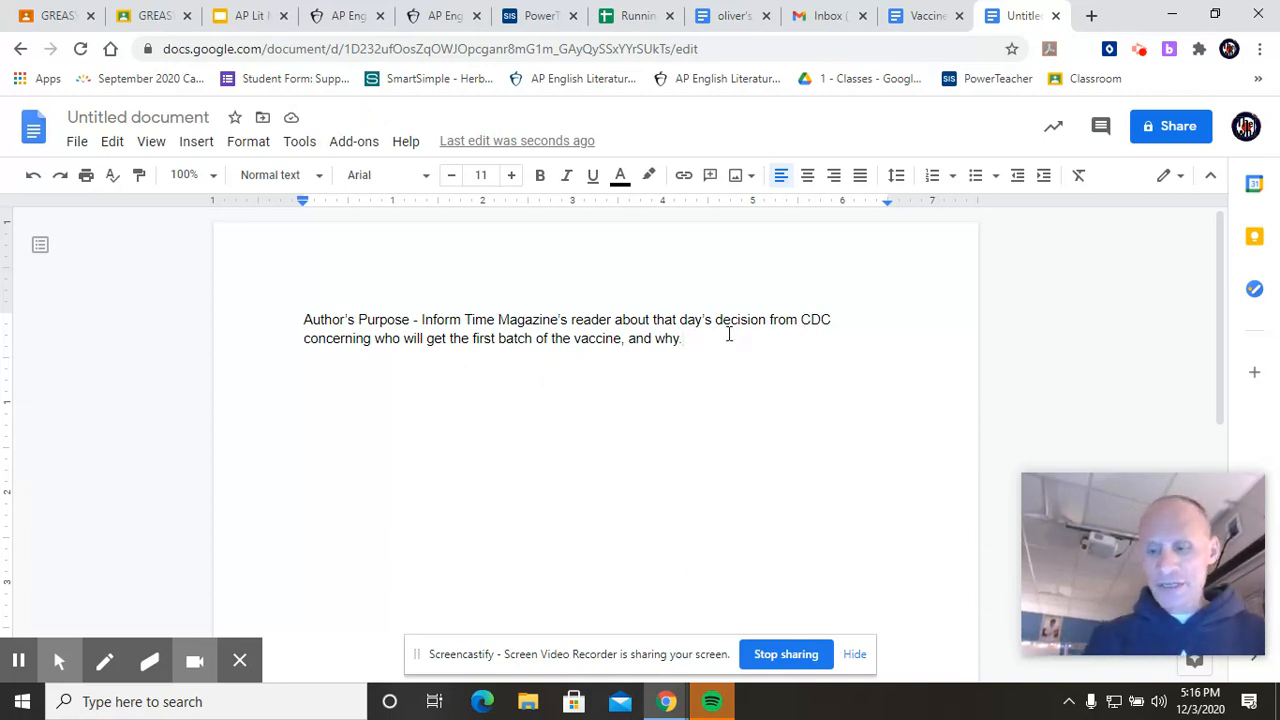
# Type the 'Main point -' label, removing the stray '=' sign.
pyautogui.write('Main')
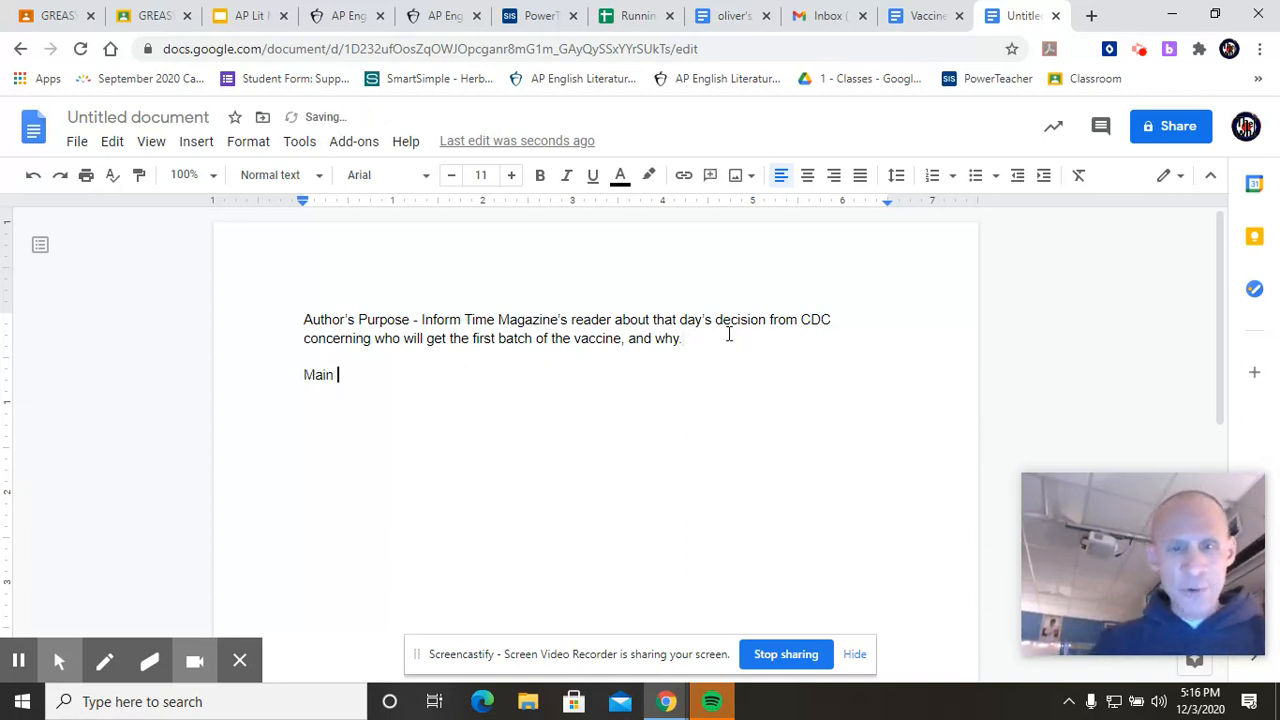
pyautogui.write('point -=')
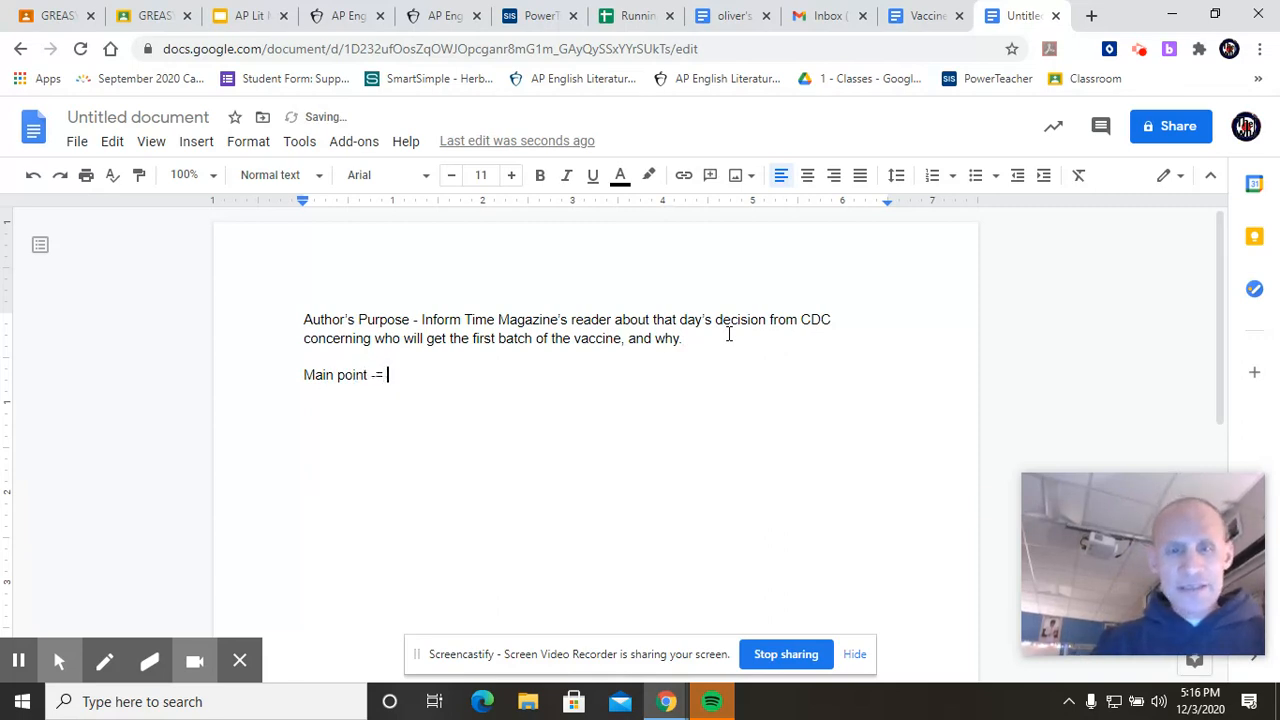
pyautogui.press('Backspace')
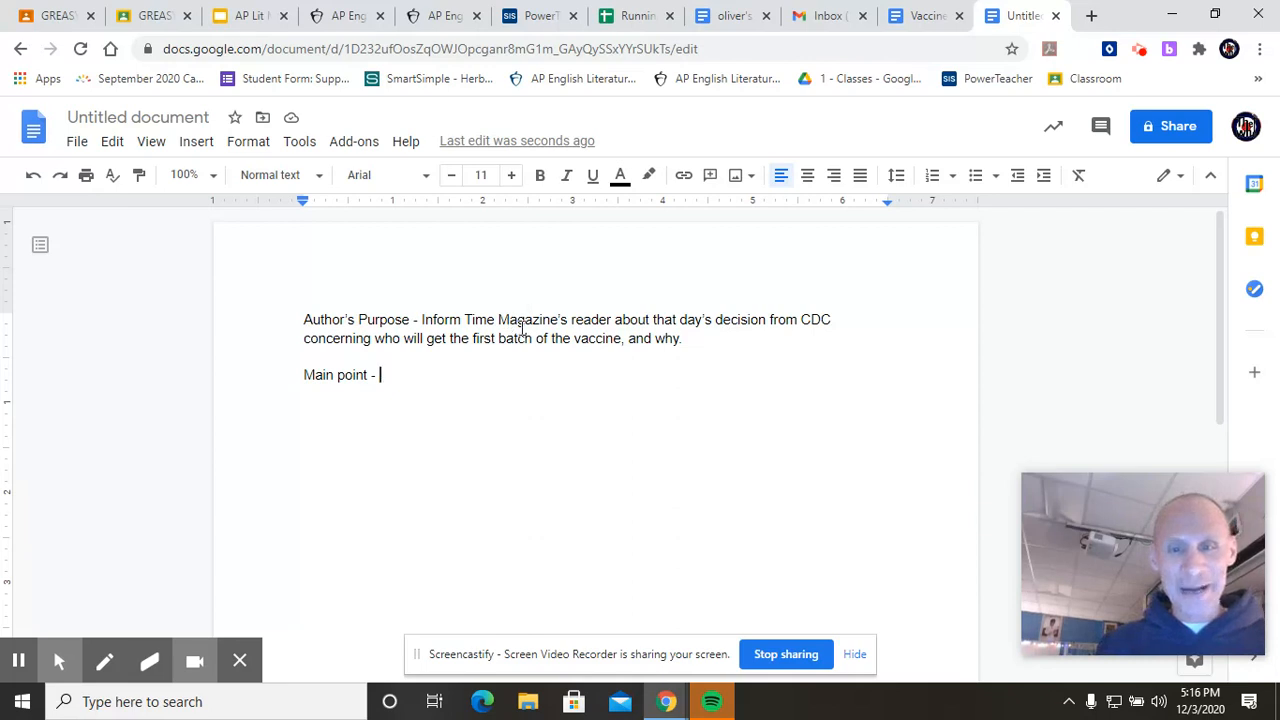
pyautogui.moveTo(510, 319); pyautogui.dragTo(685, 338)
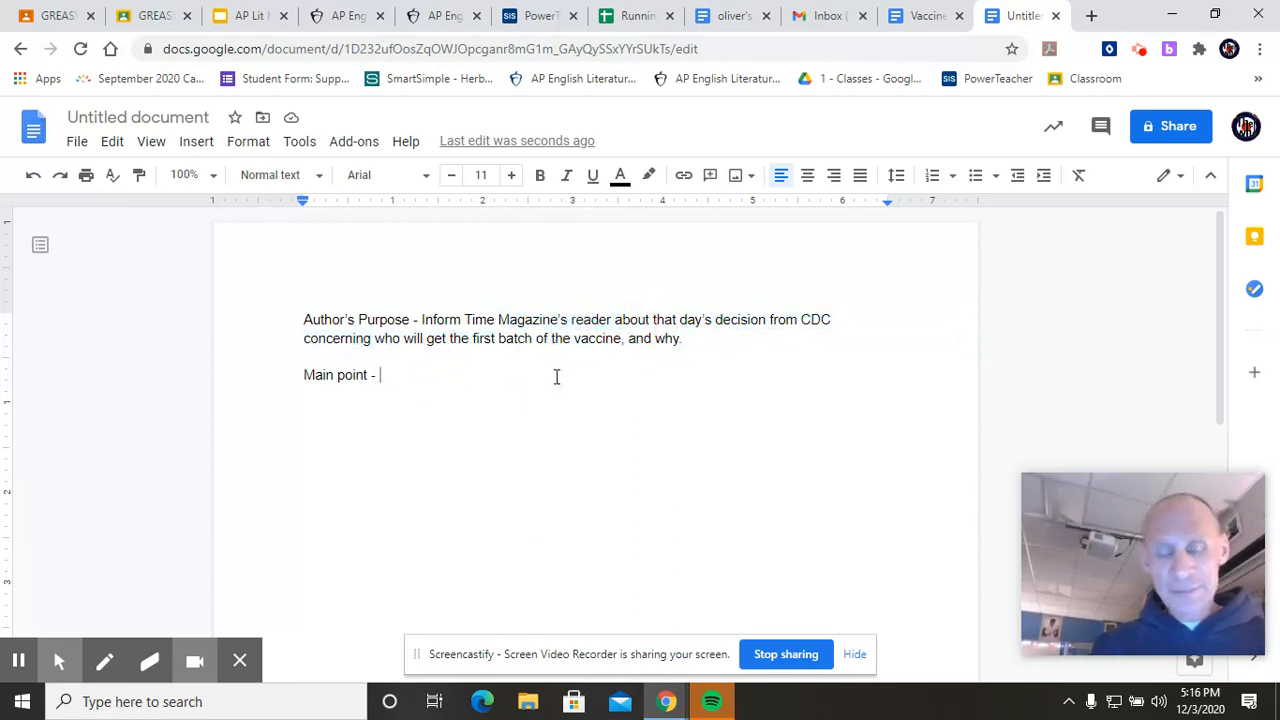
# State that healthcare workers and elderly in 'long-term' care facilities get the first doses.
pyautogui.write('H')
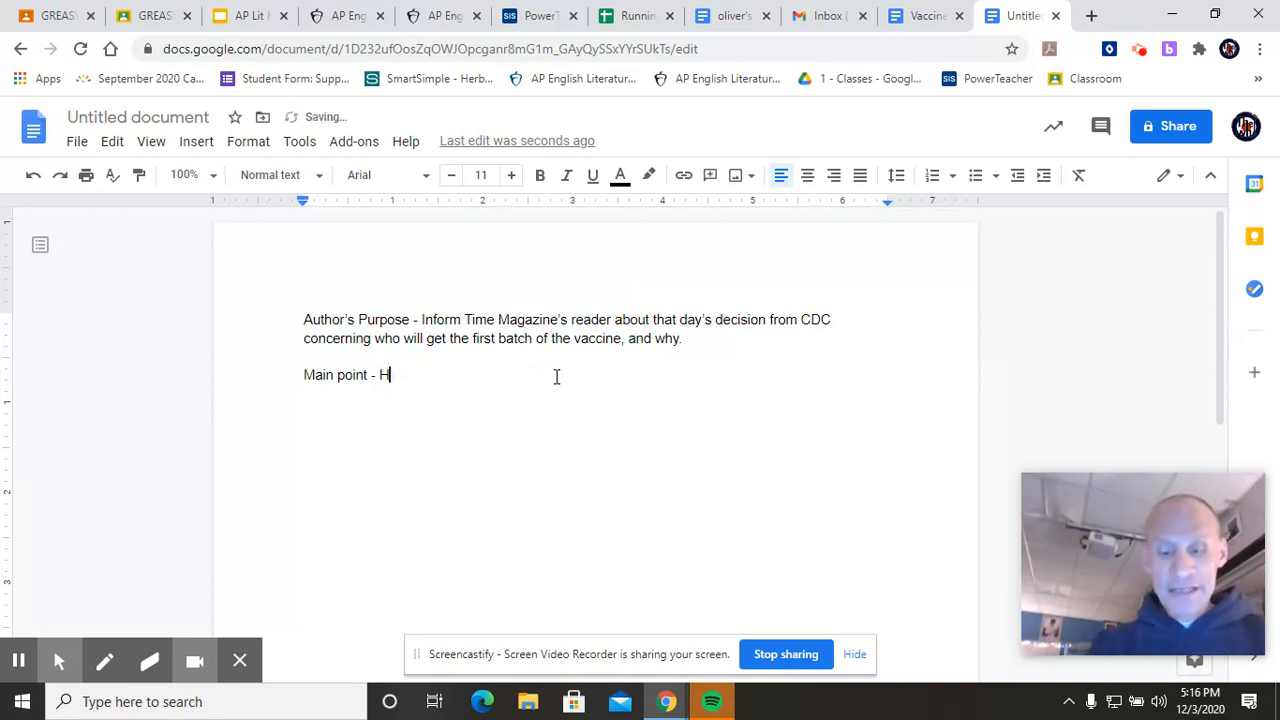
pyautogui.write('ealthcare')
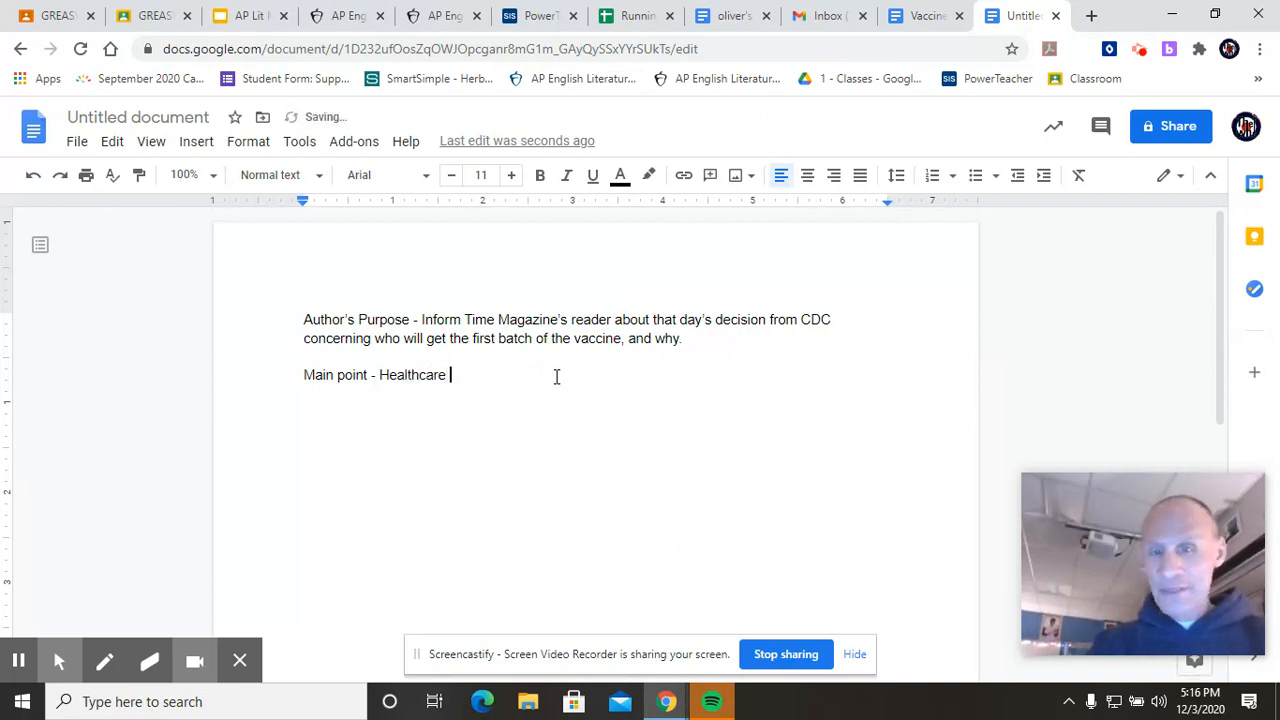
pyautogui.write('workers and')
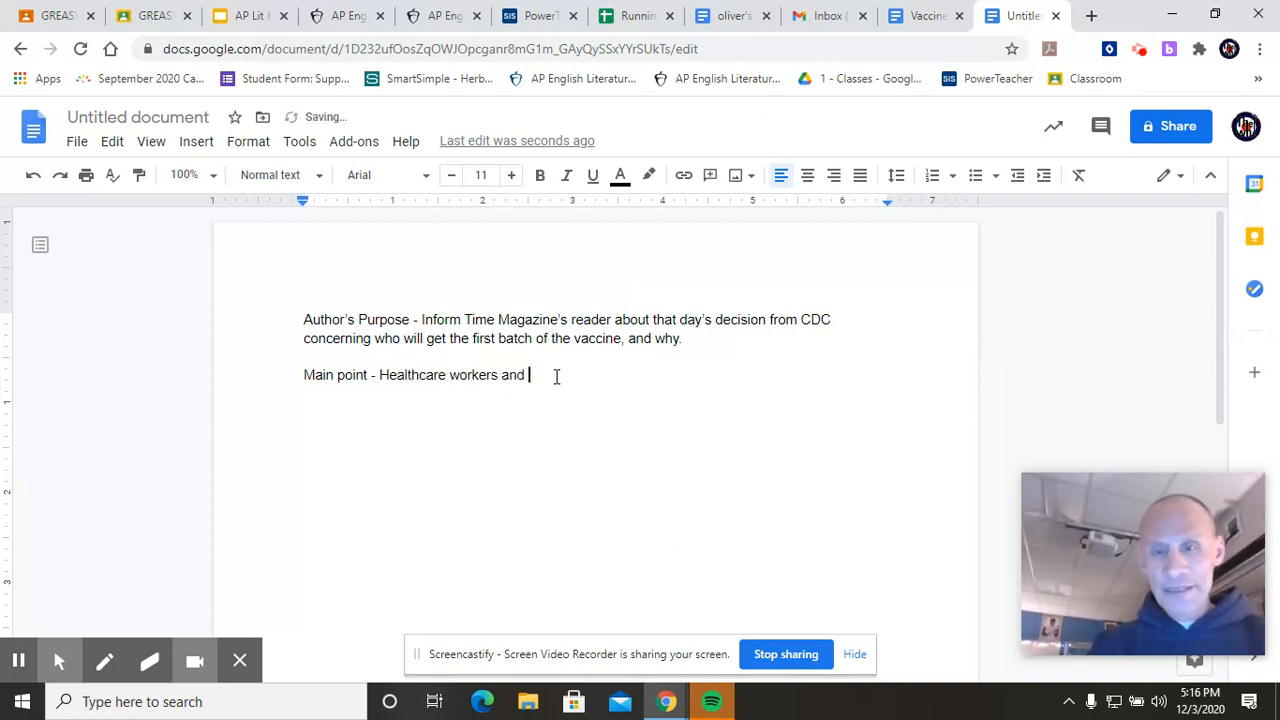
pyautogui.write('elderly')
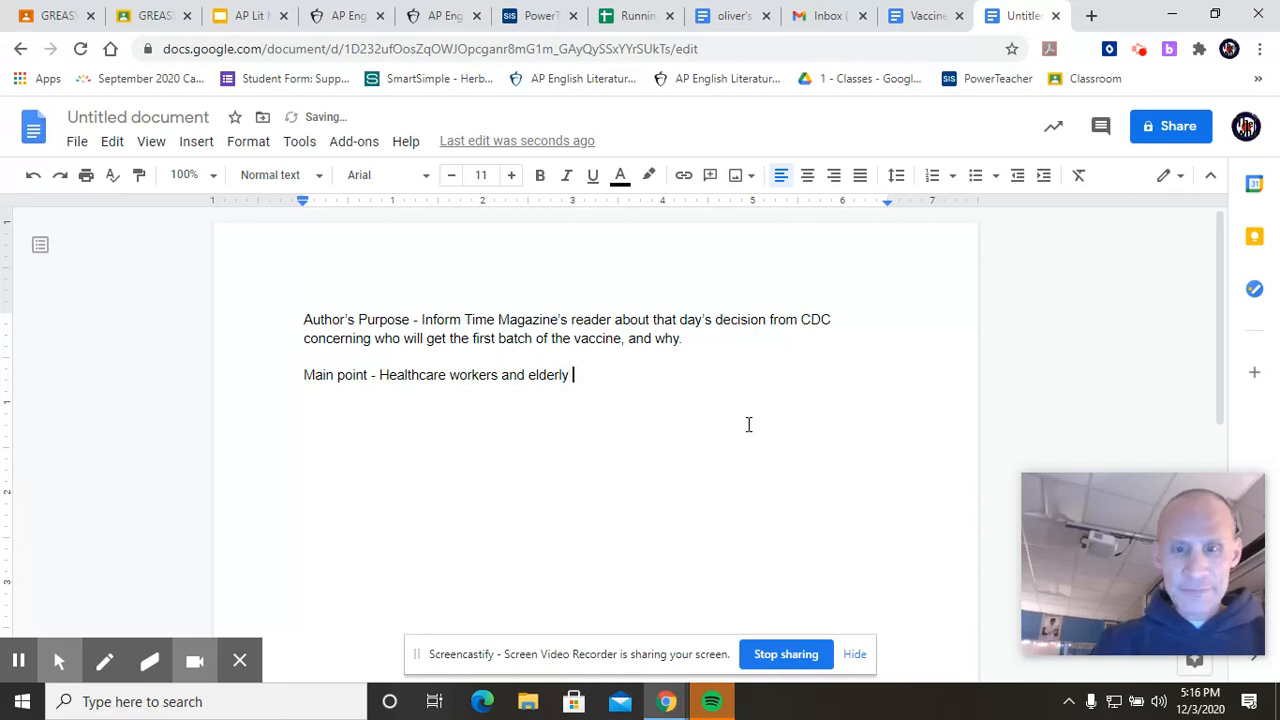
pyautogui.write("in '")
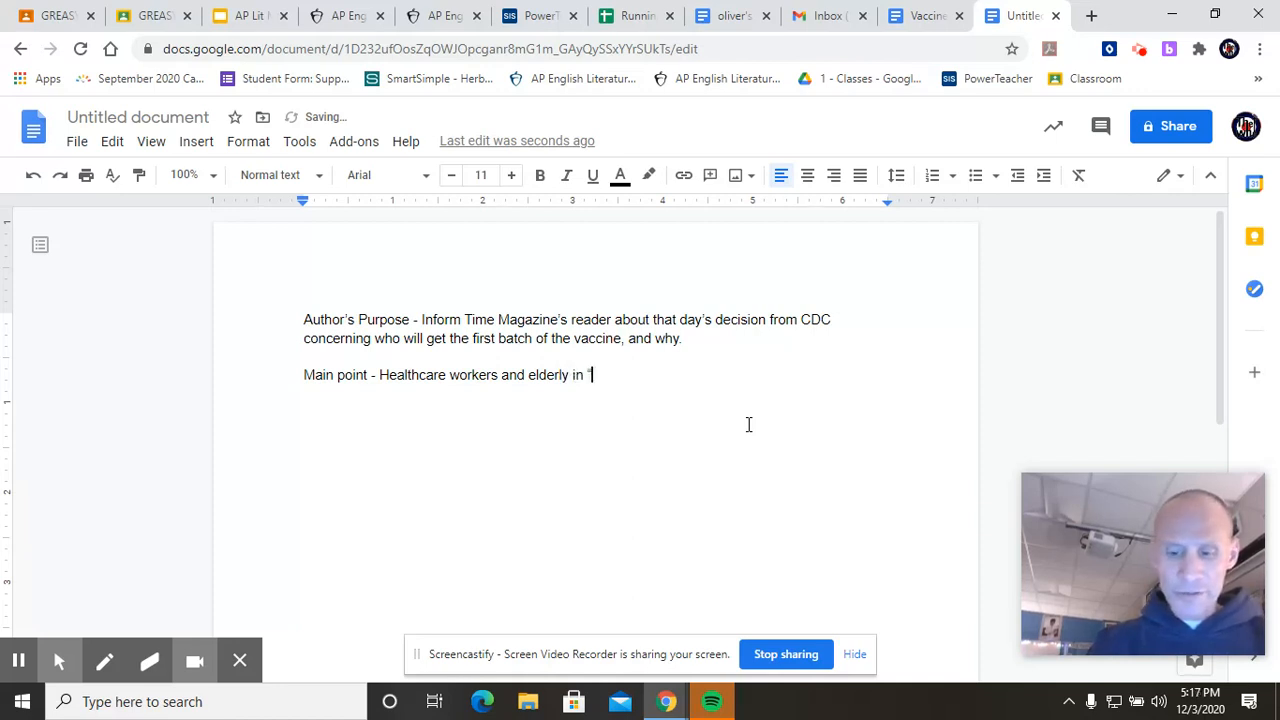
pyautogui.write('long')
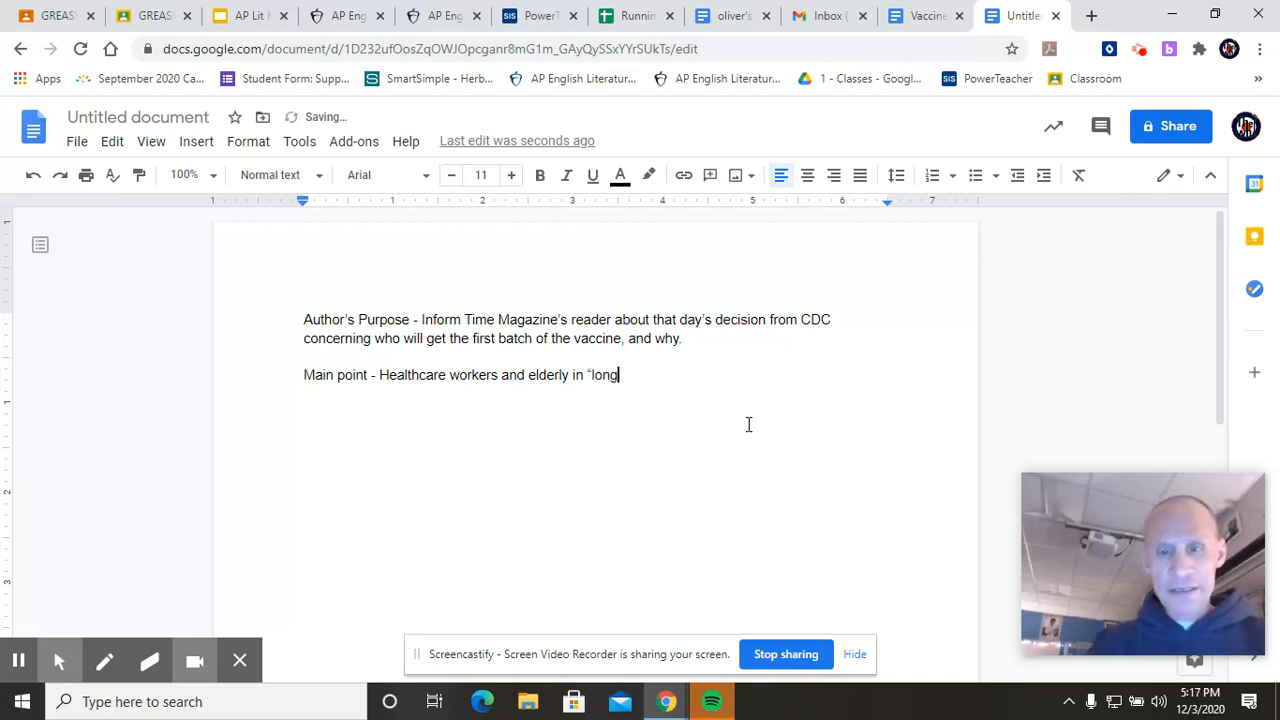
pyautogui.write('-term')
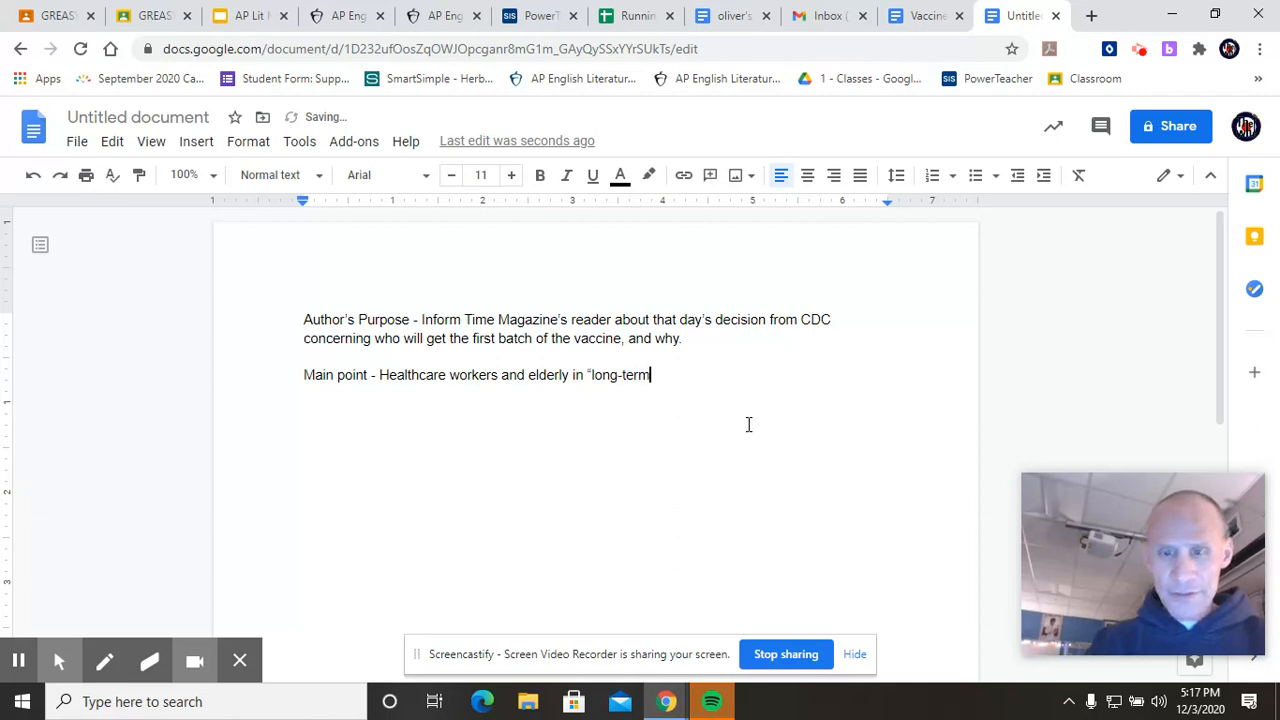
pyautogui.write('" care"')
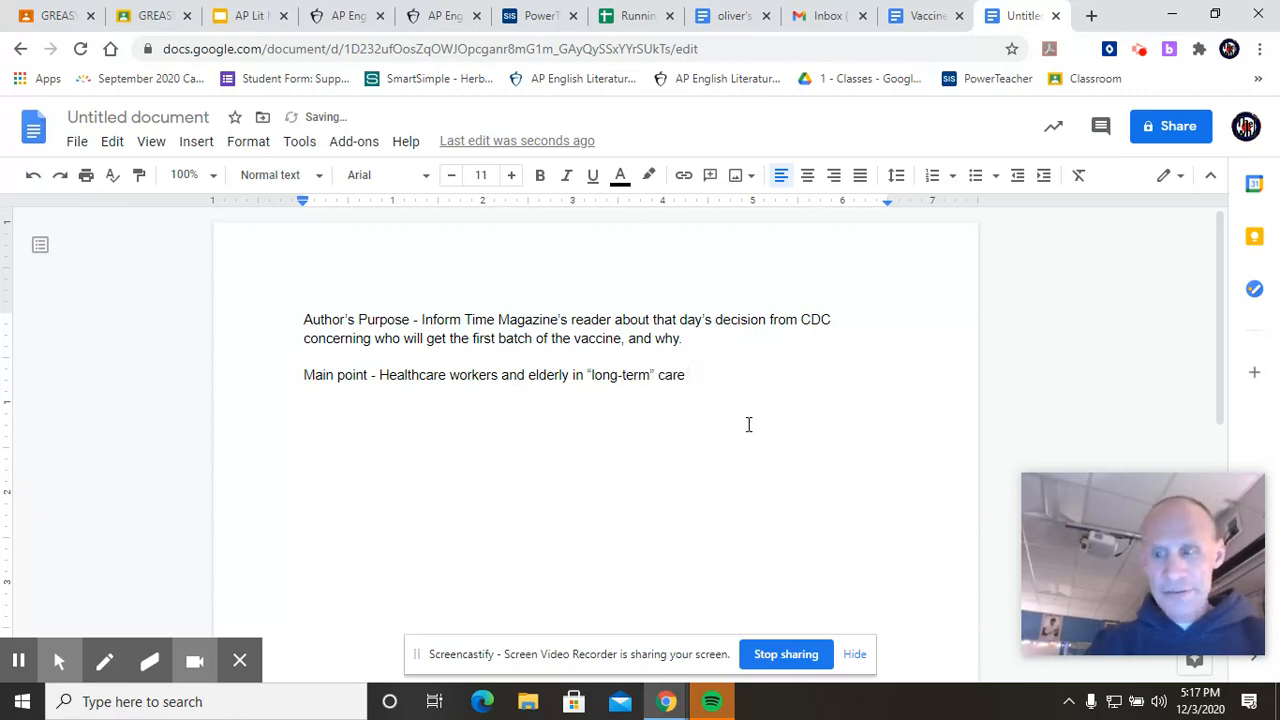
pyautogui.write('facilities will')
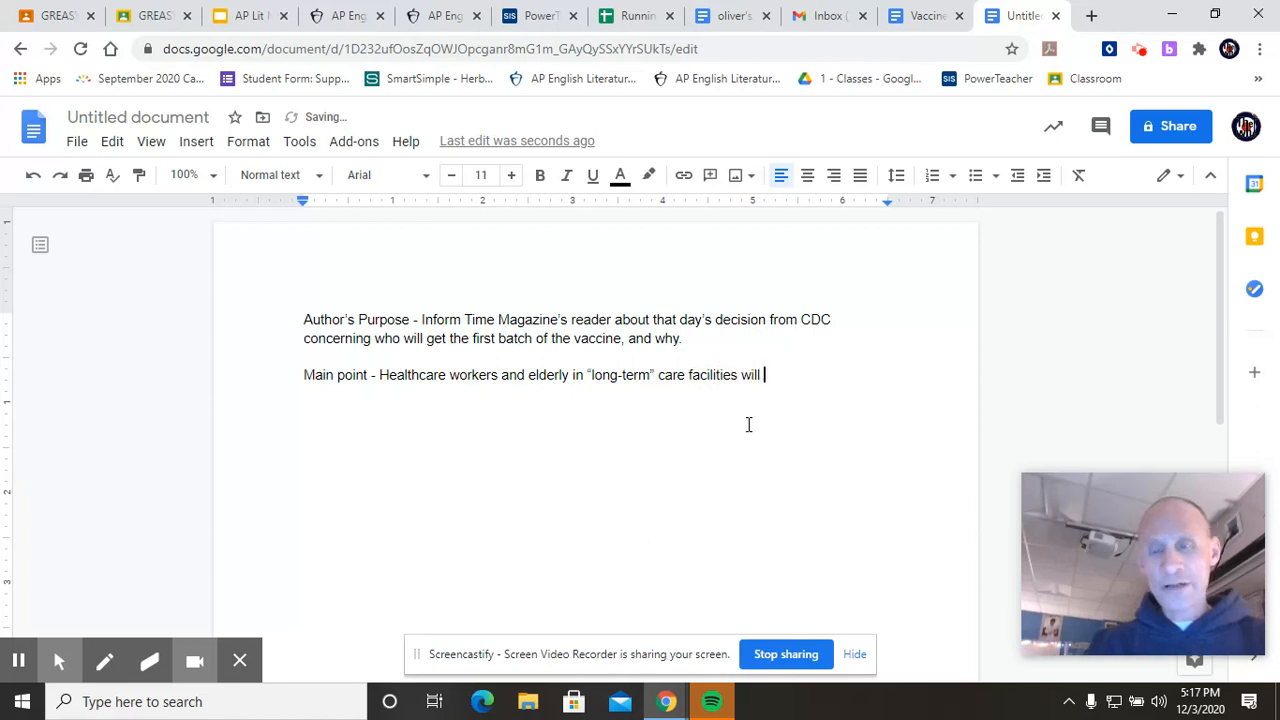
pyautogui.write('get the first batc')
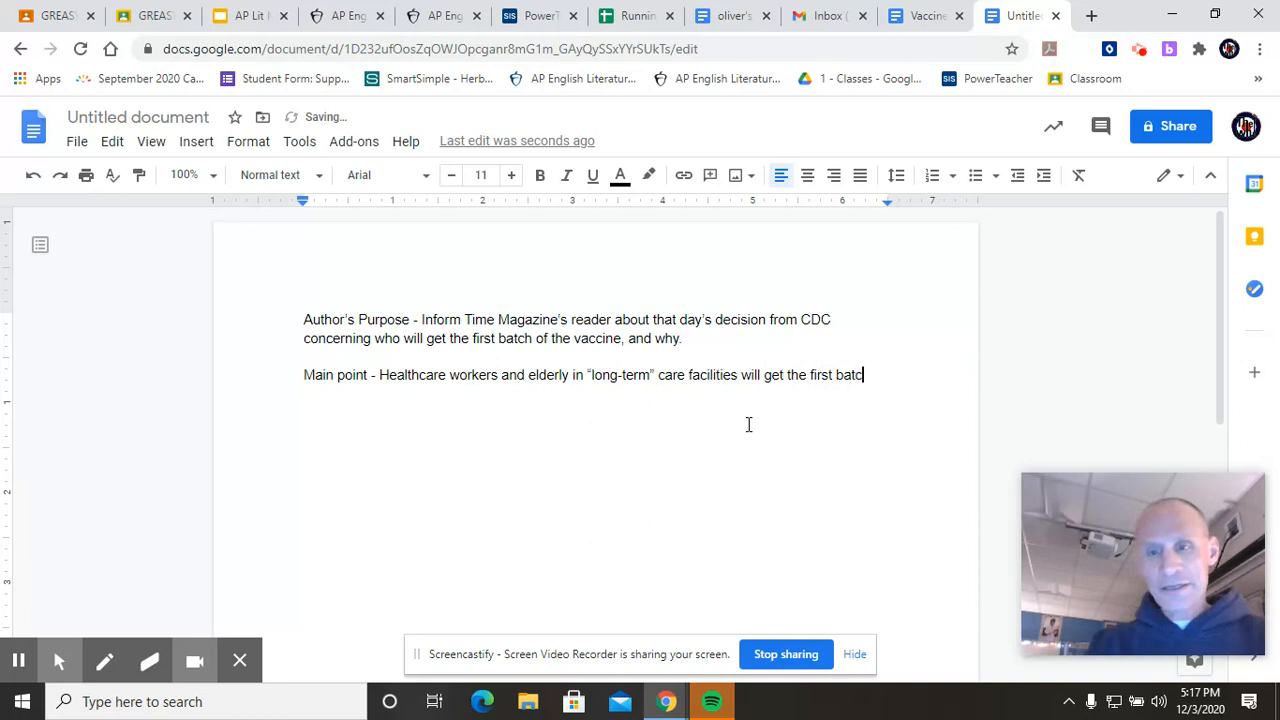
pyautogui.write('does')
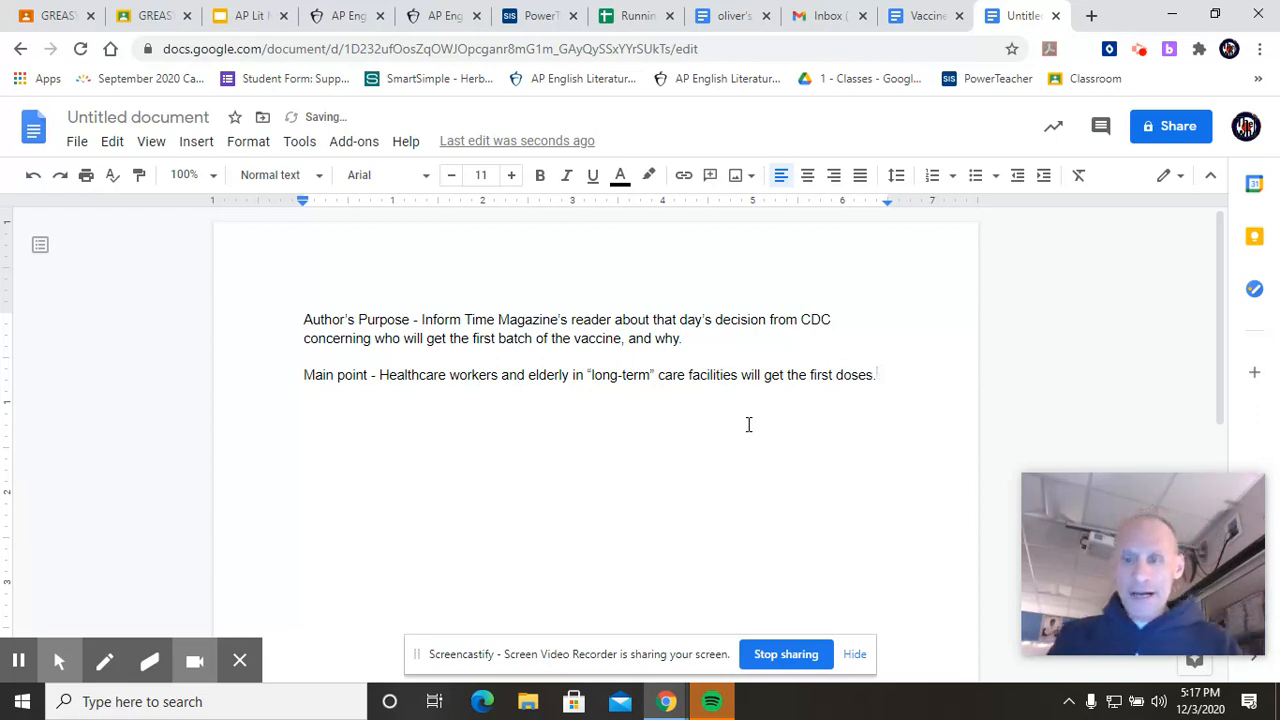
pyautogui.press('enter')
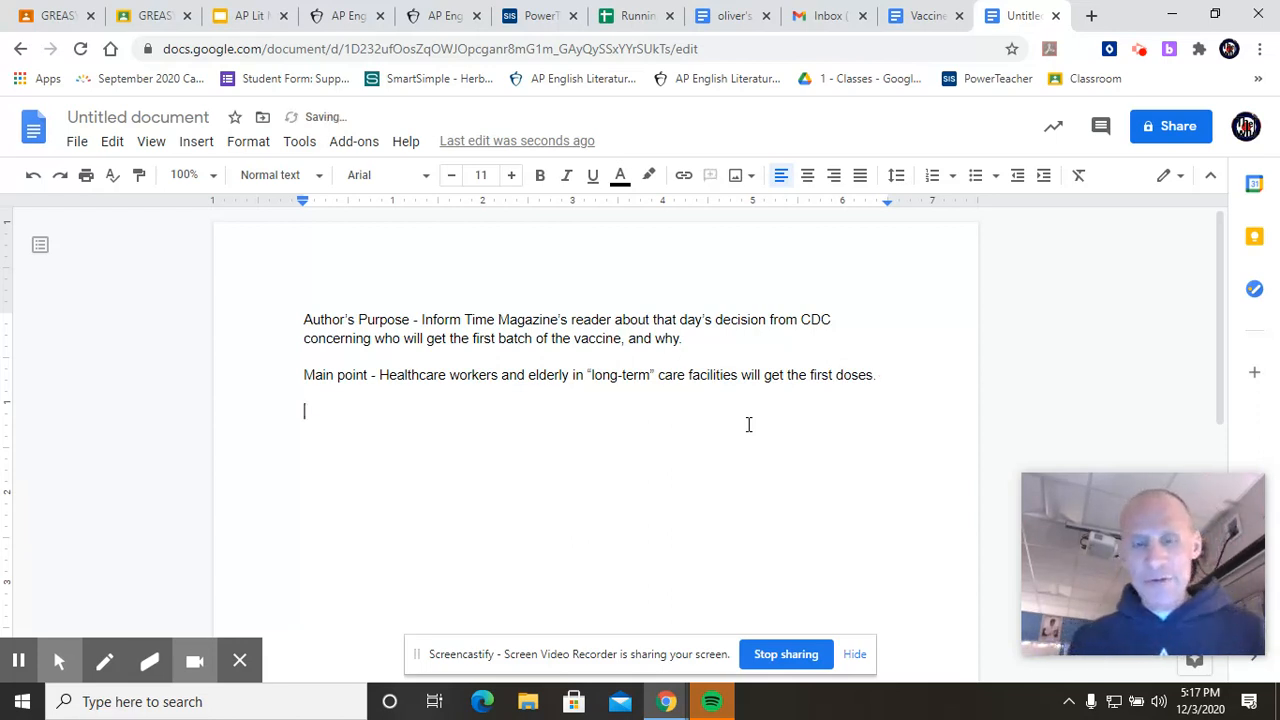
# Type 'Point of view - 3rd - both sides - balanced and fair reporting'.
pyautogui.write('Po')
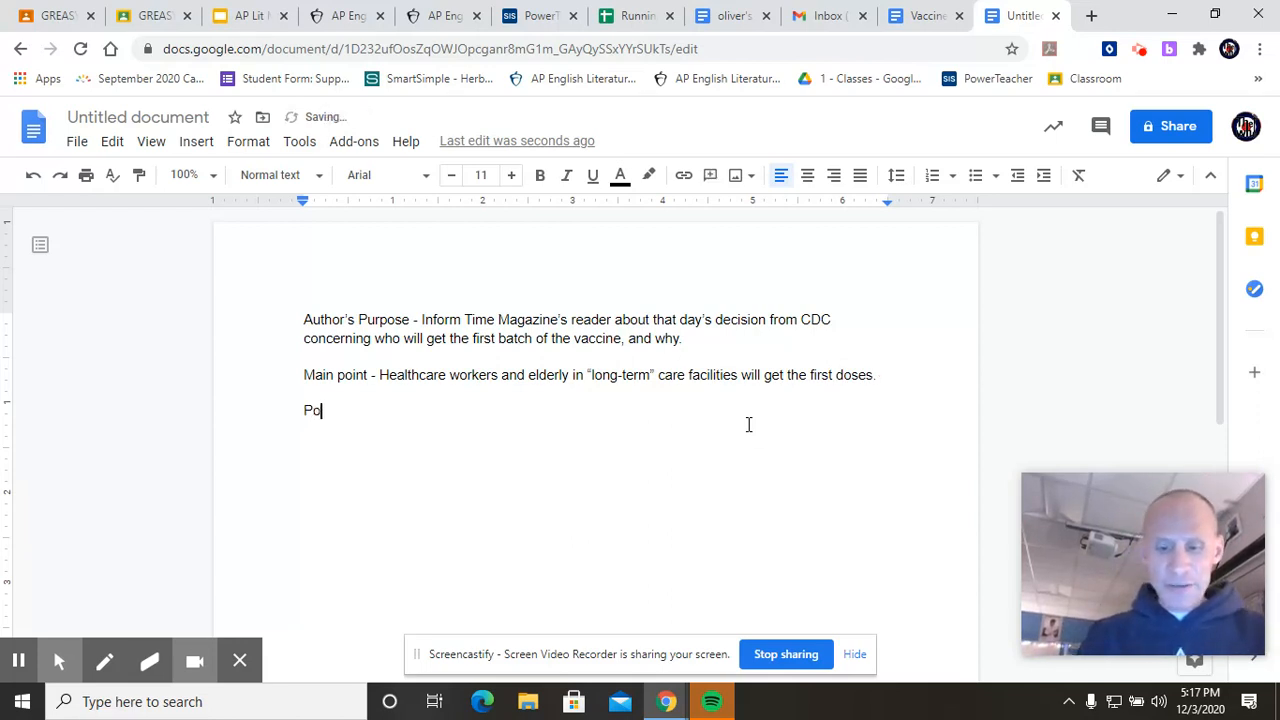
pyautogui.write('int of view -')
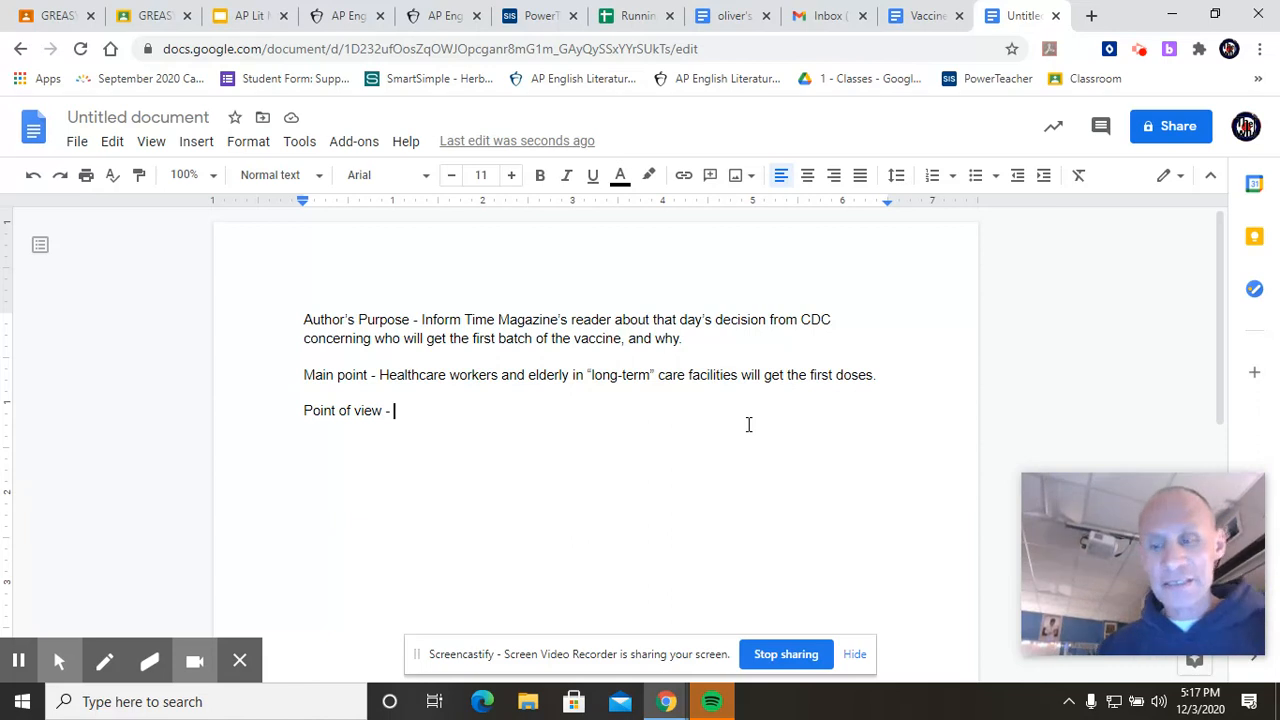
pyautogui.write('3rd person')
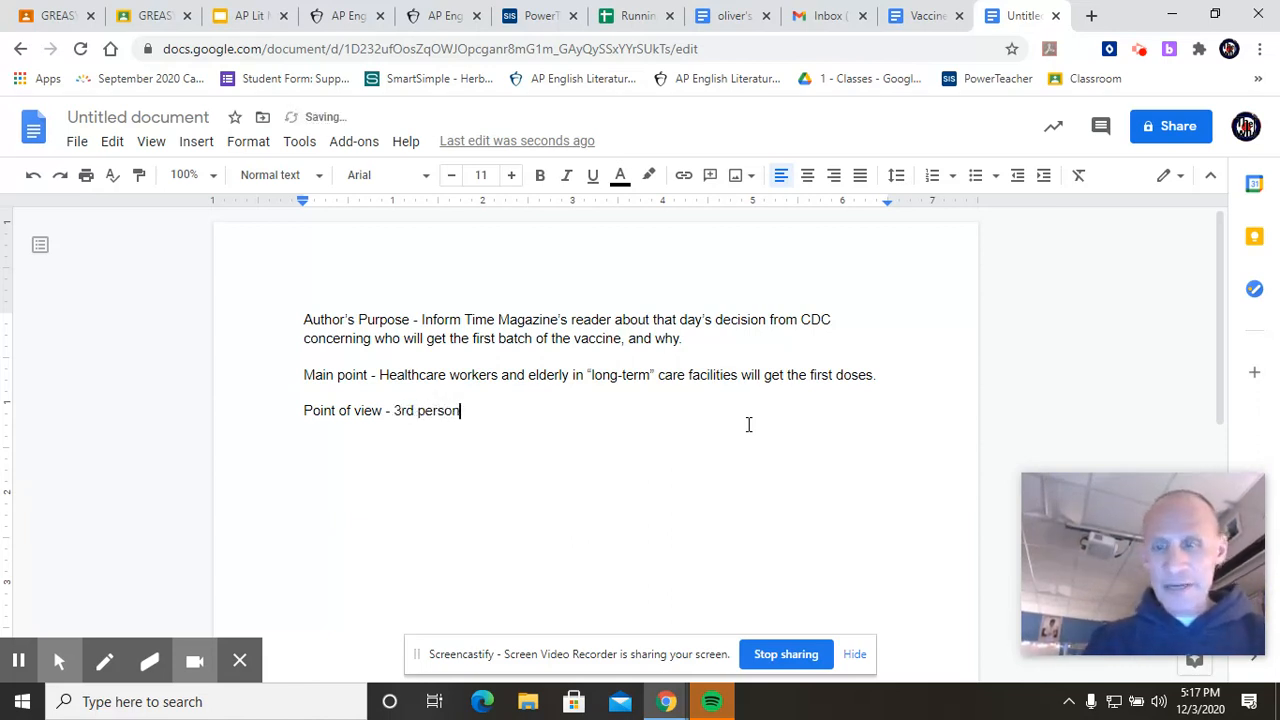
pyautogui.write('-')
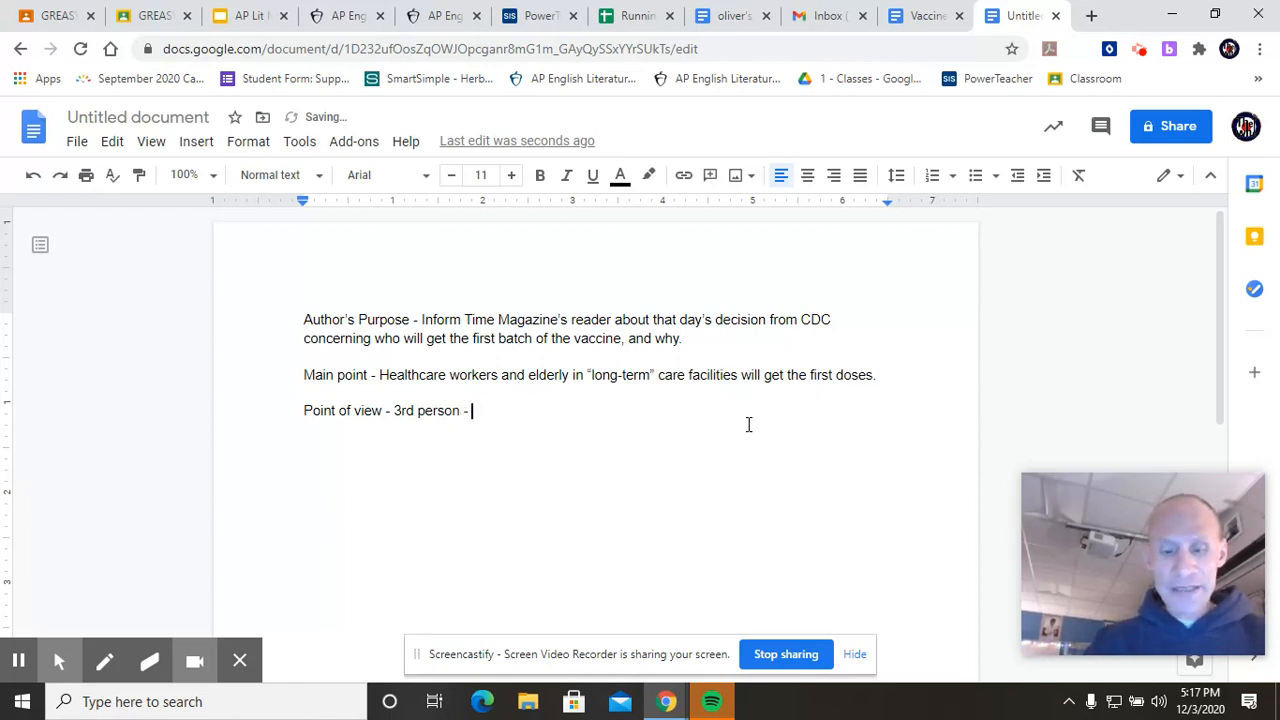
pyautogui.write('both sides of the issue were addressed')
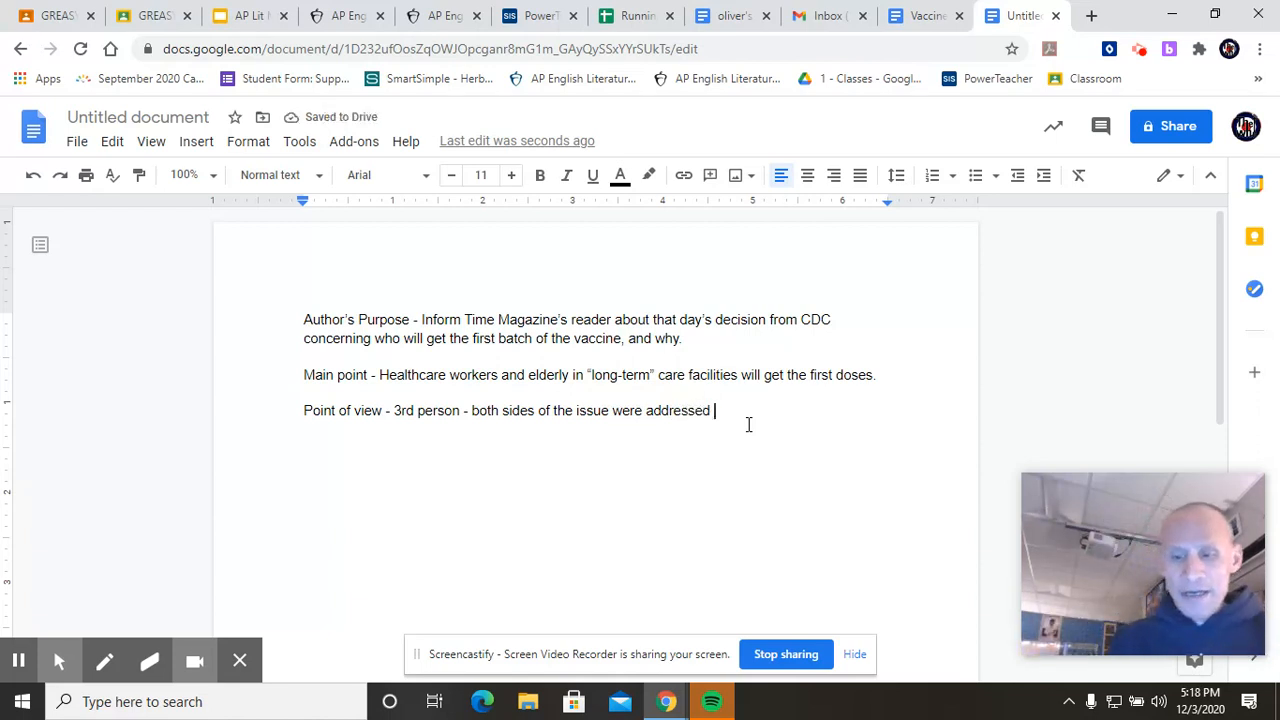
pyautogui.write('- balanced')
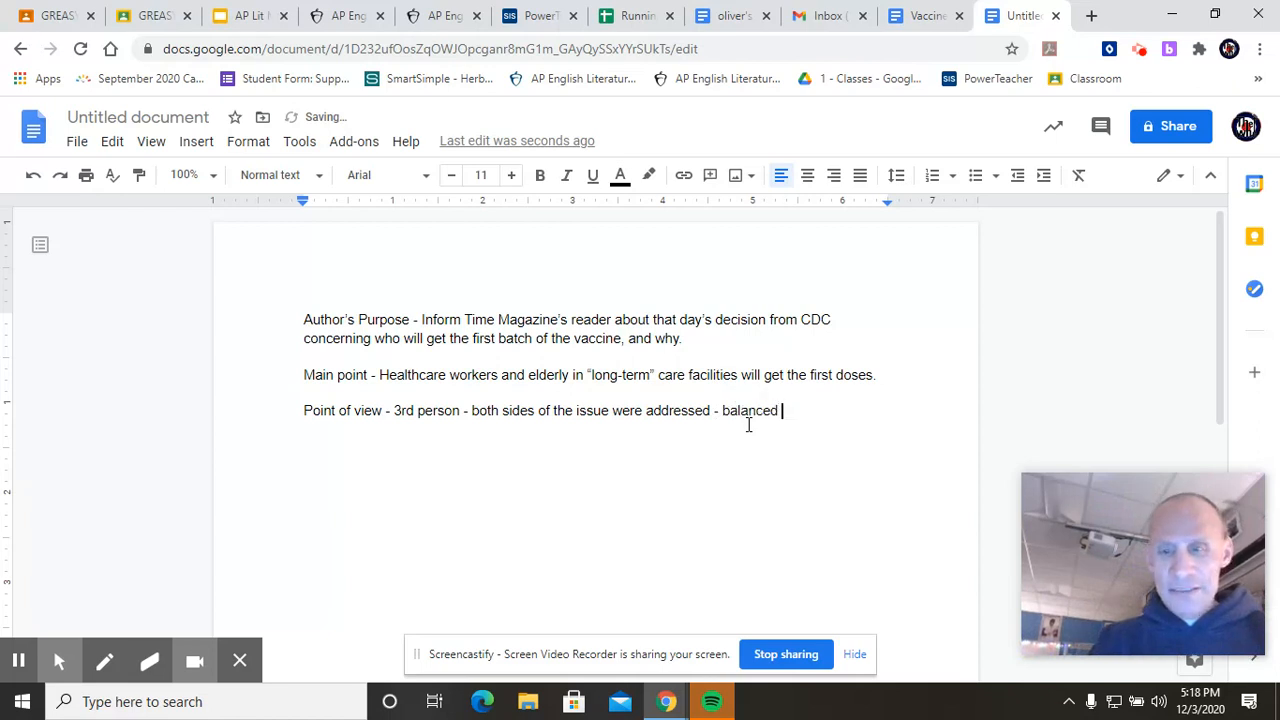
pyautogui.write('and fair')
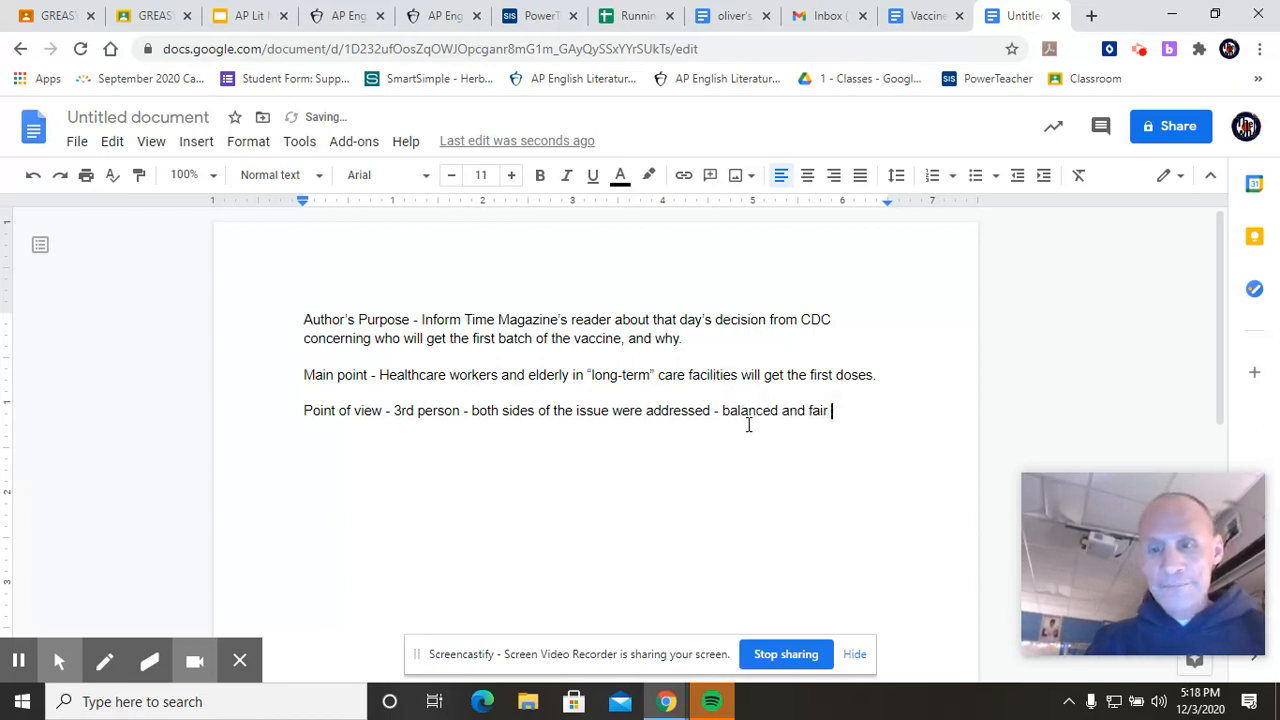
pyautogui.write('reporting')
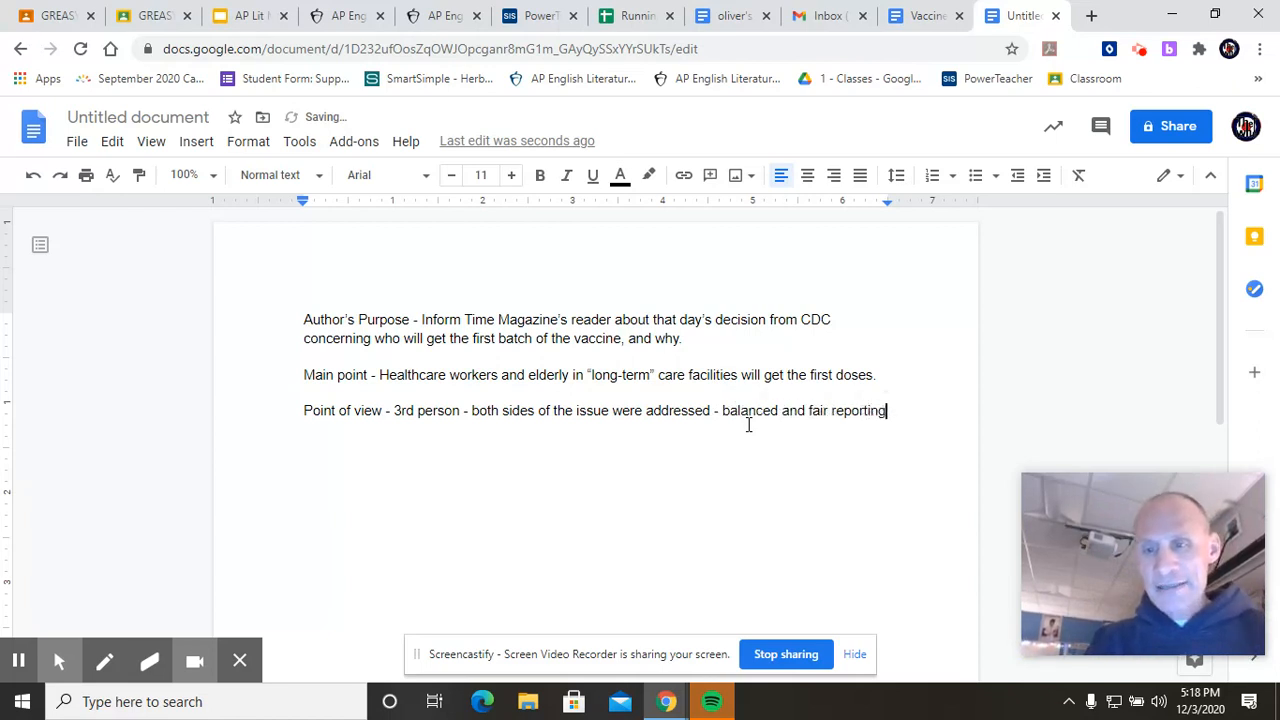
pyautogui.press('enter')
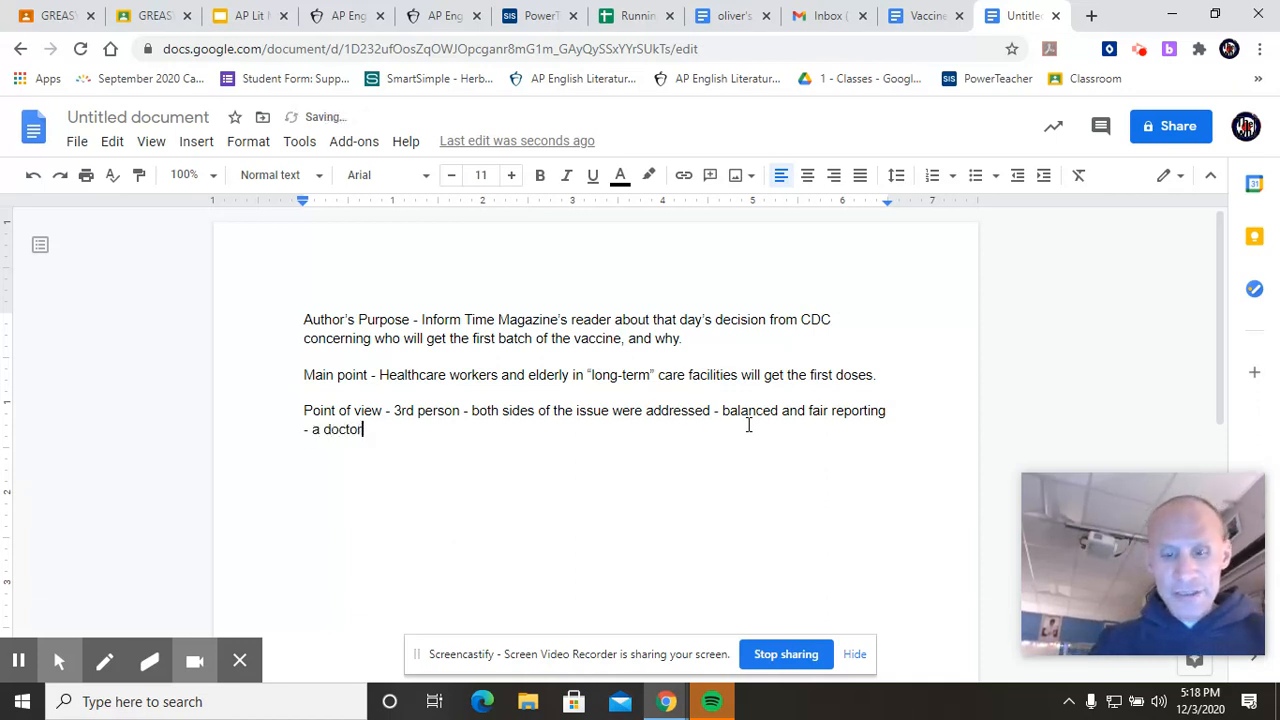
# Note that doctors who voted for and against the vaccine decision are included.
pyautogui.write('who')
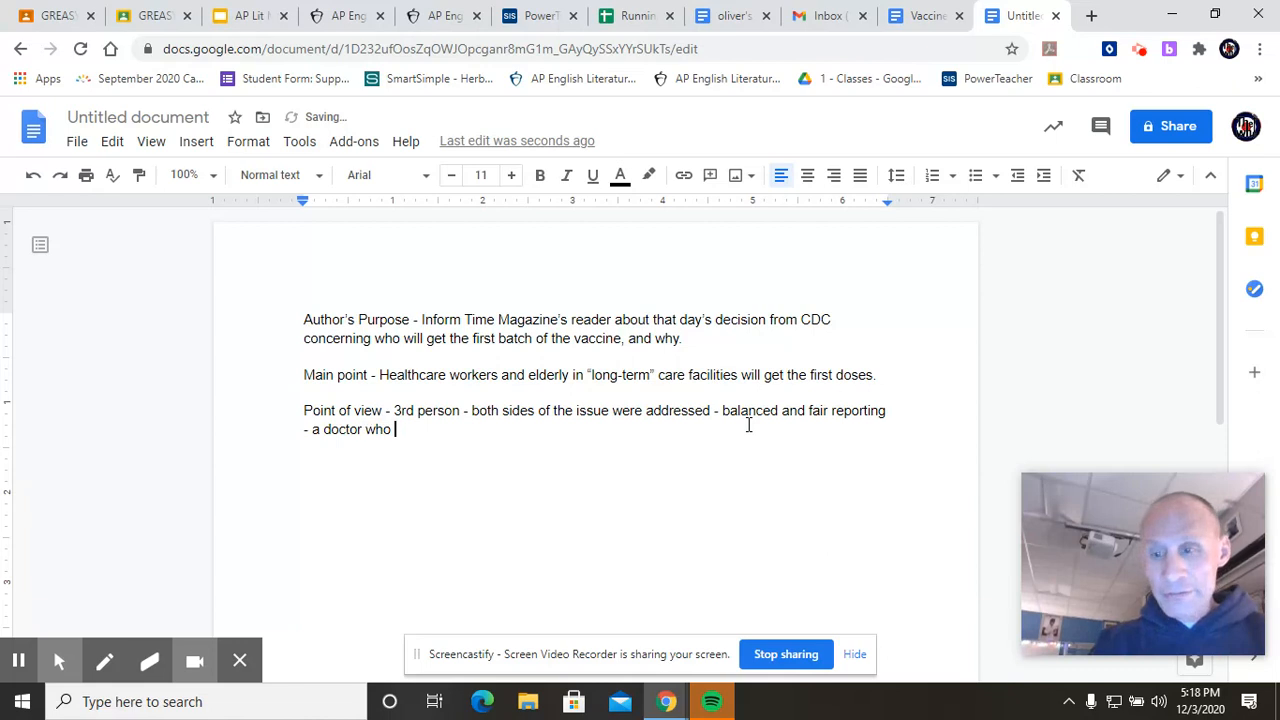
pyautogui.write('voted for')
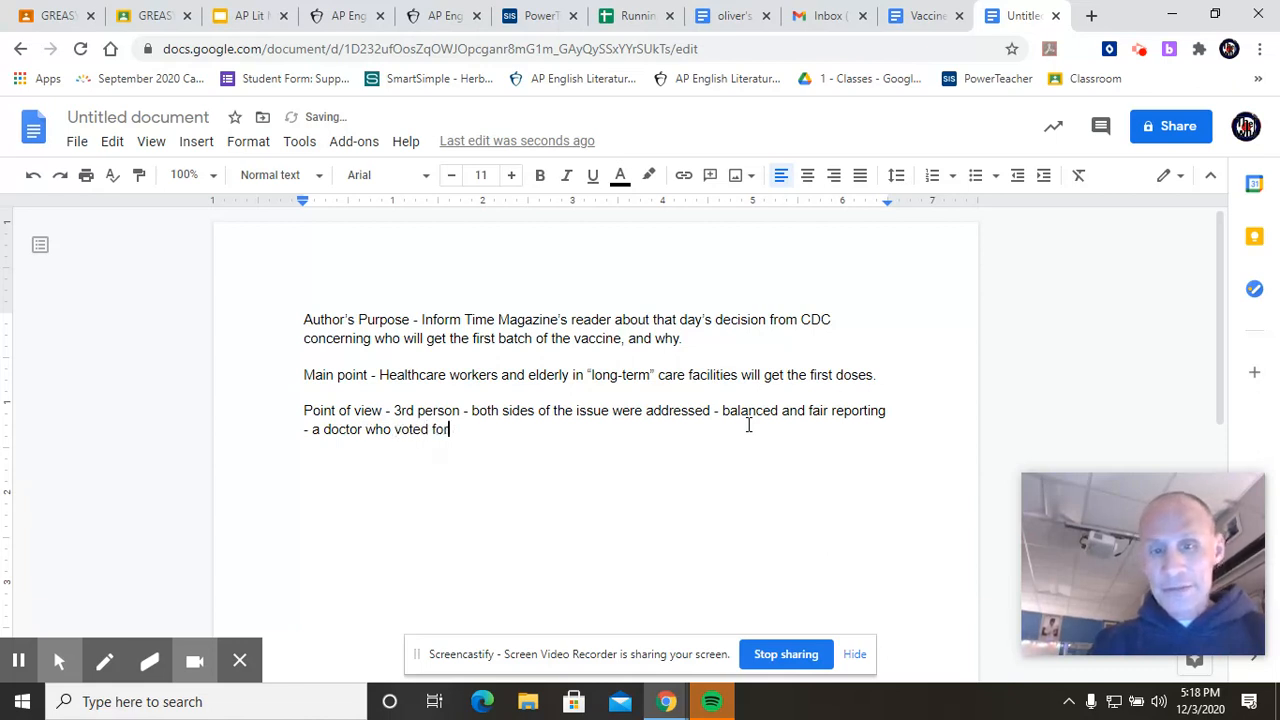
pyautogui.write('the')
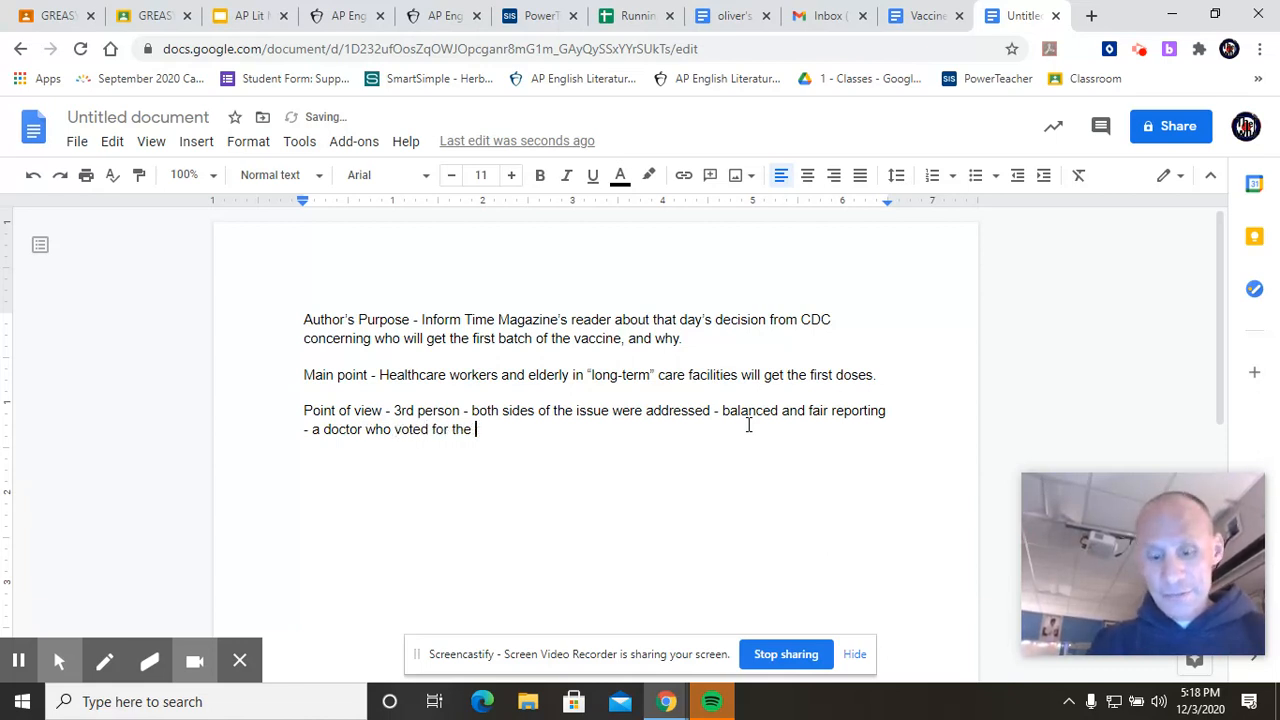
pyautogui.write('vaccine de')
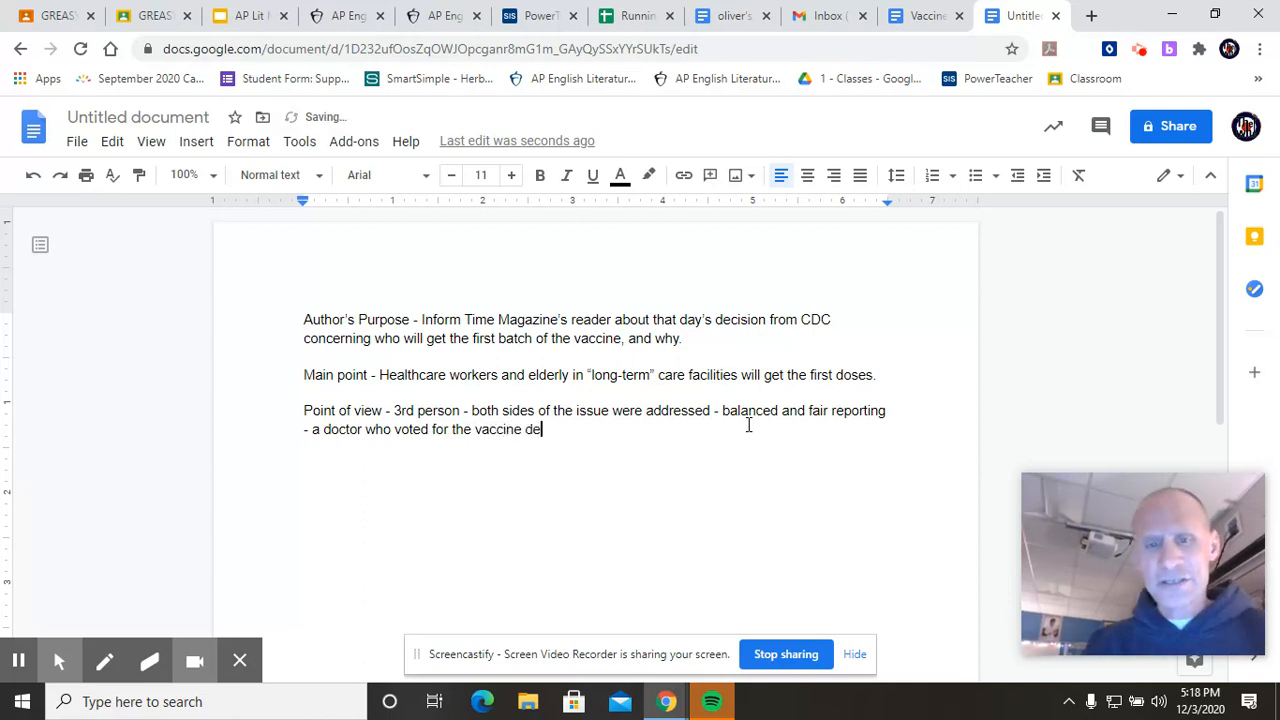
pyautogui.write('cision - and the doctor who')
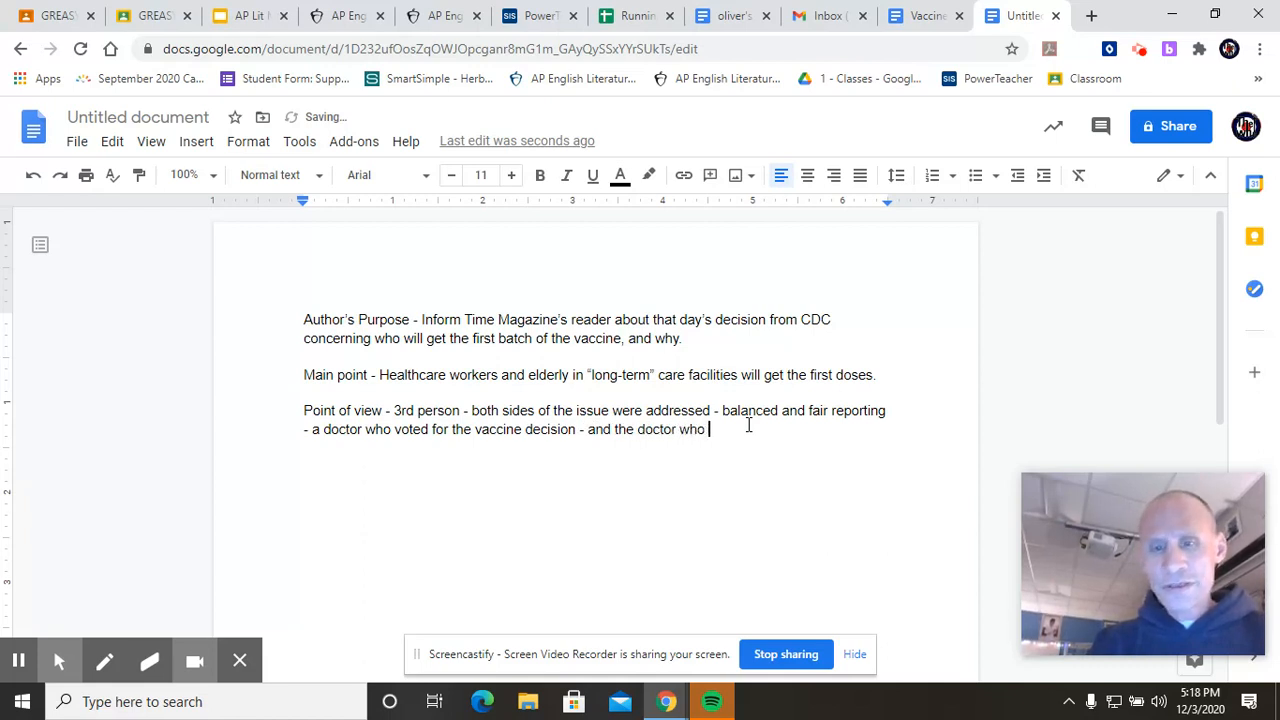
pyautogui.write('voted a')
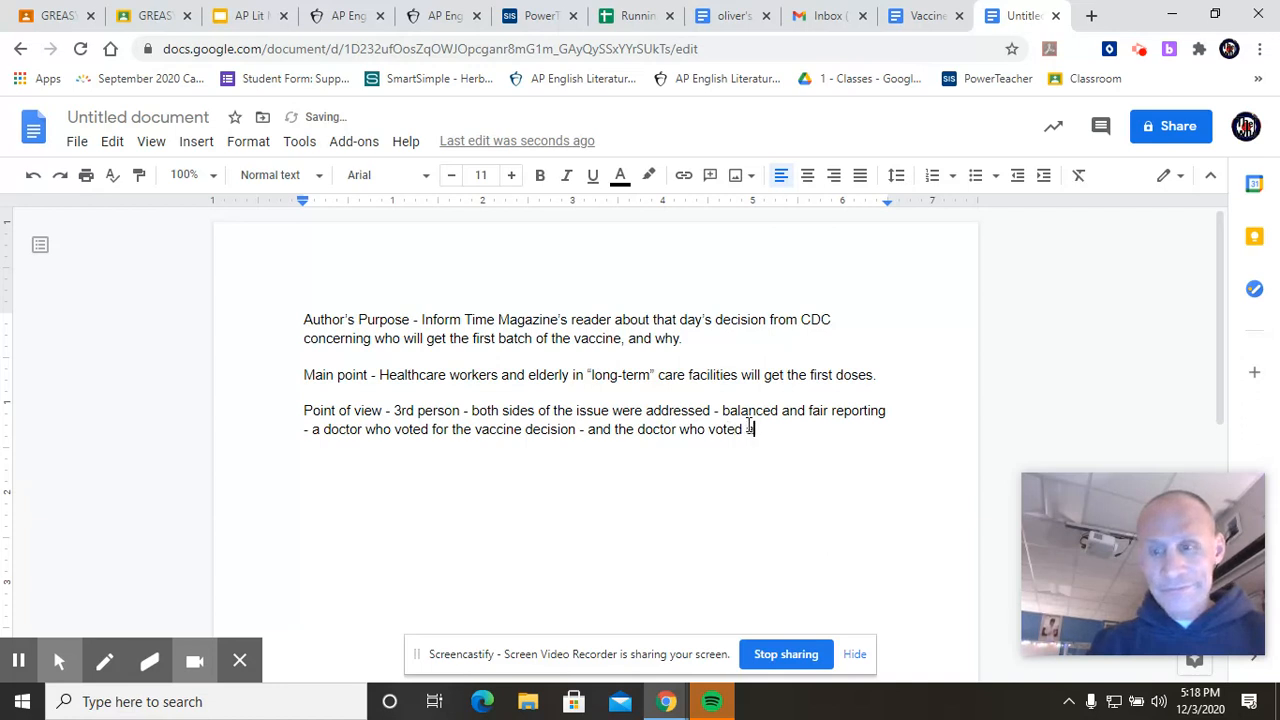
pyautogui.write('gainst the vaccine')
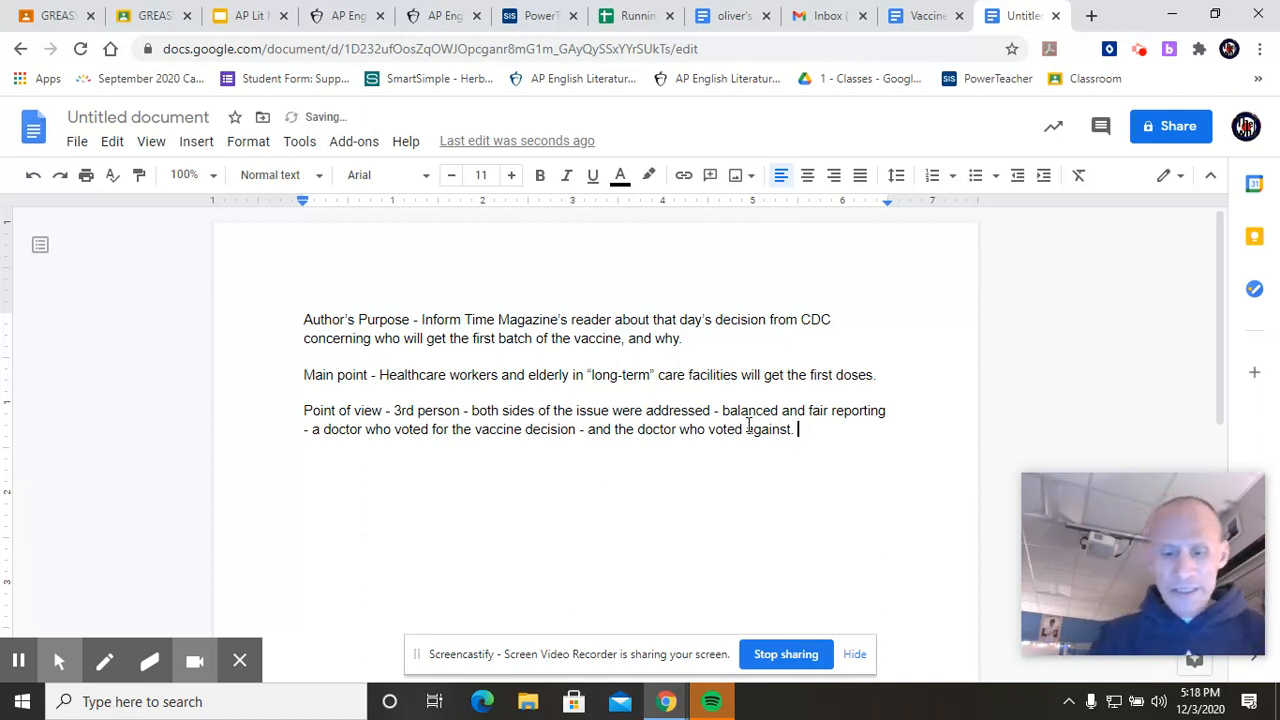
# Add 'BALANCED point on the new. Bias is absent'.
pyautogui.write('BALANCED')
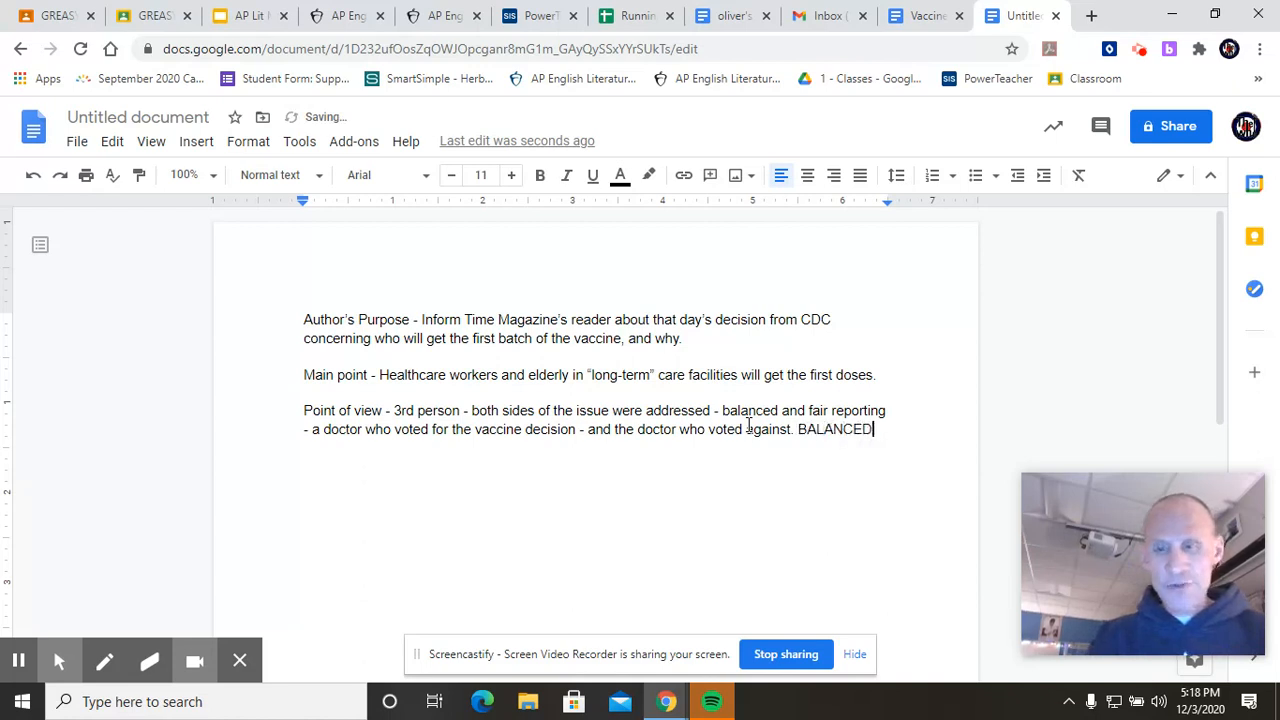
pyautogui.write('point')
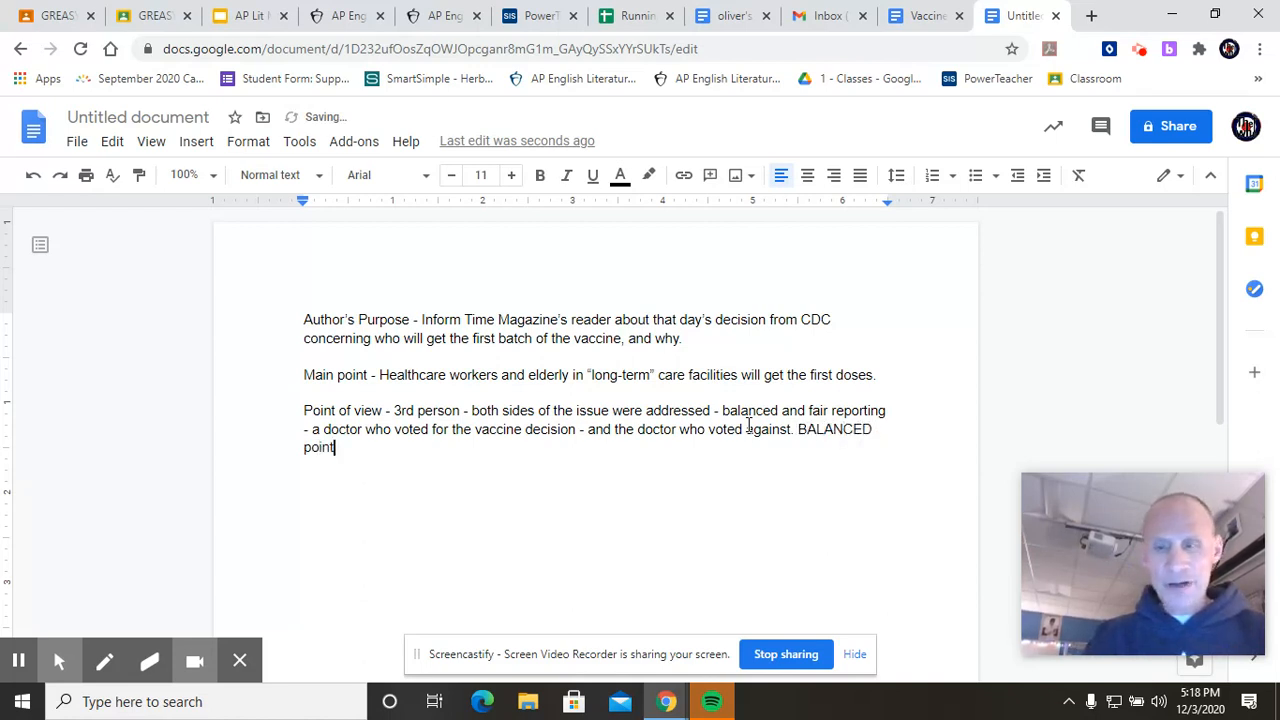
pyautogui.write('on the nww')
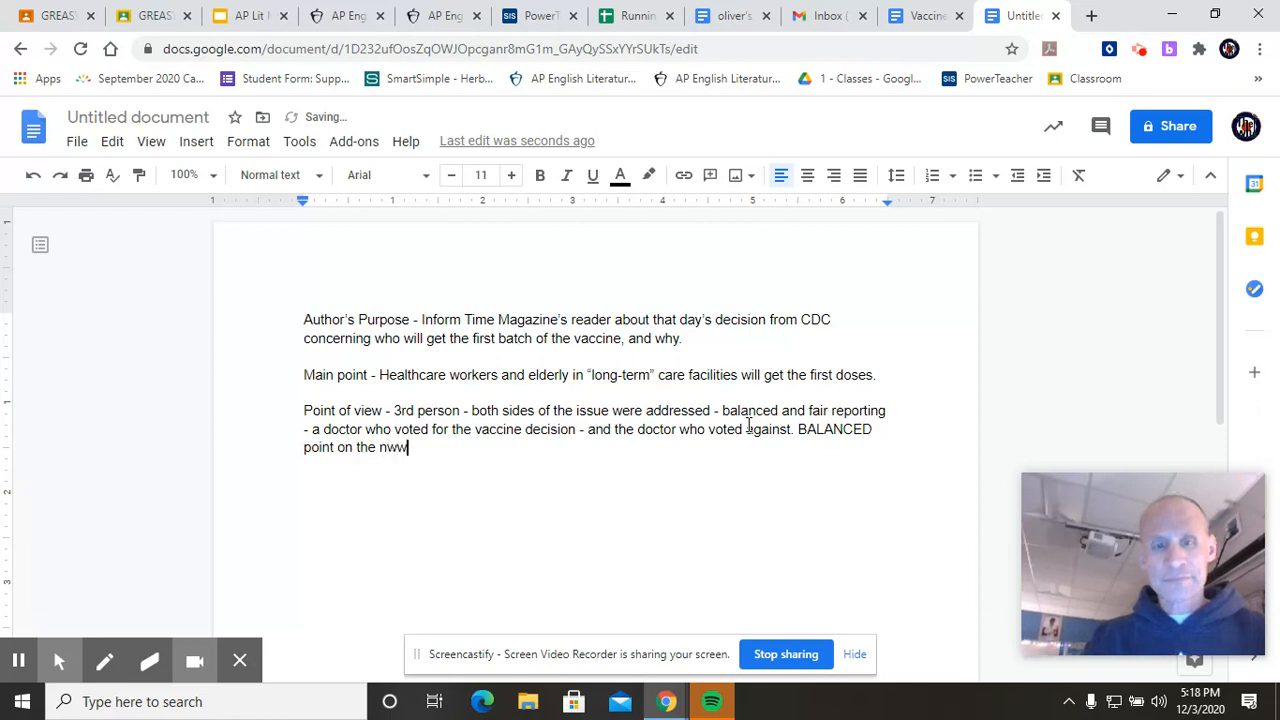
pyautogui.write('ew.')
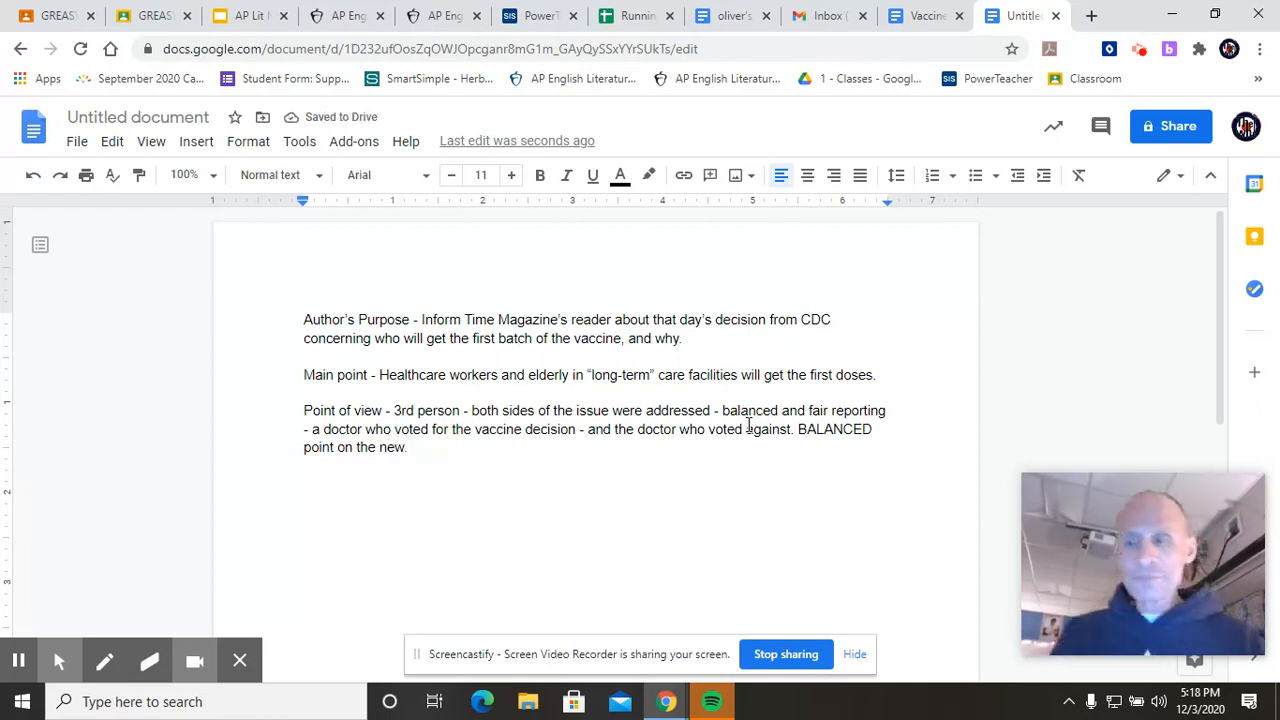
pyautogui.write('Bia')
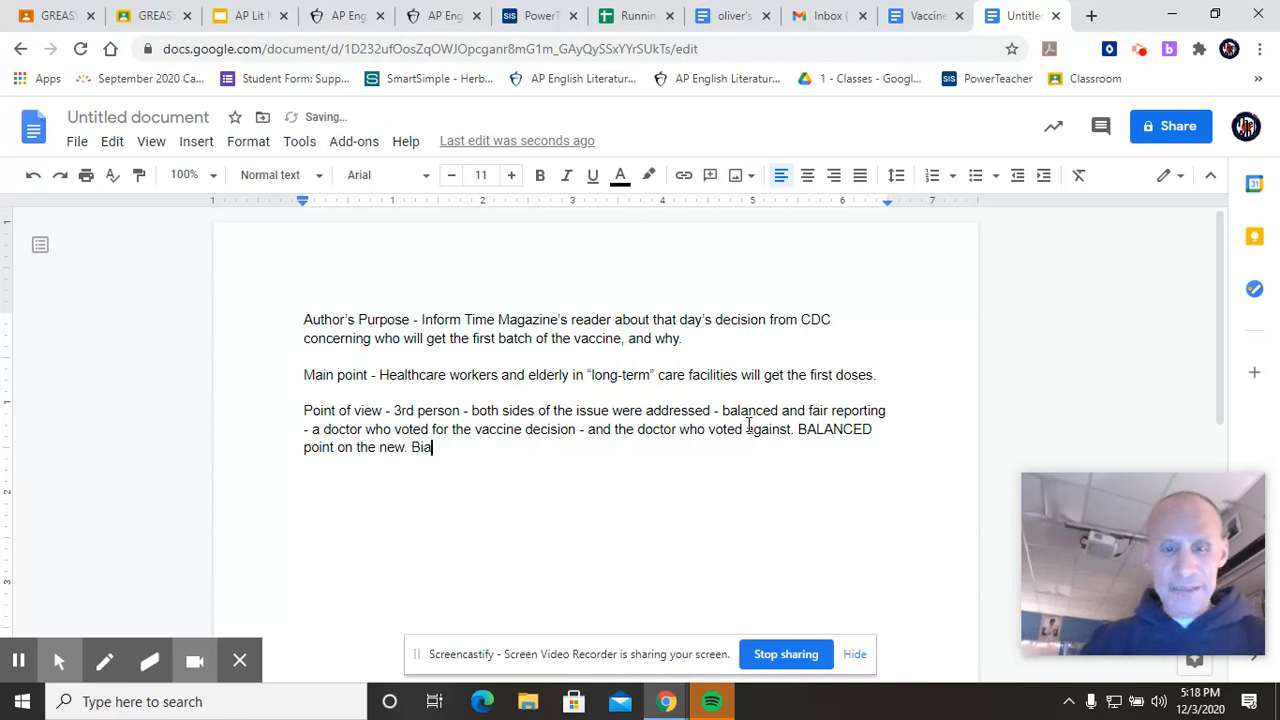
pyautogui.write('s is absent')
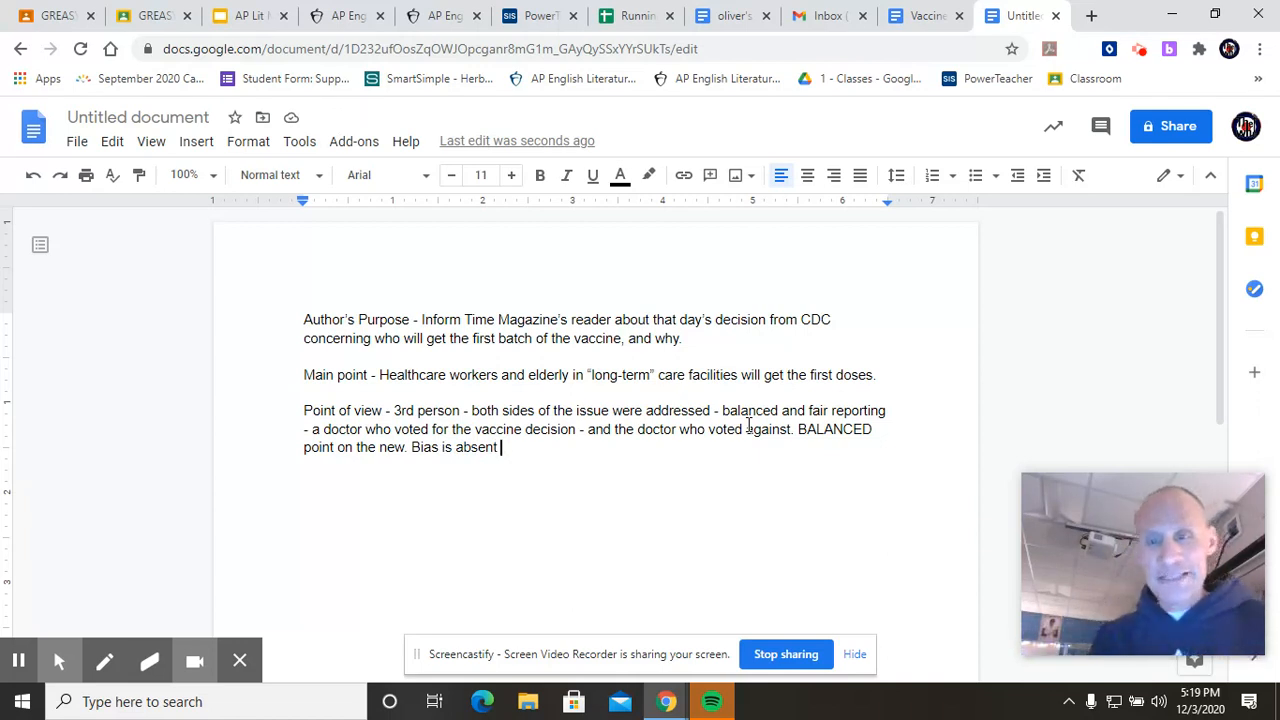
pyautogui.click(925, 16)
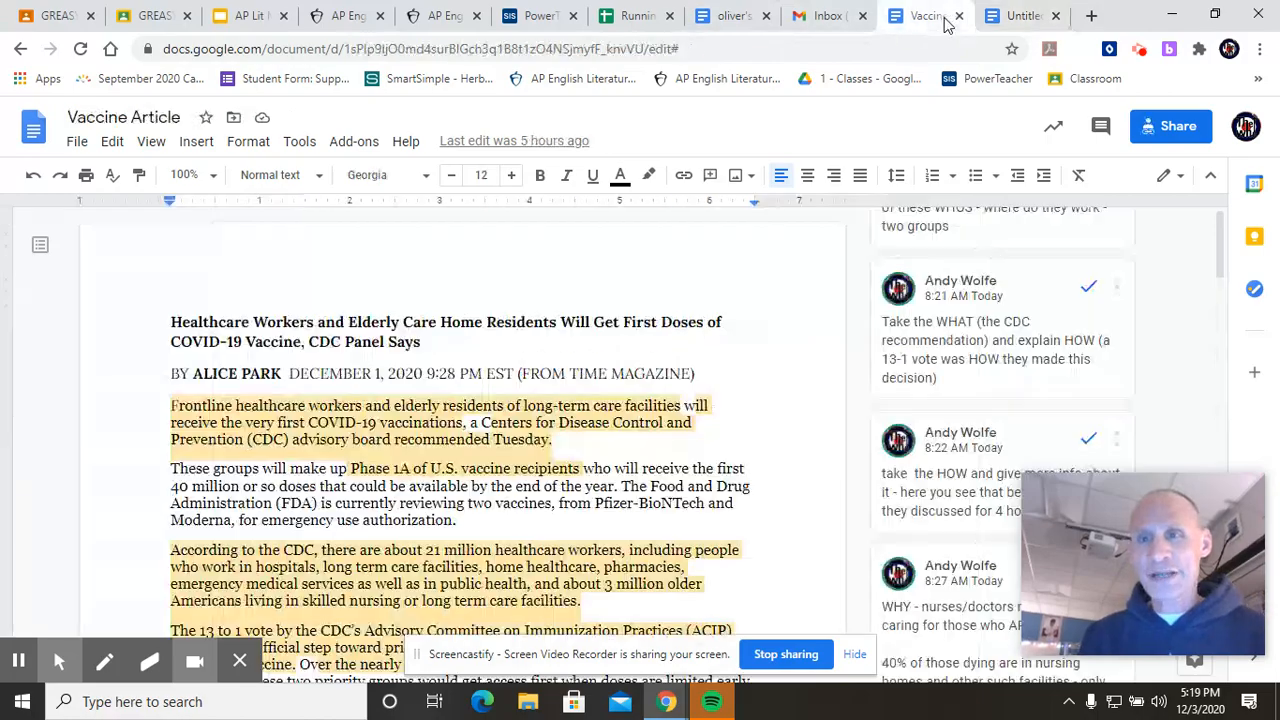
pyautogui.scroll(-3)
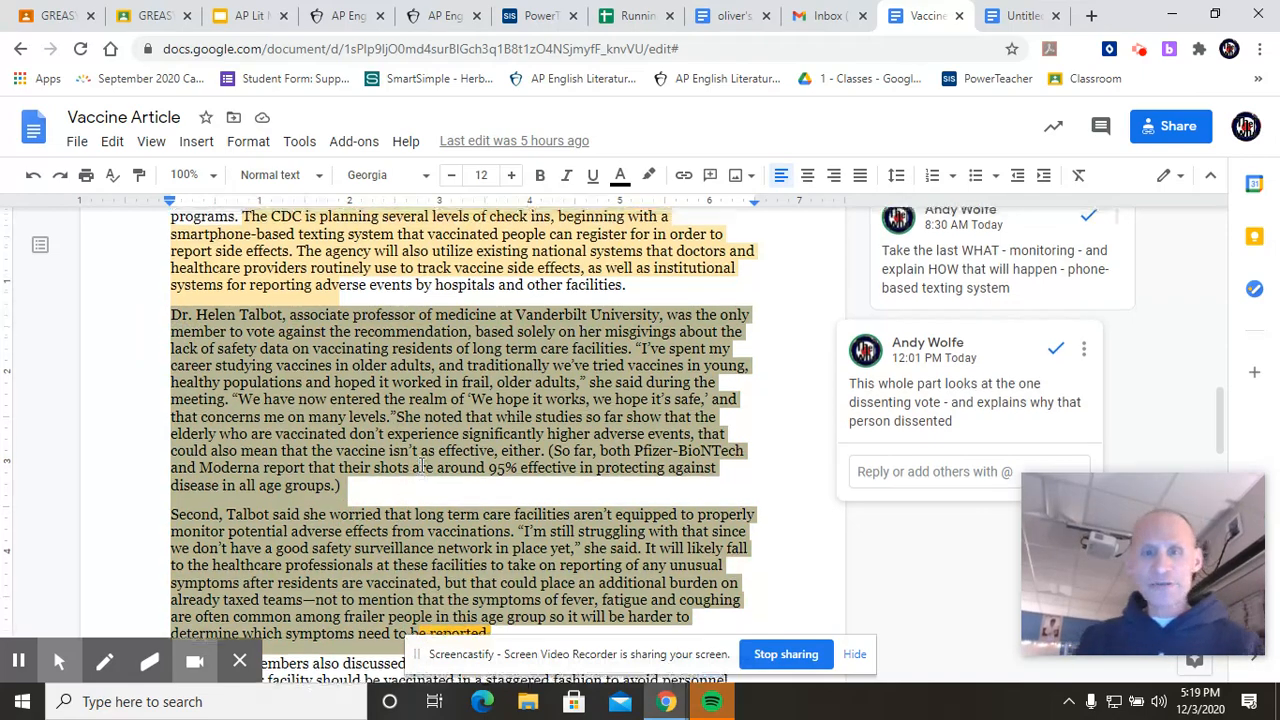
pyautogui.scroll(-3)
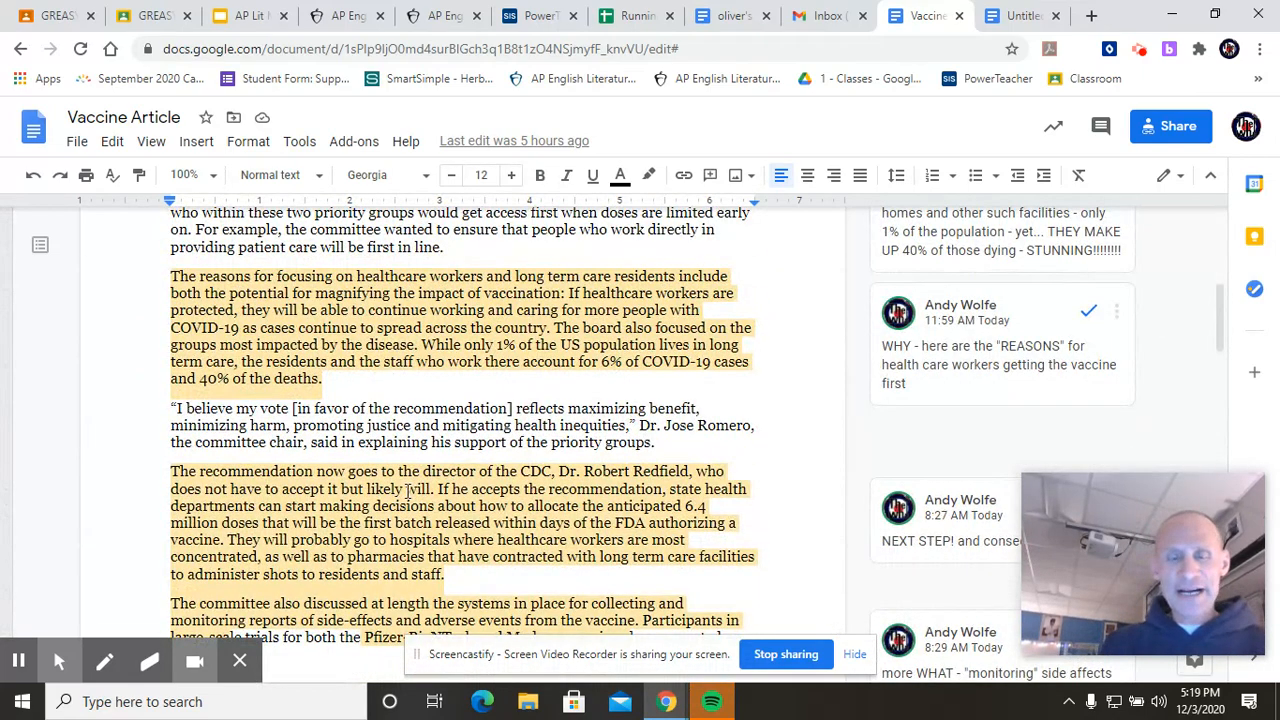
pyautogui.scroll(-3)
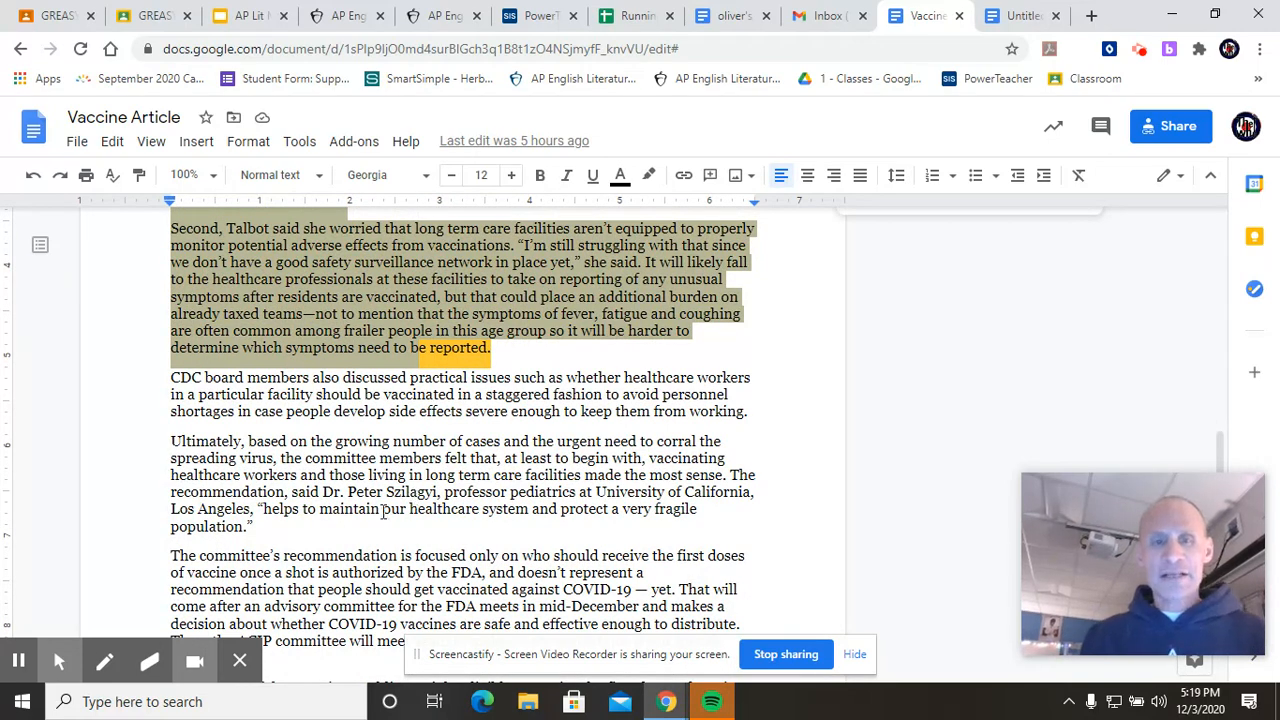
pyautogui.scroll(-3)
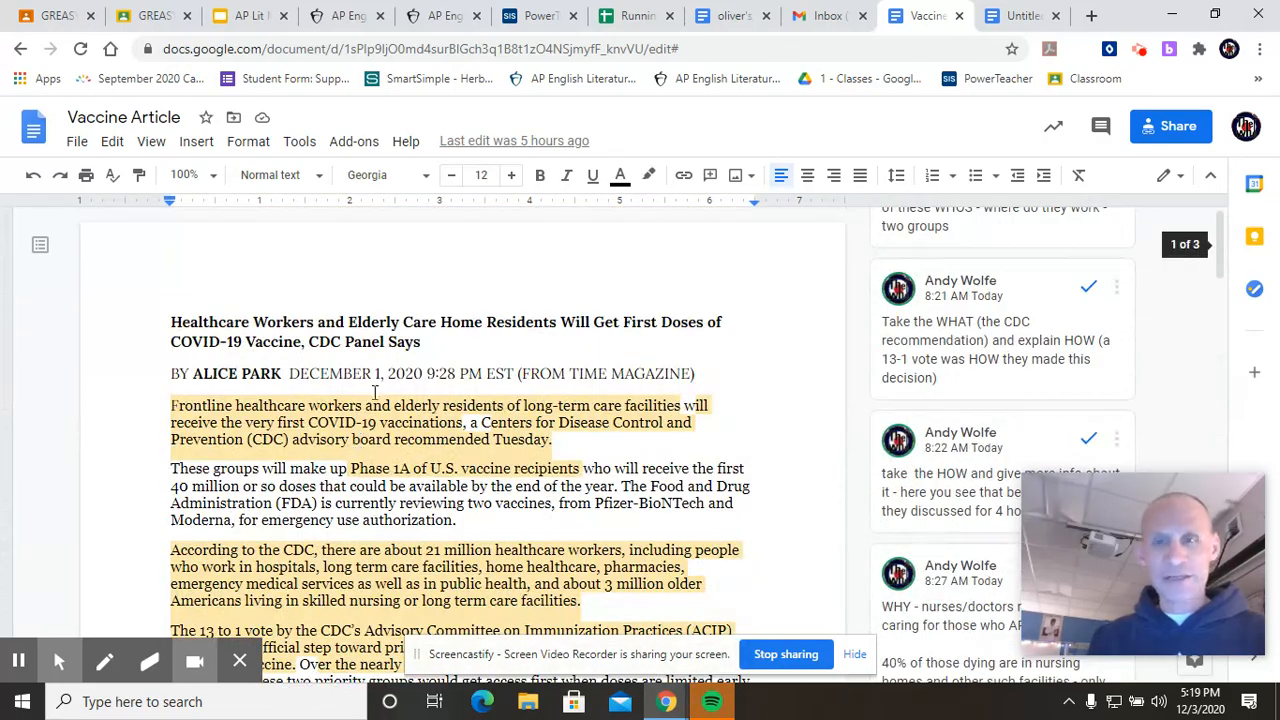
pyautogui.click(1018, 15)
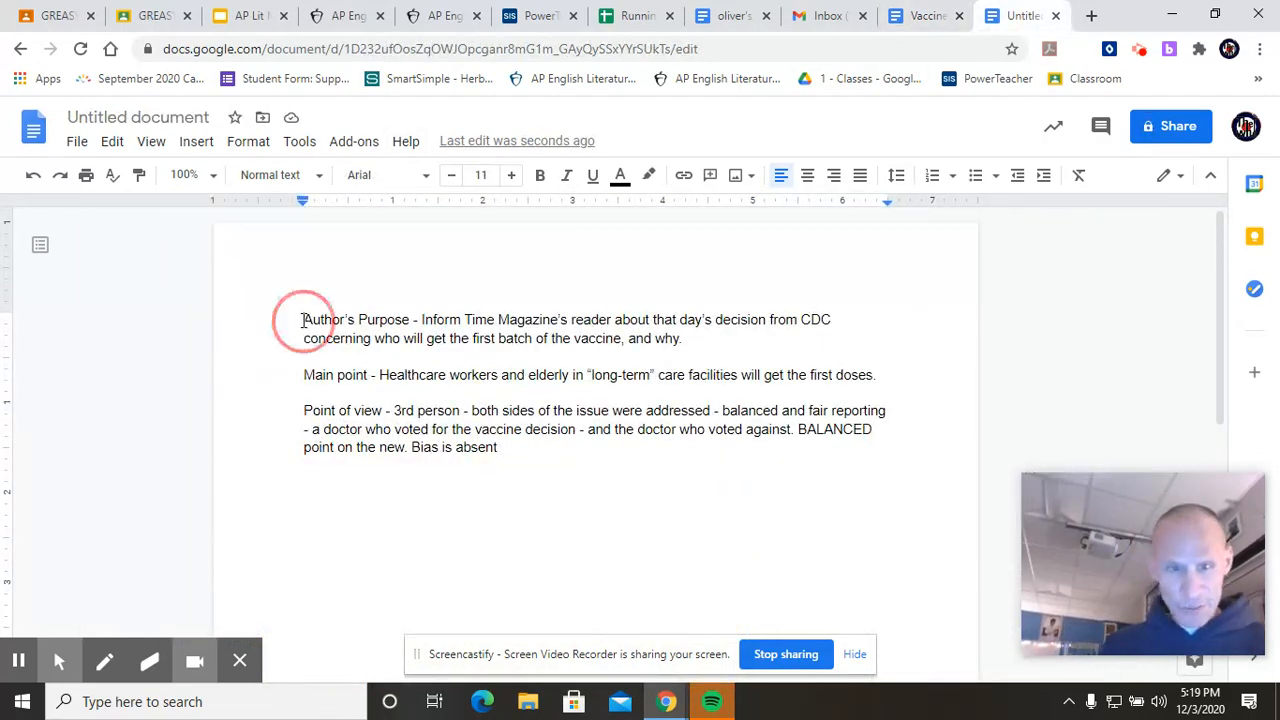
# Highlight the Author's Purpose label yellow and extend the main point with 'by end of'.
pyautogui.doubleClick(324, 319)
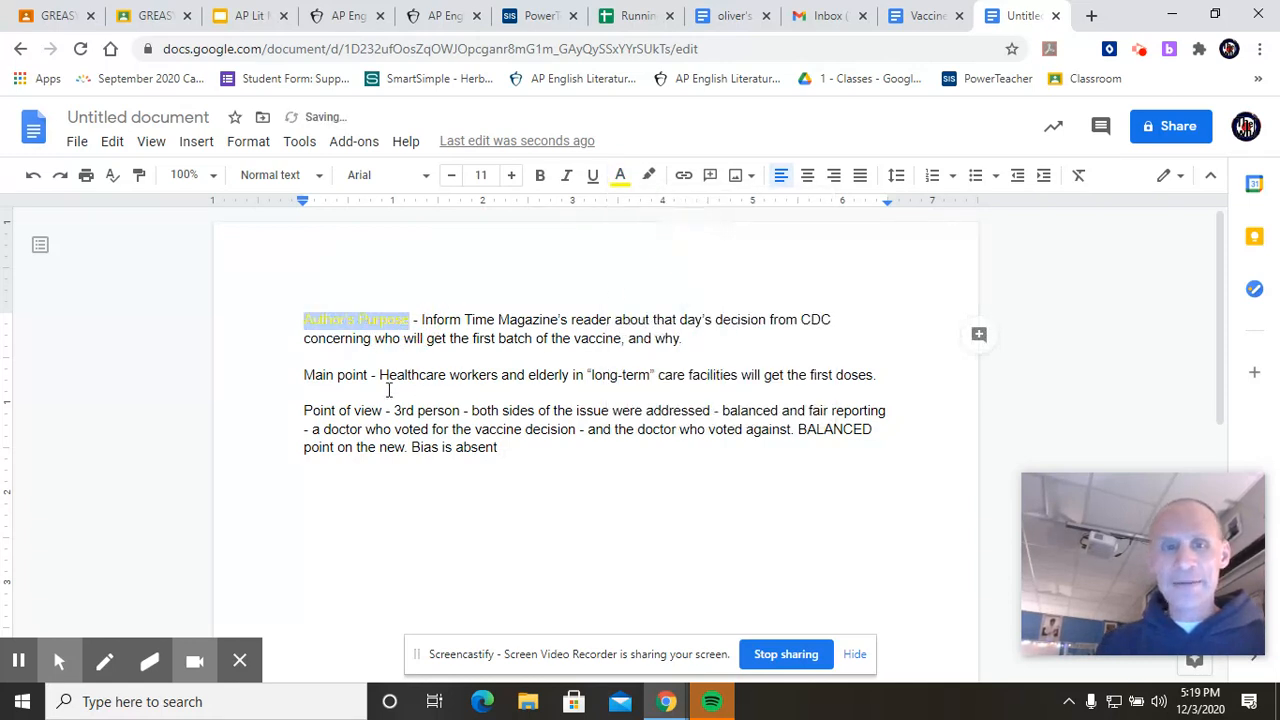
pyautogui.moveTo(620, 175)
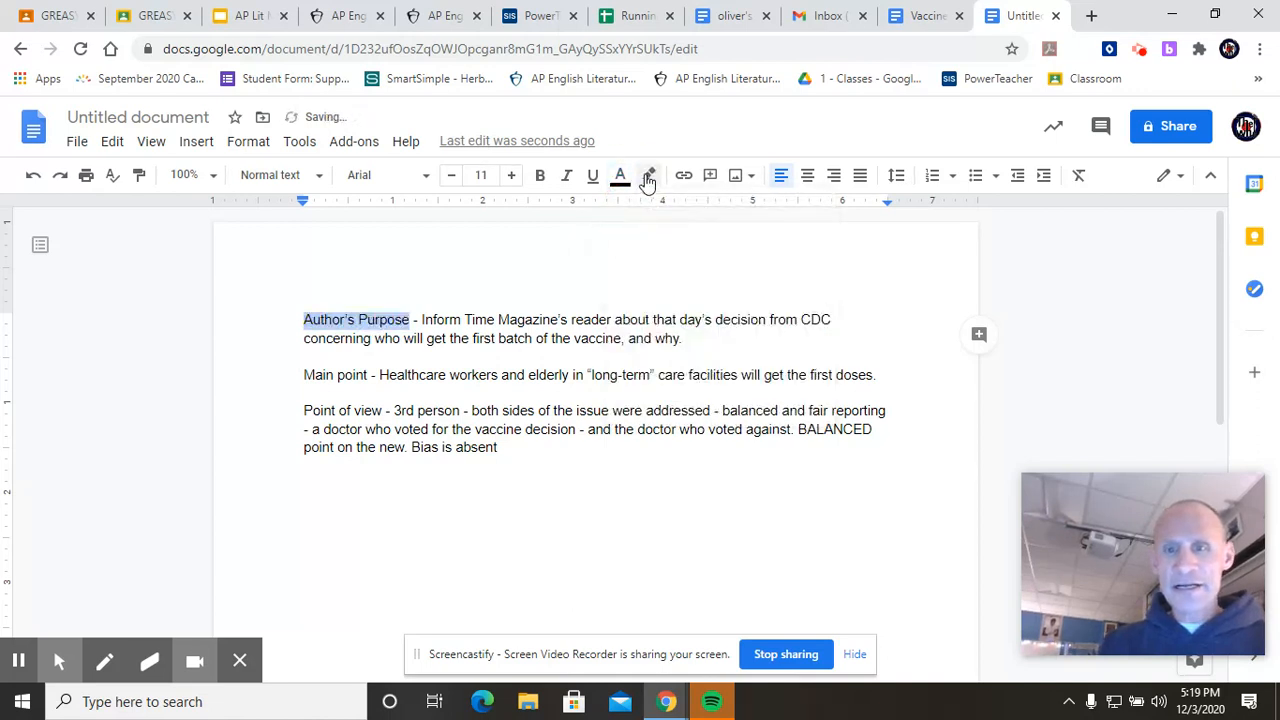
pyautogui.click(648, 175)
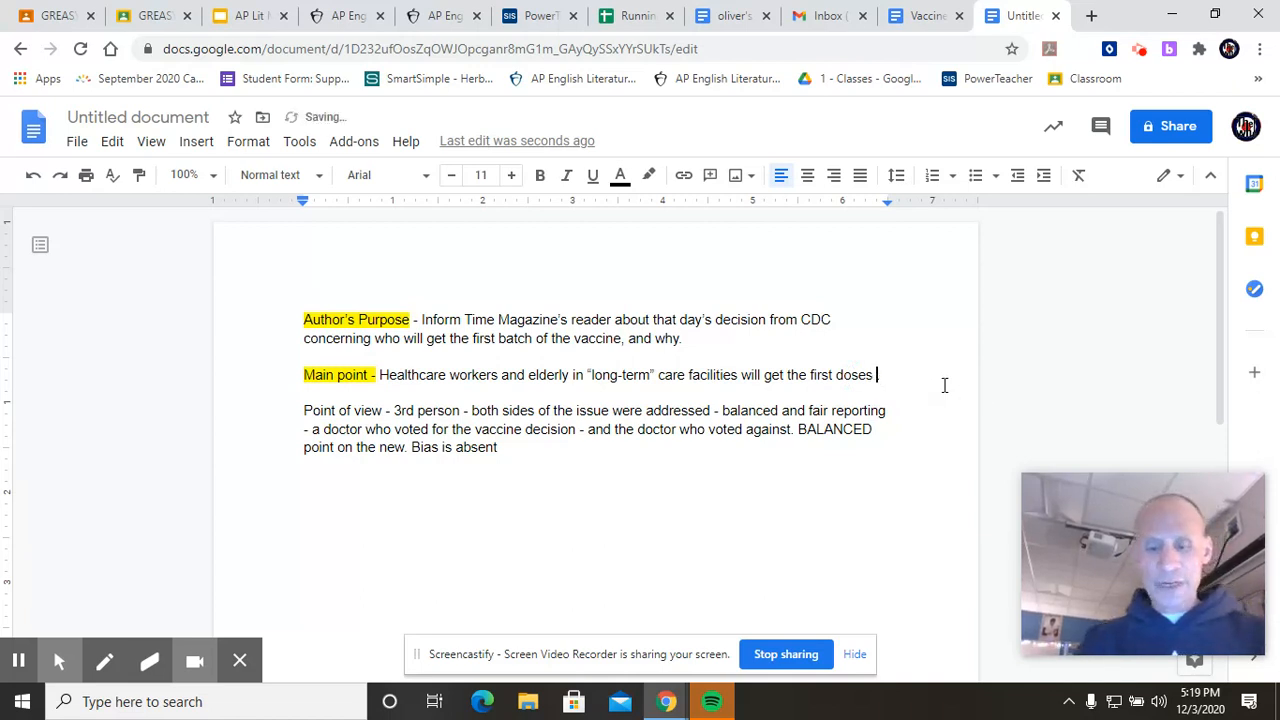
pyautogui.write('by end of year.')
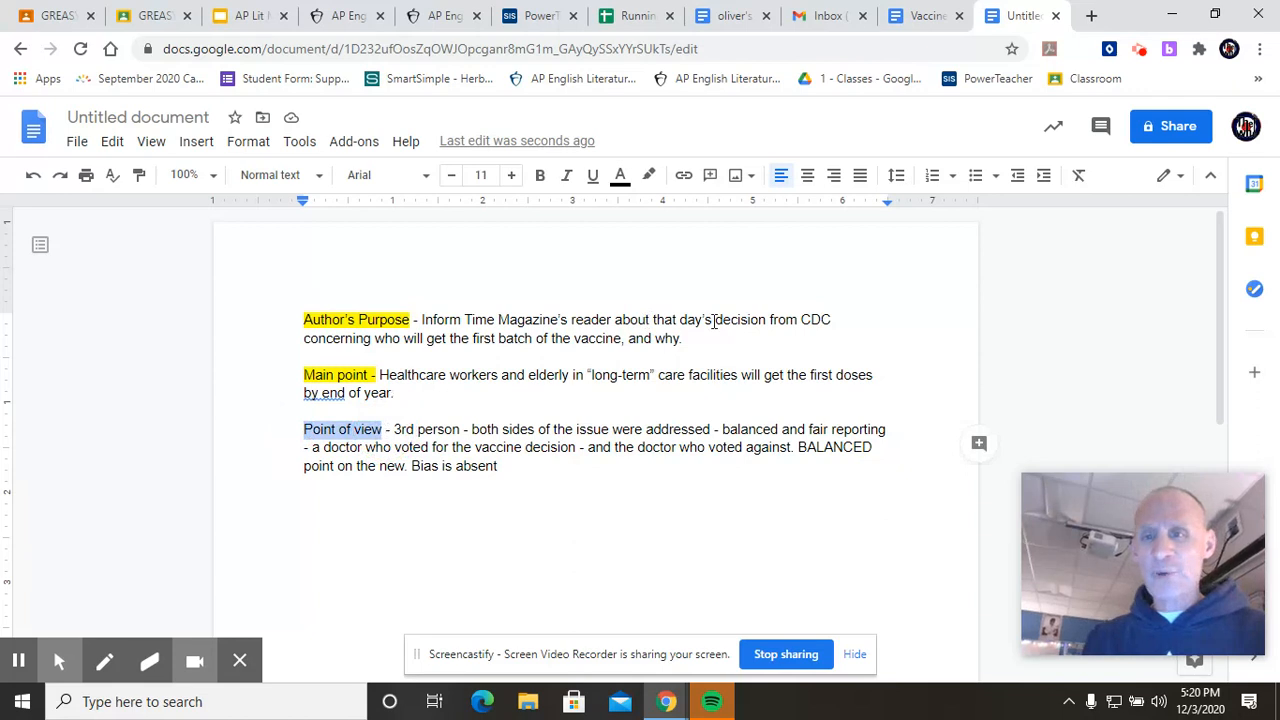
pyautogui.moveTo(648, 175)
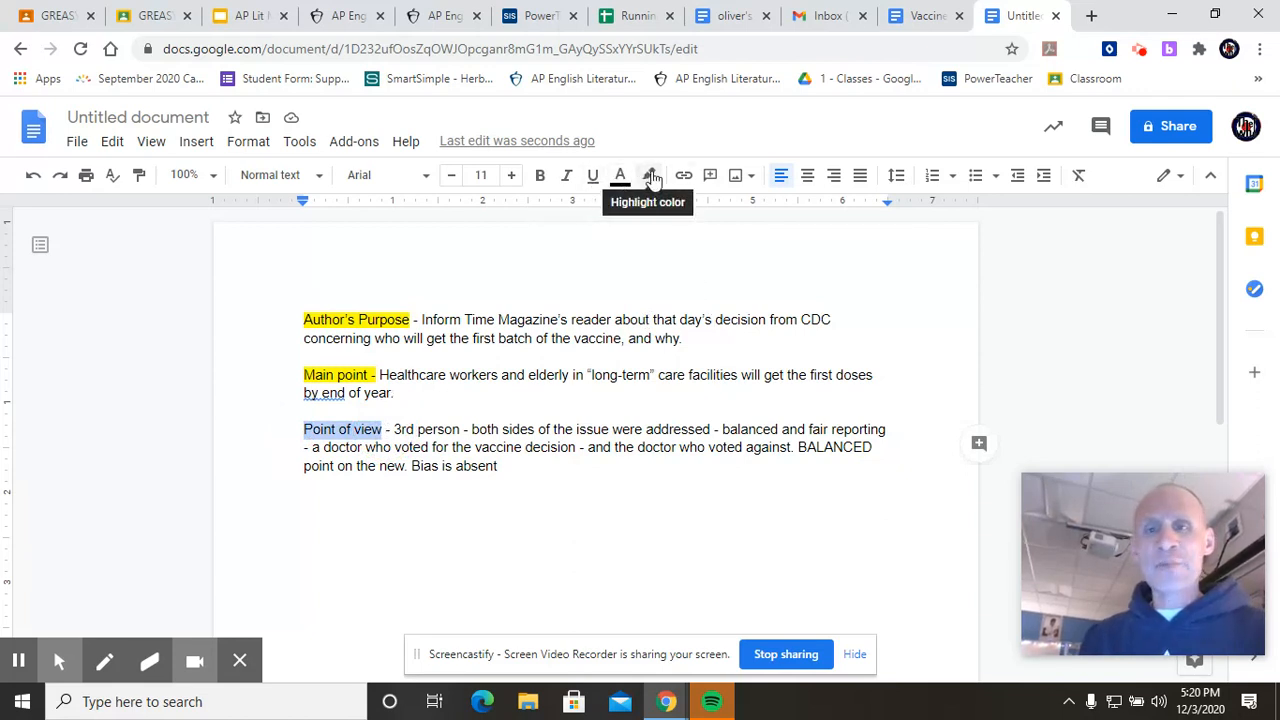
# Highlight the Point of view label yellow and insert 'BIAS:' before the both-sides note.
pyautogui.click(648, 175)
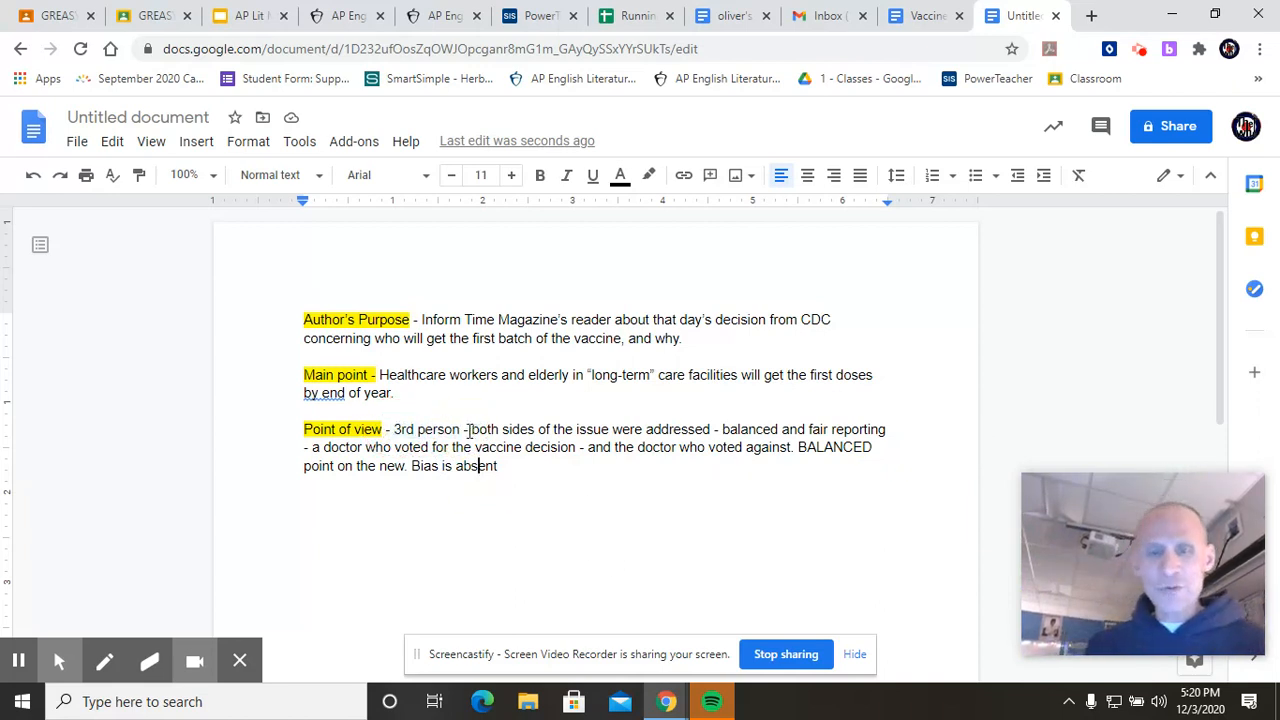
pyautogui.write('B')
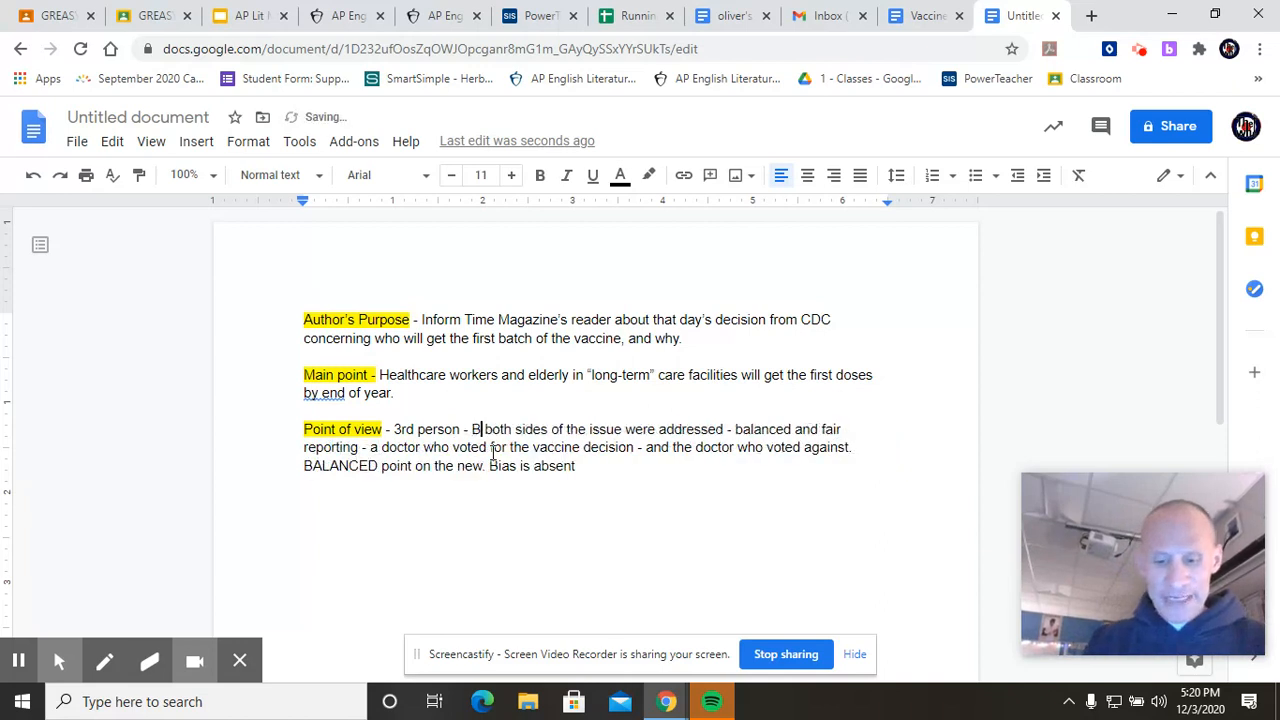
pyautogui.write('IAS:')
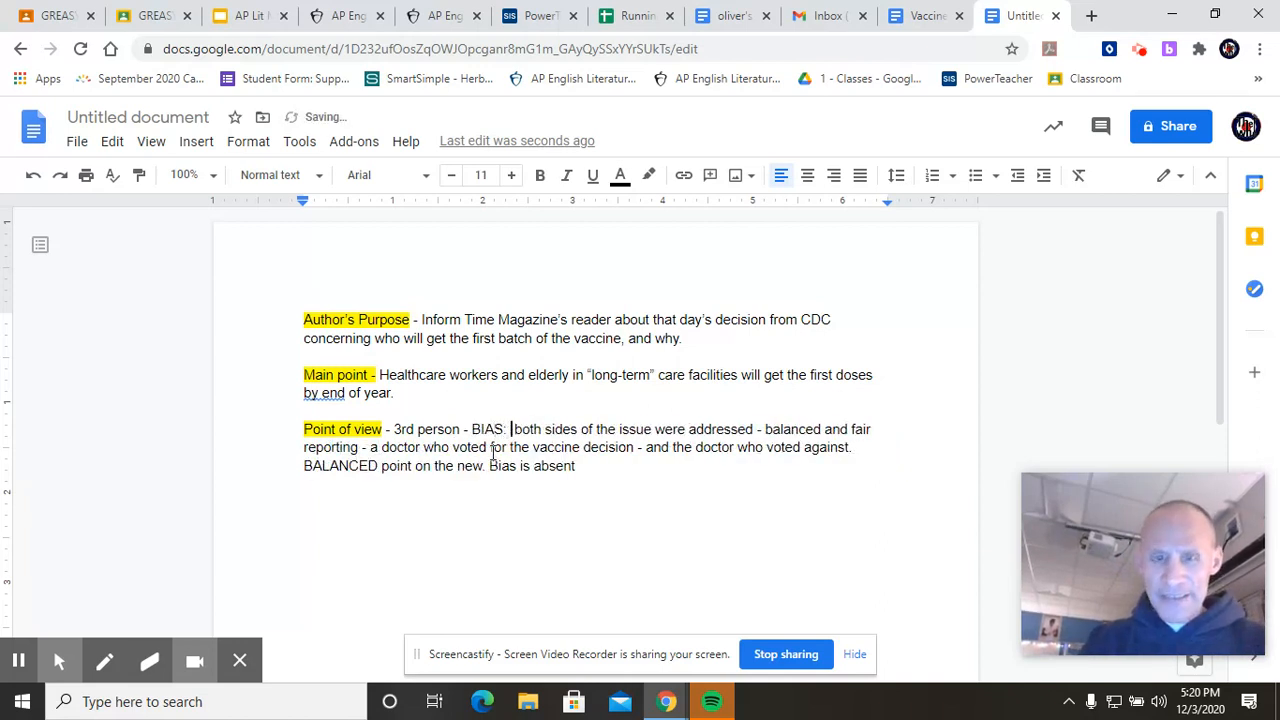